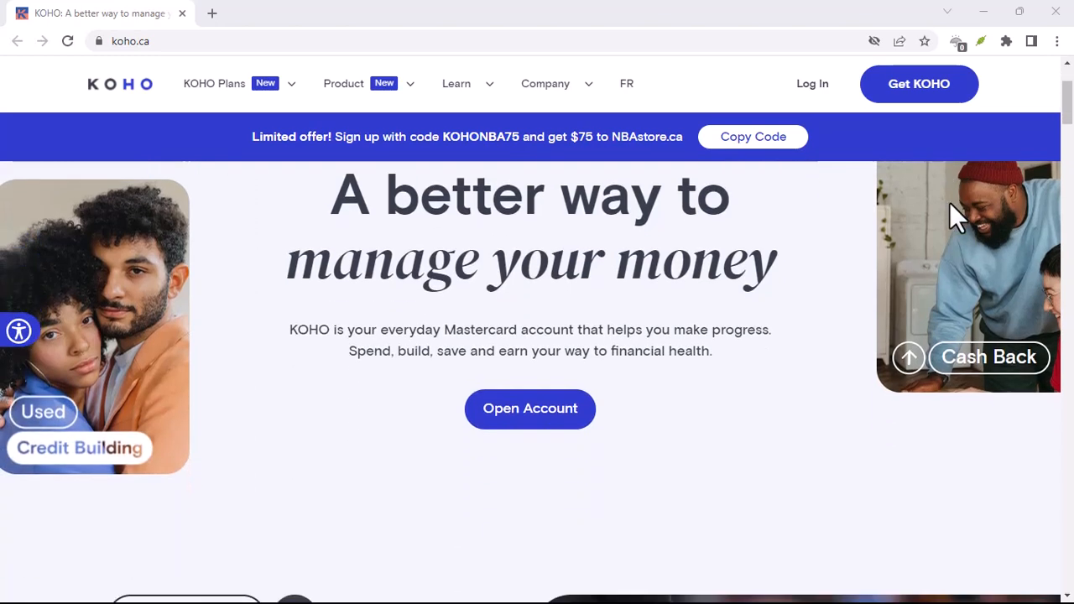
{"action": "scroll", "scroll_direction": "down", "scroll_amount": 3}
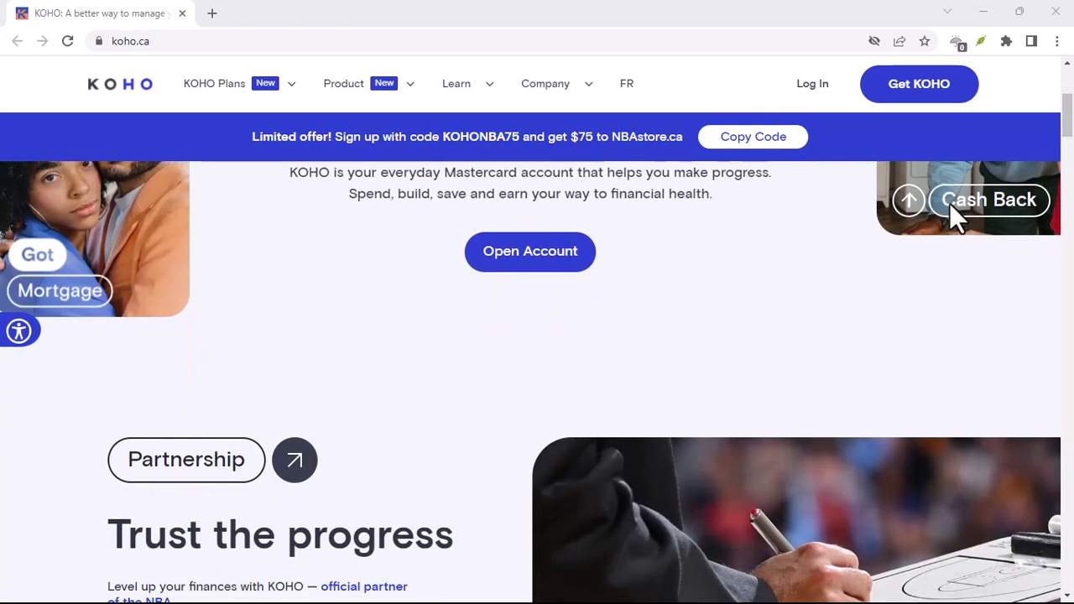
{"action": "scroll", "scroll_direction": "down", "scroll_amount": 3}
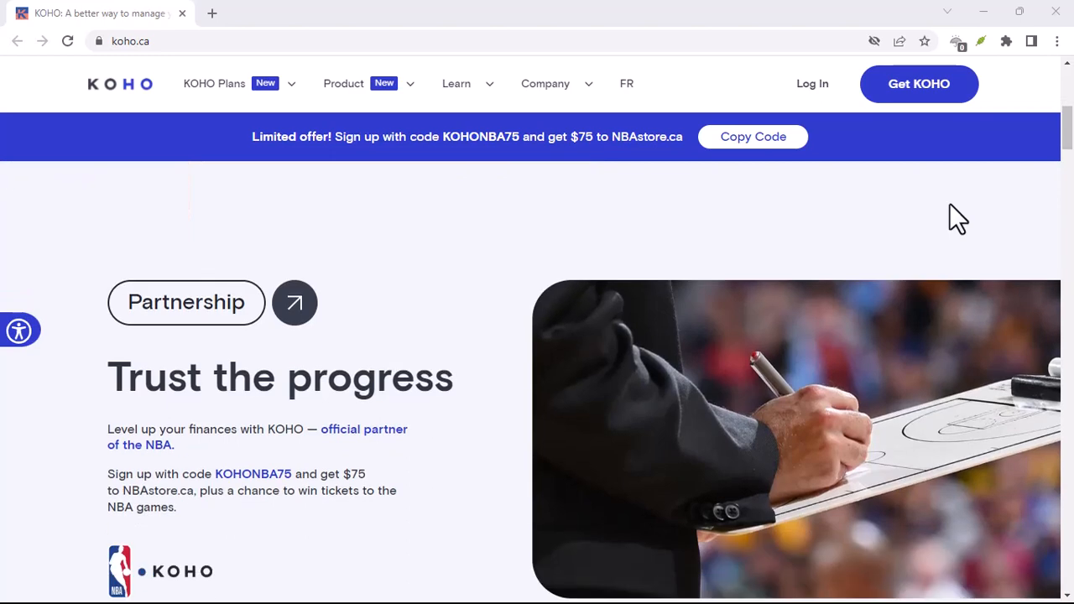
{"action": "scroll", "scroll_direction": "down", "scroll_amount": 3}
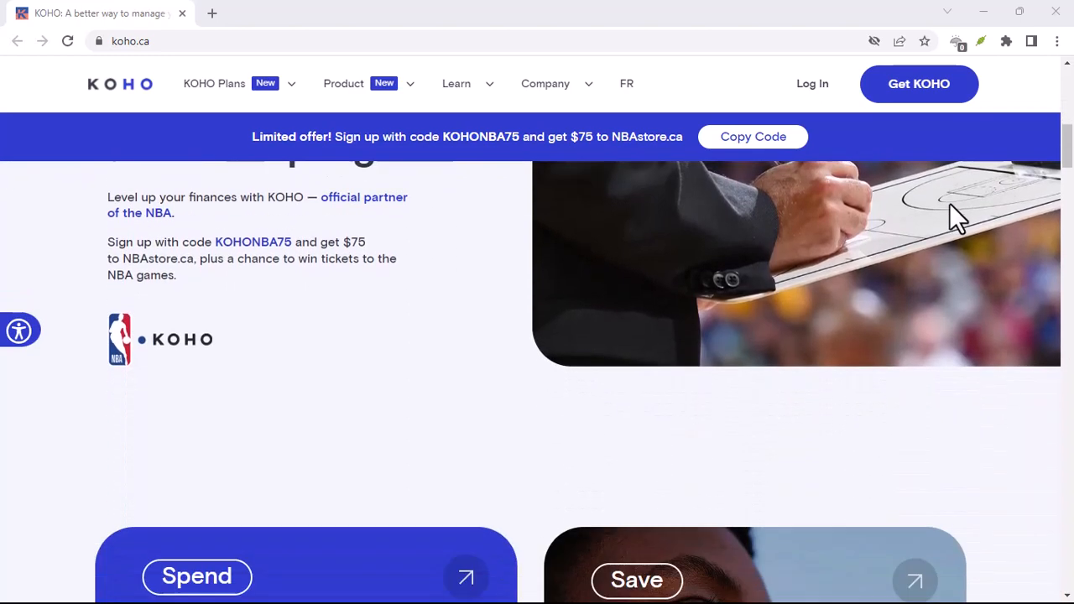
{"action": "scroll", "scroll_direction": "down", "scroll_amount": 3}
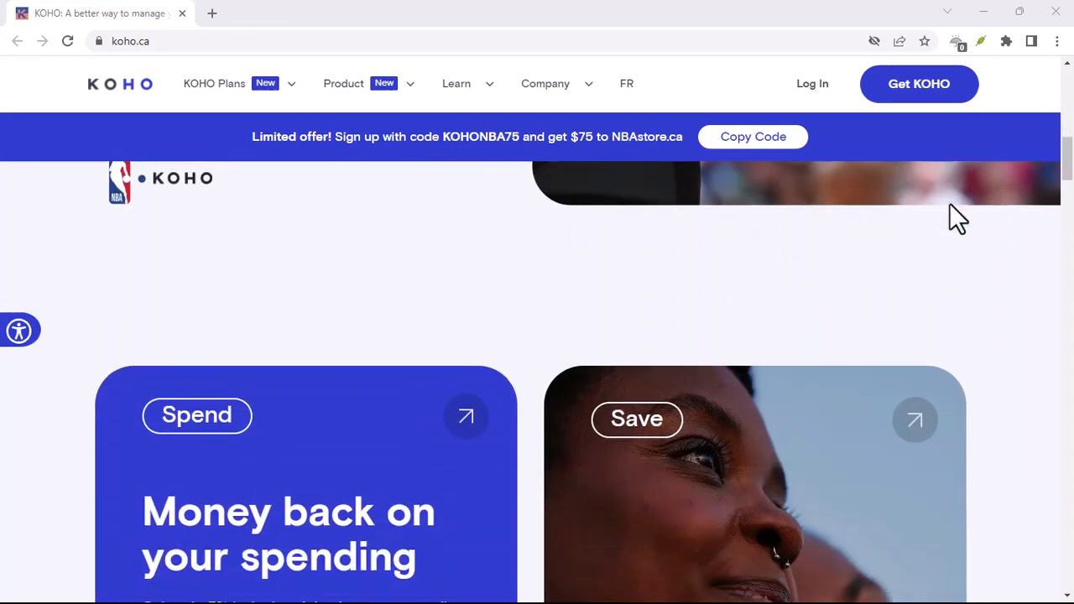
{"action": "scroll", "scroll_direction": "down", "scroll_amount": 3}
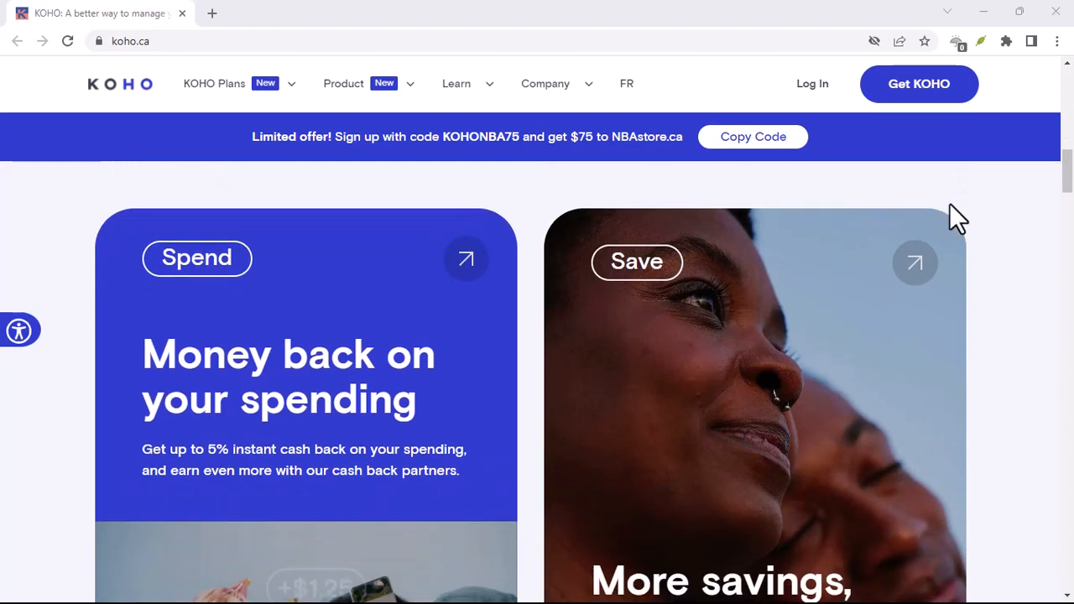
{"action": "scroll", "scroll_direction": "down", "scroll_amount": 3}
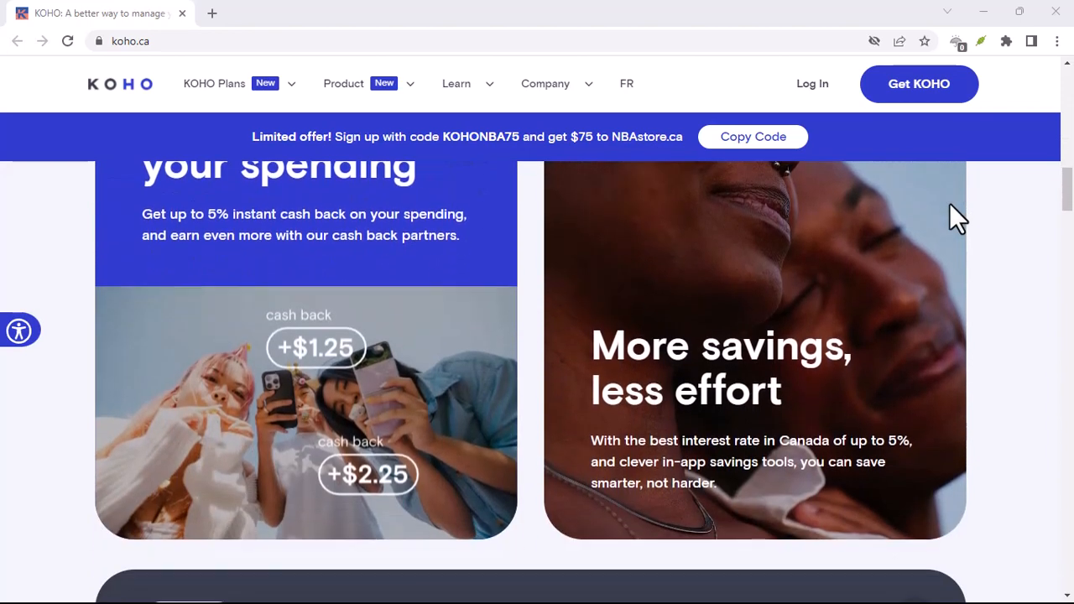
{"action": "scroll", "scroll_direction": "down", "scroll_amount": 3}
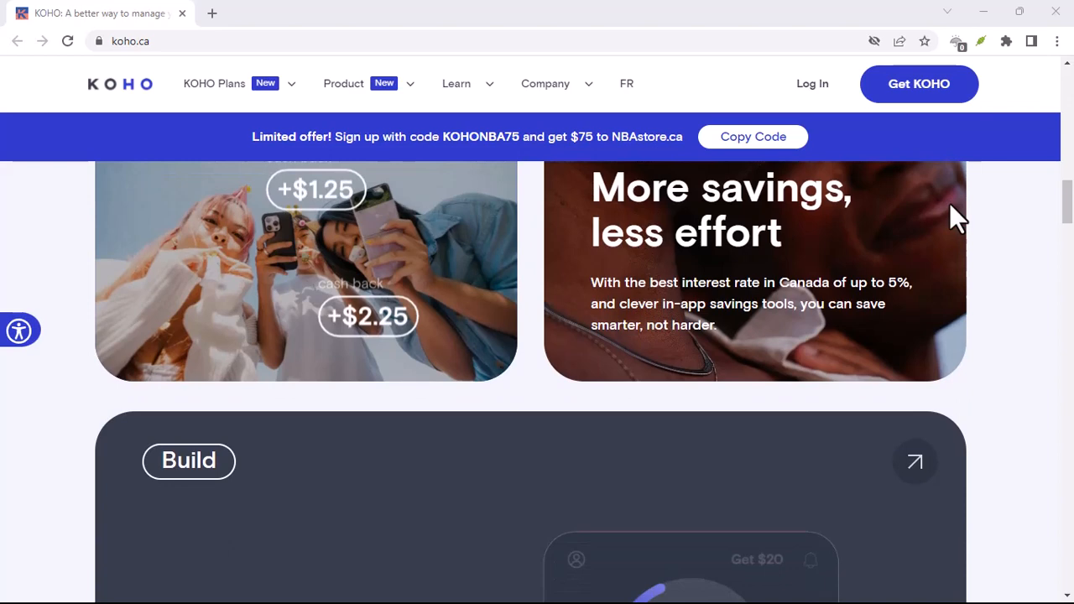
{"action": "scroll", "scroll_direction": "down", "scroll_amount": 3}
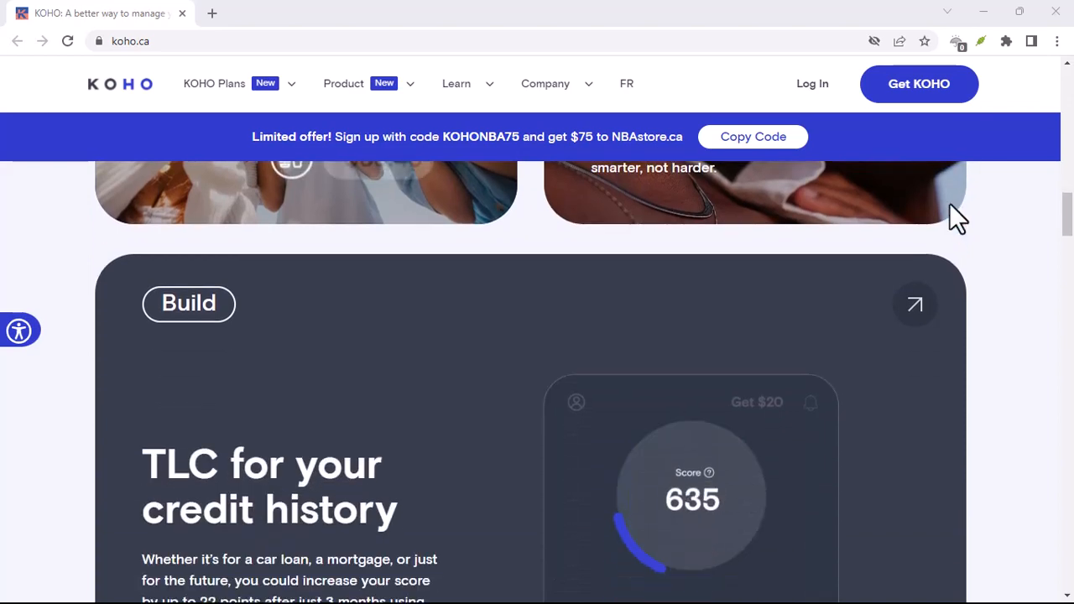
{"action": "scroll", "scroll_direction": "down", "scroll_amount": 3}
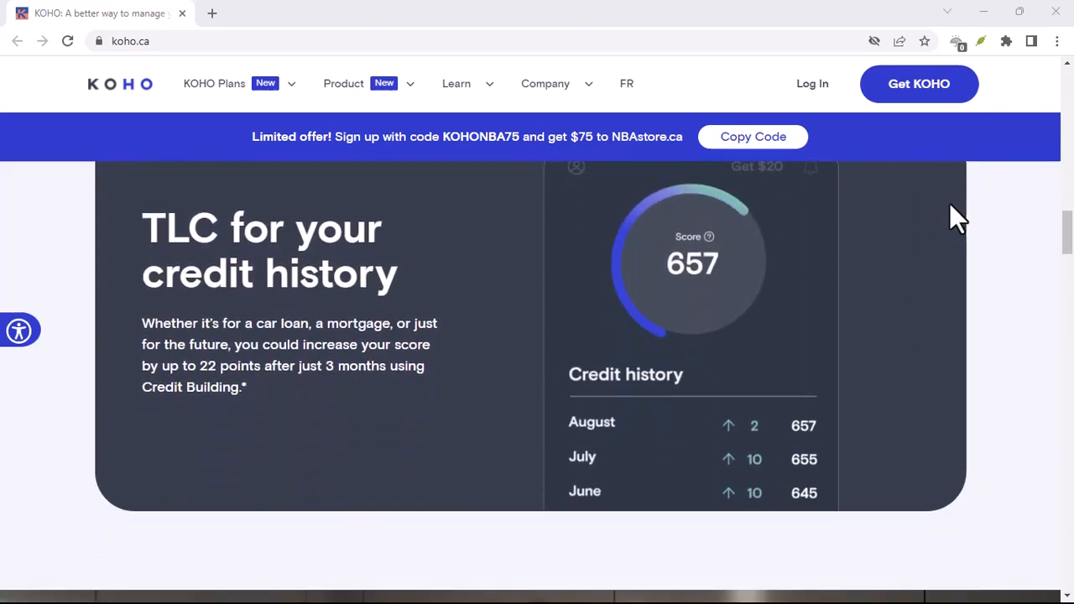
{"action": "scroll", "scroll_direction": "down", "scroll_amount": 3}
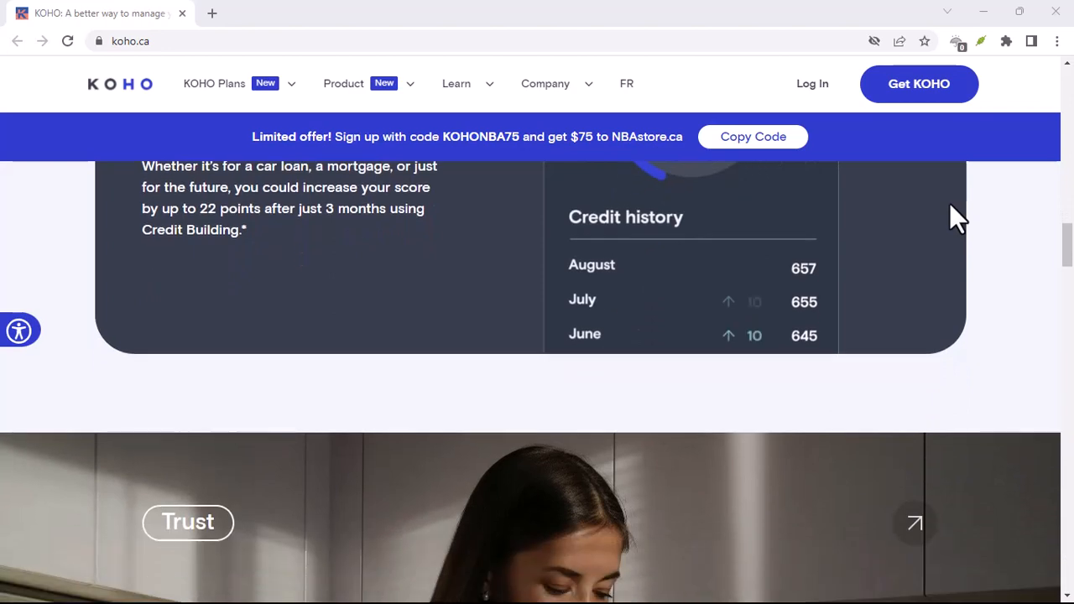
{"action": "scroll", "scroll_direction": "down", "scroll_amount": 3}
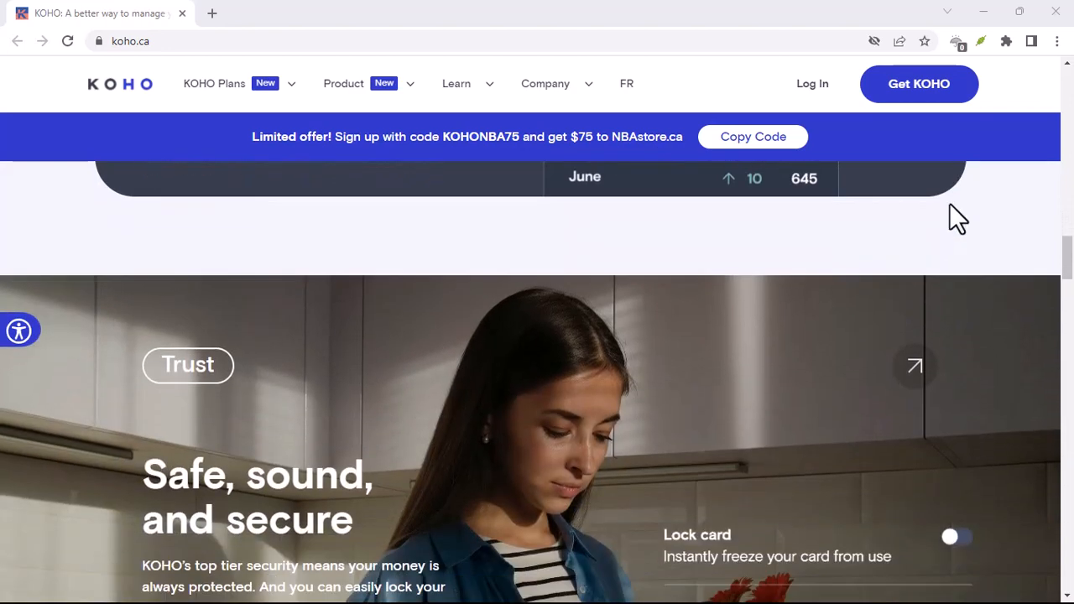
{"action": "scroll", "scroll_direction": "down", "scroll_amount": 3}
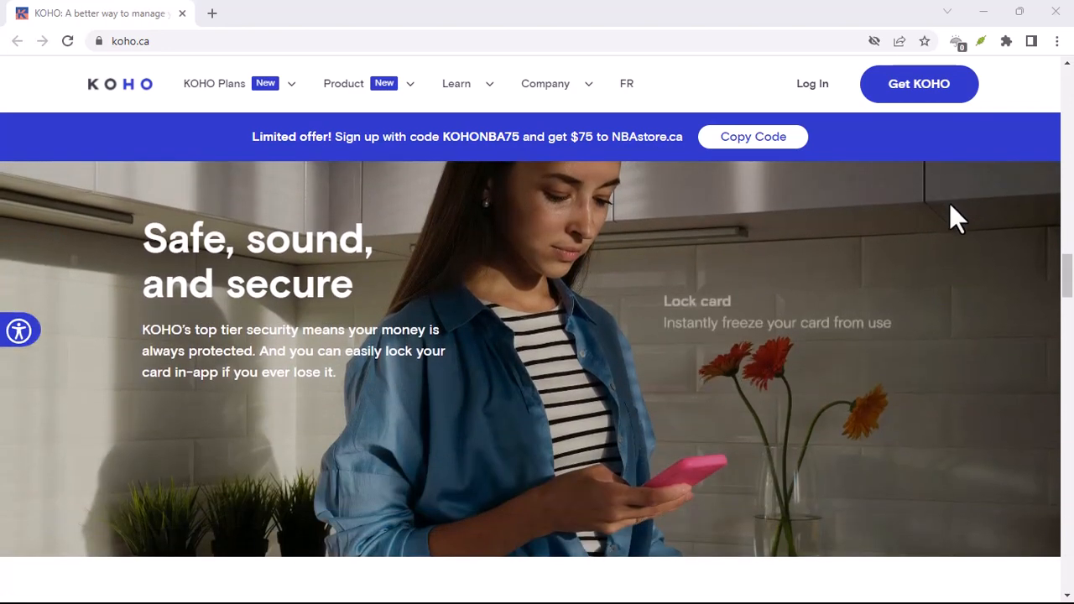
{"action": "scroll", "scroll_direction": "down", "scroll_amount": 3}
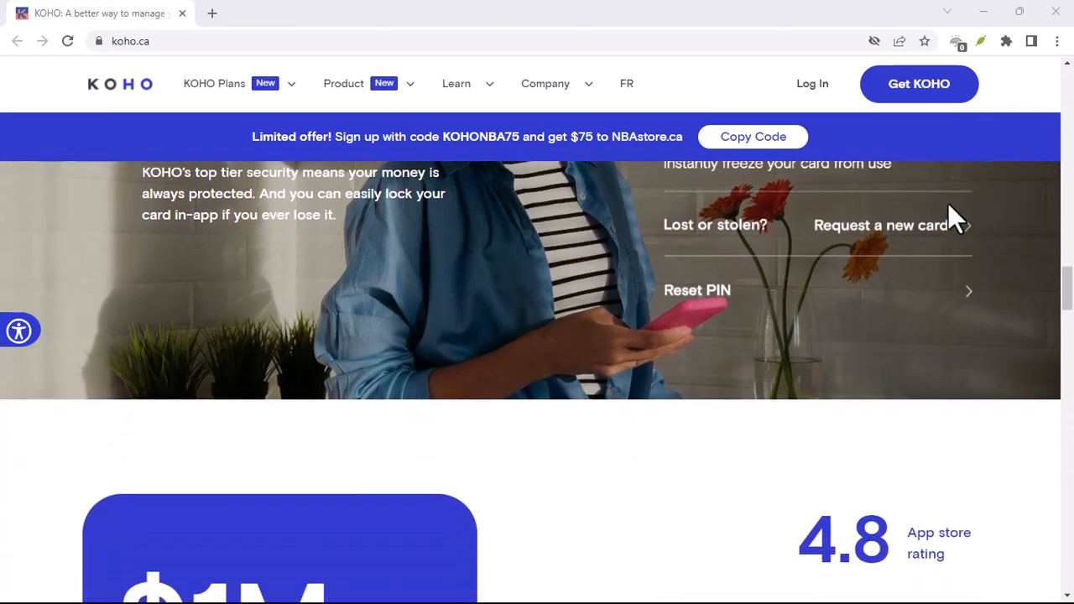
{"action": "scroll", "scroll_direction": "down", "scroll_amount": 3}
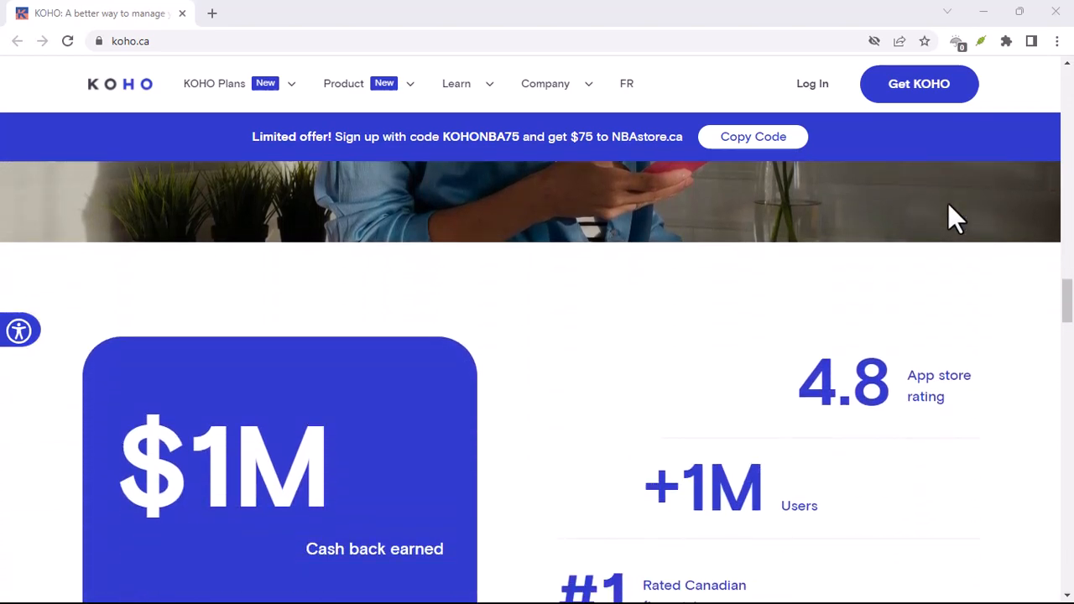
{"action": "scroll", "scroll_direction": "down", "scroll_amount": 3}
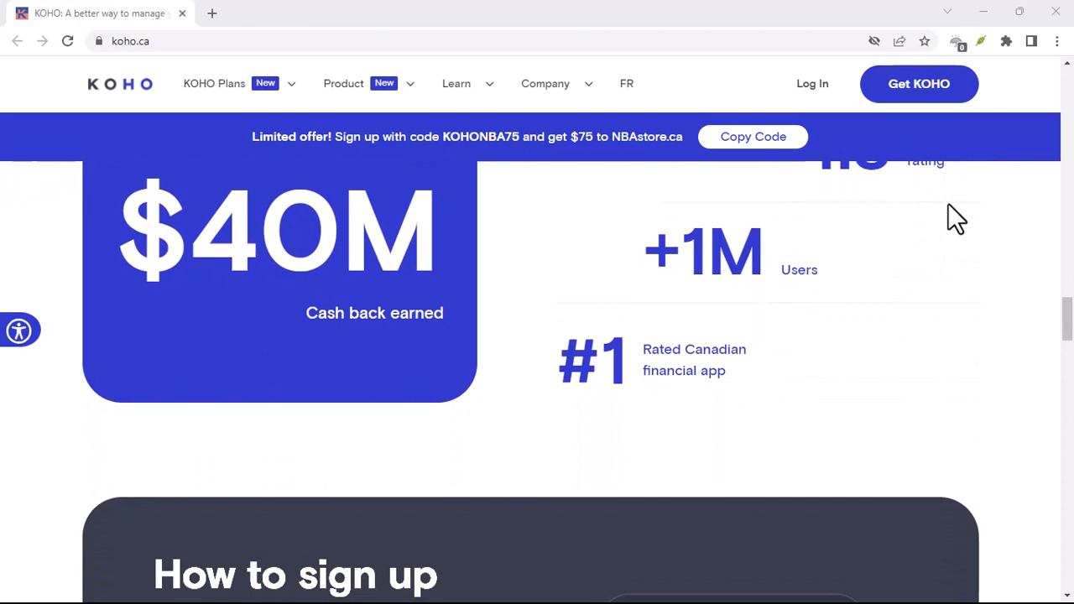
{"action": "scroll", "scroll_direction": "down", "scroll_amount": 3}
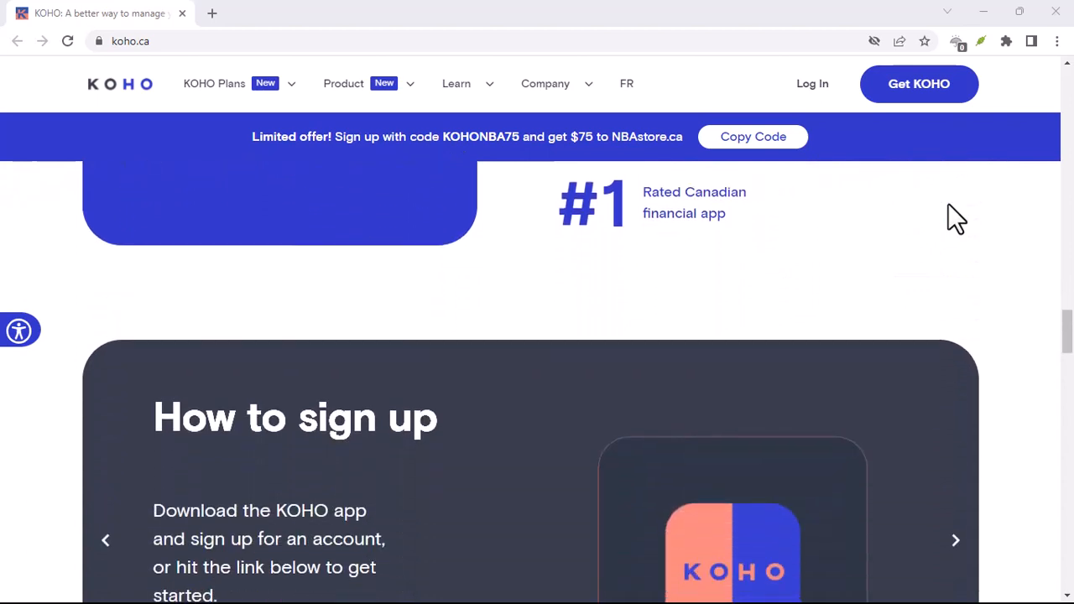
{"action": "scroll", "scroll_direction": "down", "scroll_amount": 3}
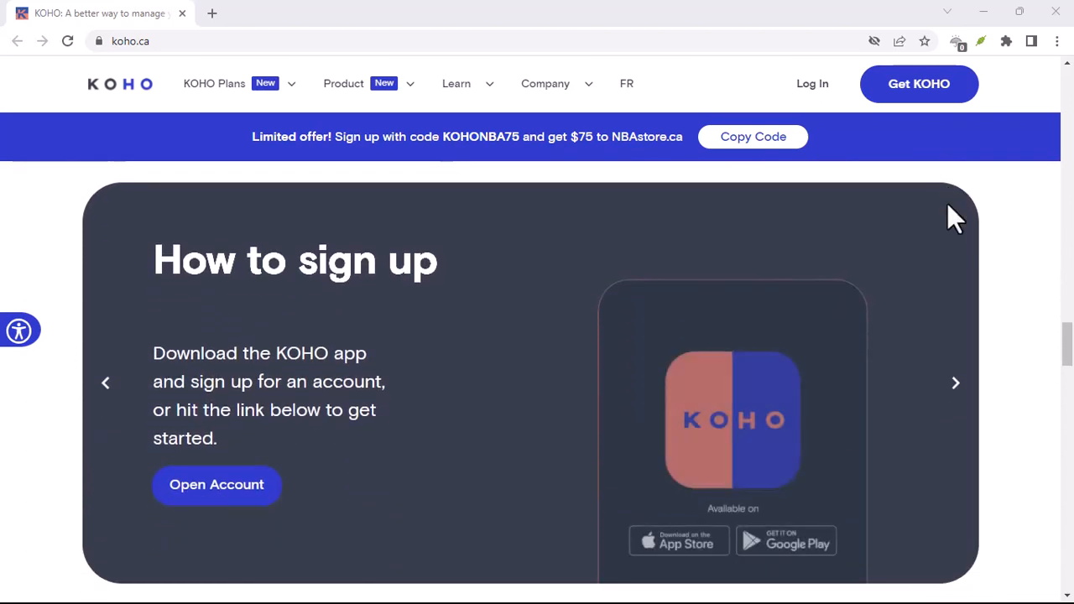
{"action": "scroll", "scroll_direction": "down", "scroll_amount": 3}
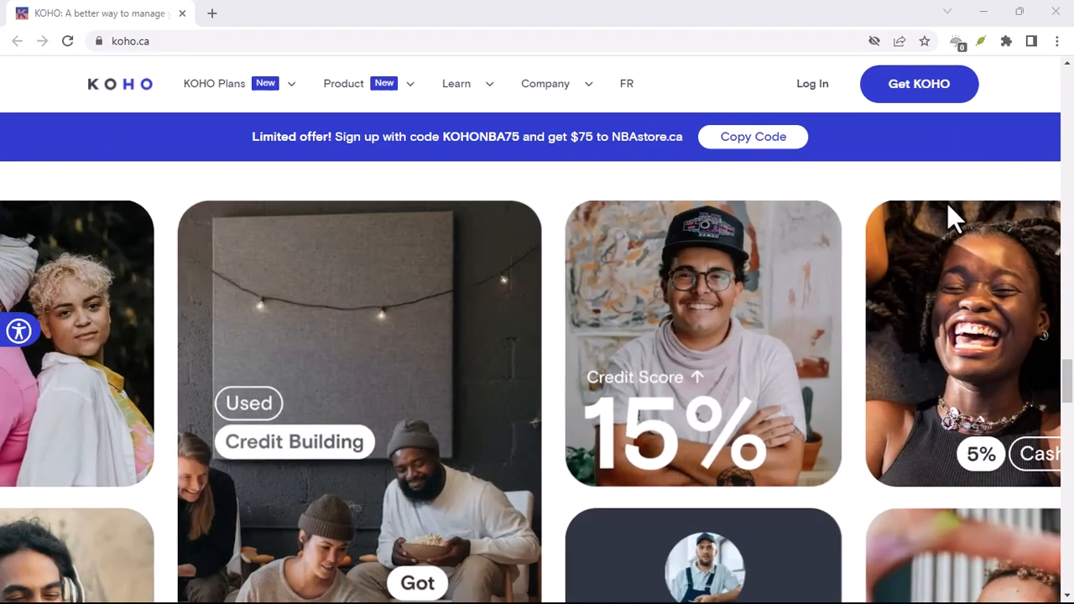
{"action": "scroll", "scroll_direction": "down", "scroll_amount": 3}
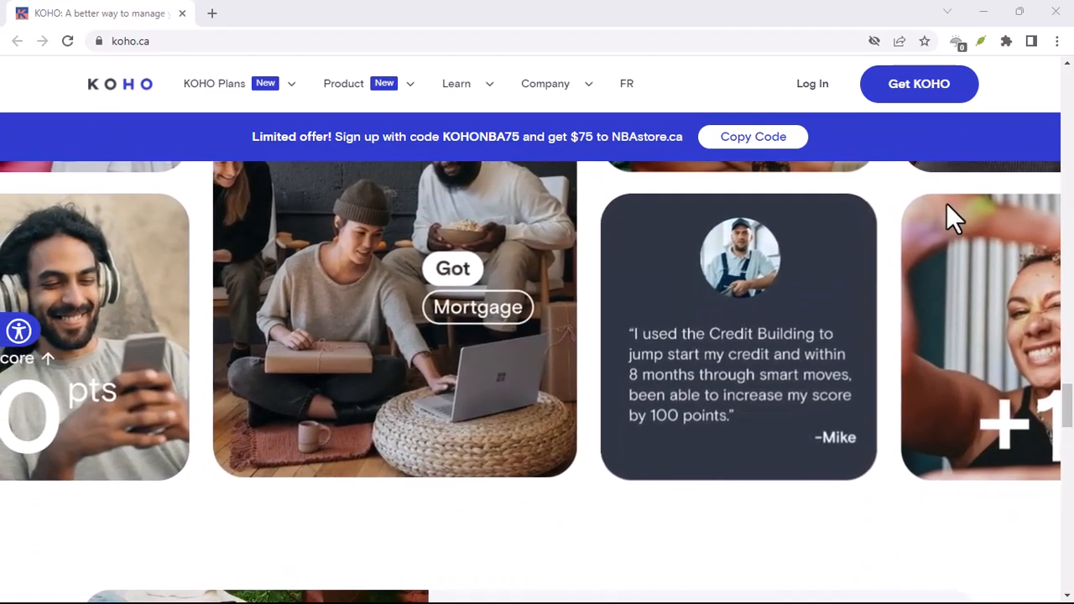
{"action": "scroll", "scroll_direction": "down", "scroll_amount": 3}
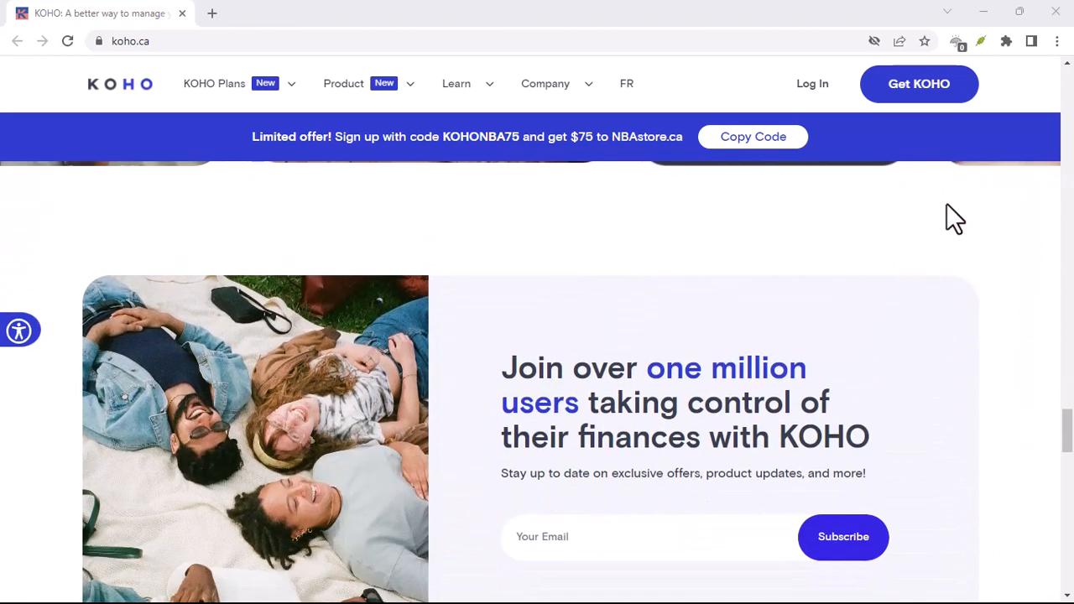
{"action": "scroll", "scroll_direction": "down", "scroll_amount": 3}
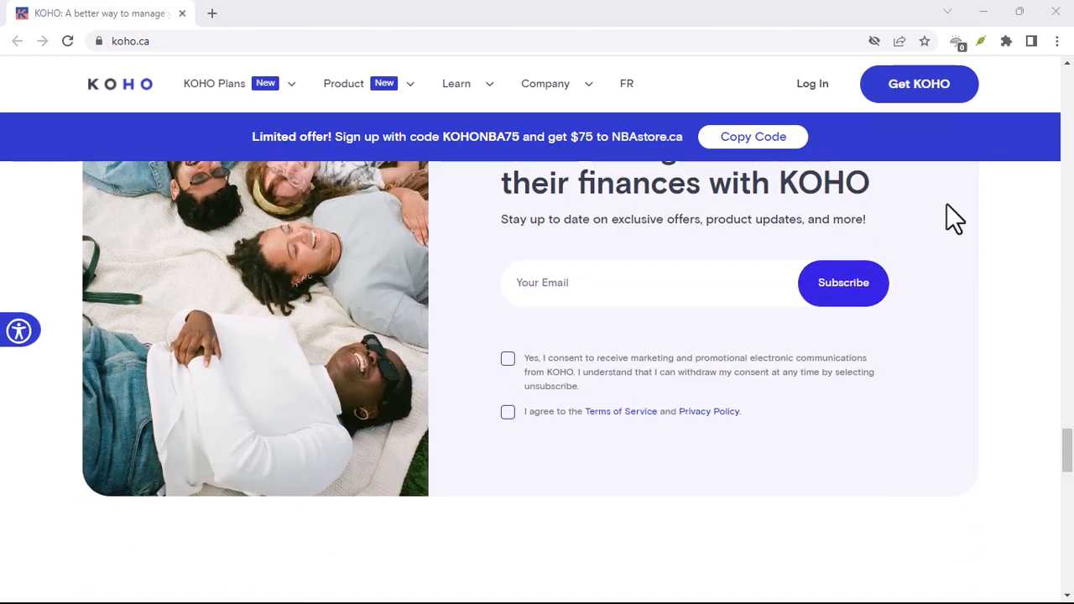
{"action": "scroll", "scroll_direction": "down", "scroll_amount": 3}
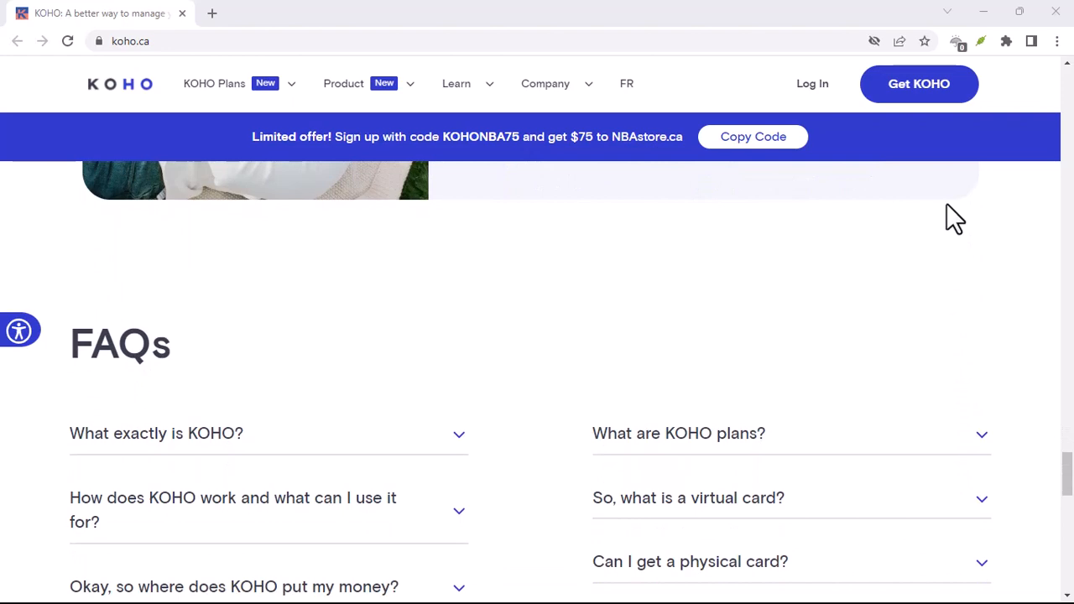
{"action": "scroll", "scroll_direction": "down", "scroll_amount": 3}
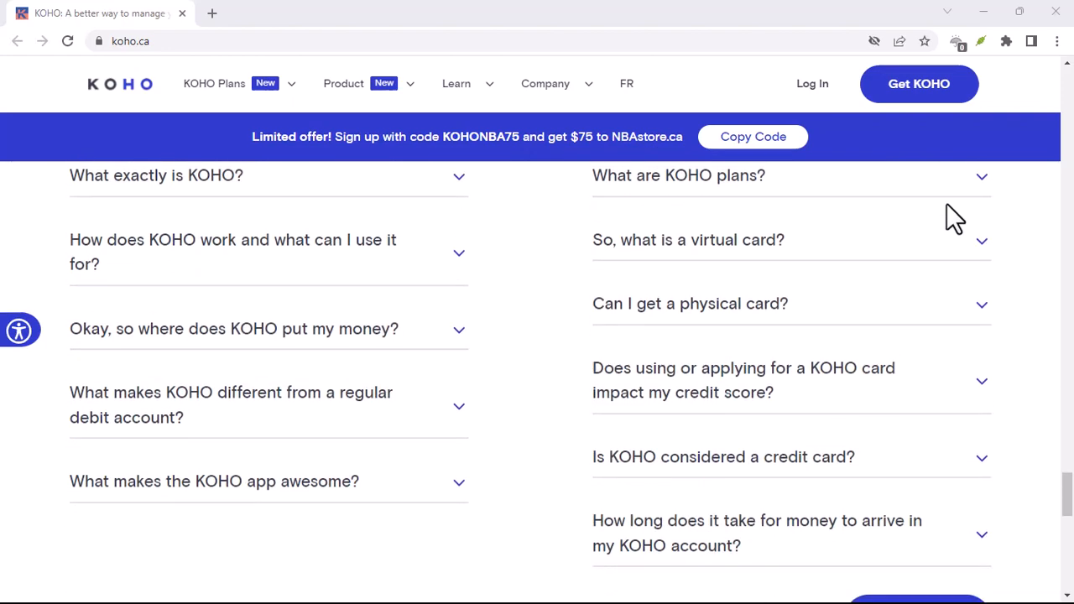
{"action": "scroll", "scroll_direction": "down", "scroll_amount": 3}
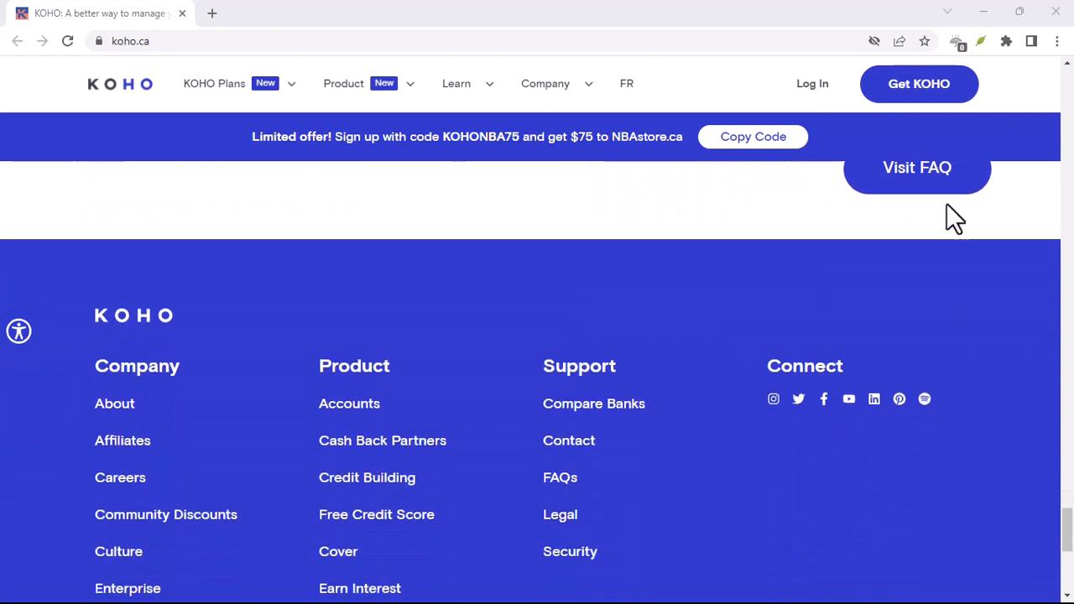
{"action": "scroll", "scroll_direction": "down", "scroll_amount": 3}
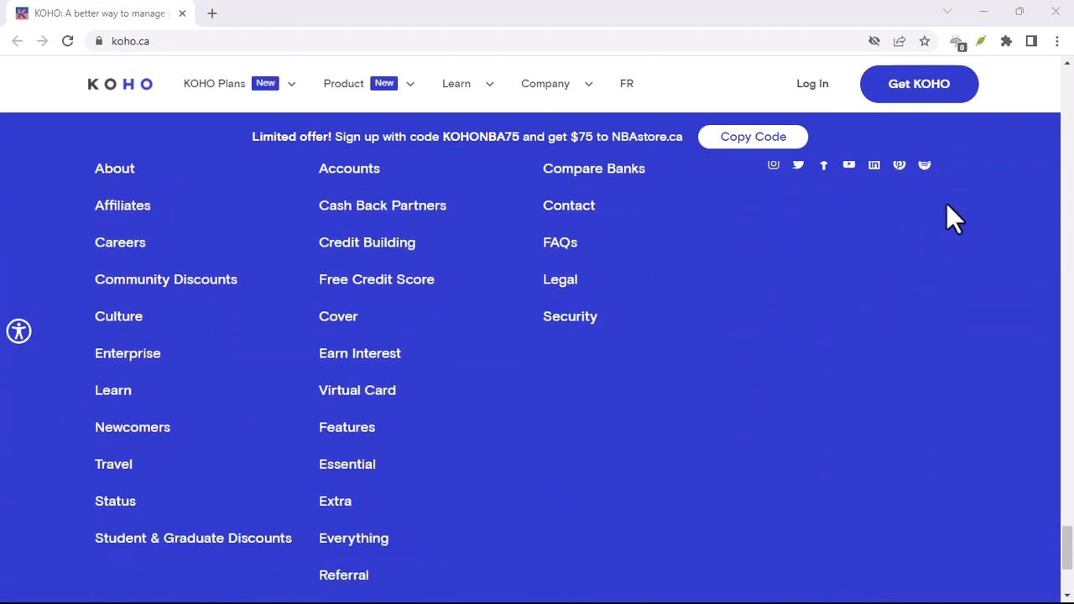
{"action": "scroll", "scroll_direction": "down", "scroll_amount": 3}
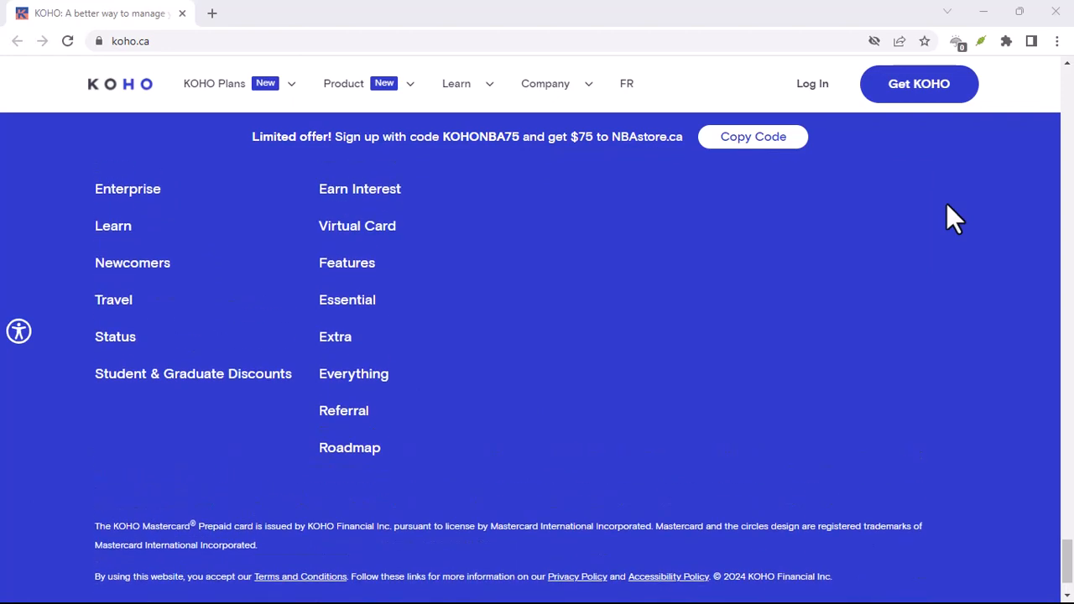
{"action": "scroll", "scroll_direction": "up", "scroll_amount": 3}
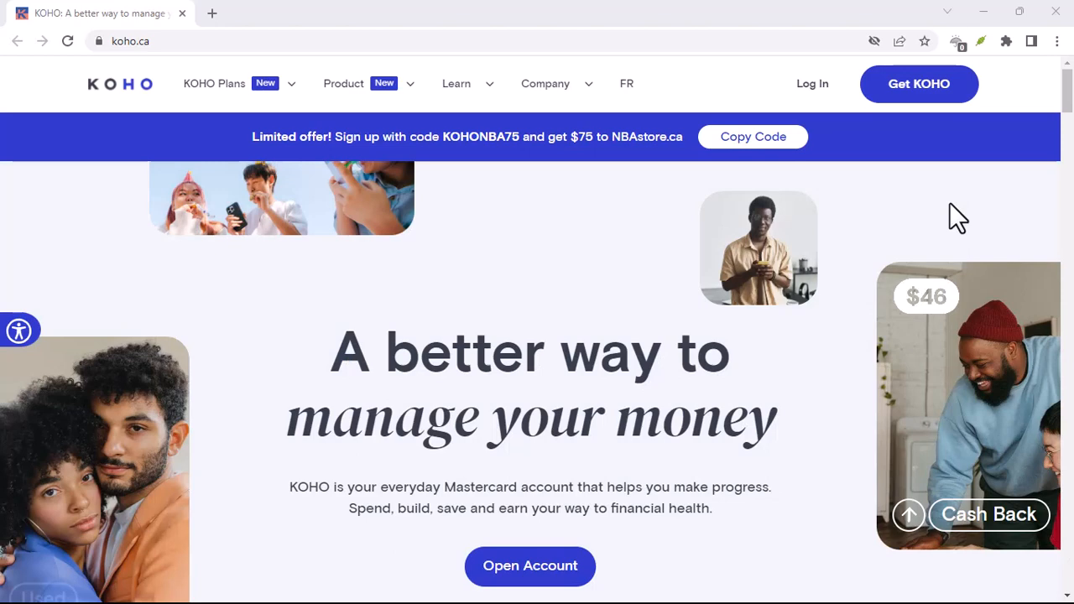
{"action": "scroll", "scroll_direction": "down", "scroll_amount": 3}
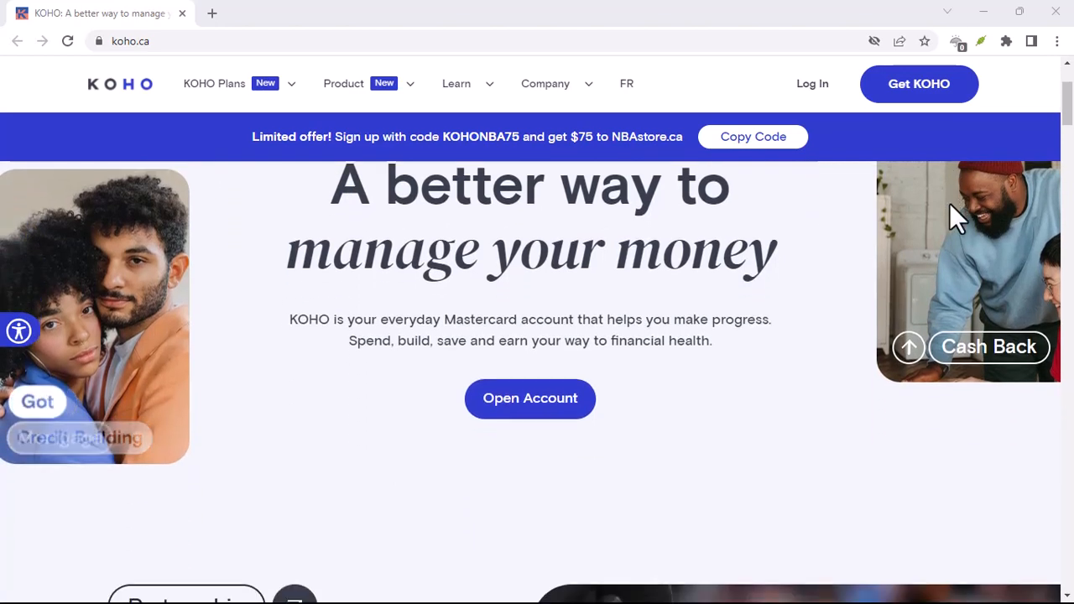
{"action": "scroll", "scroll_direction": "down", "scroll_amount": 3}
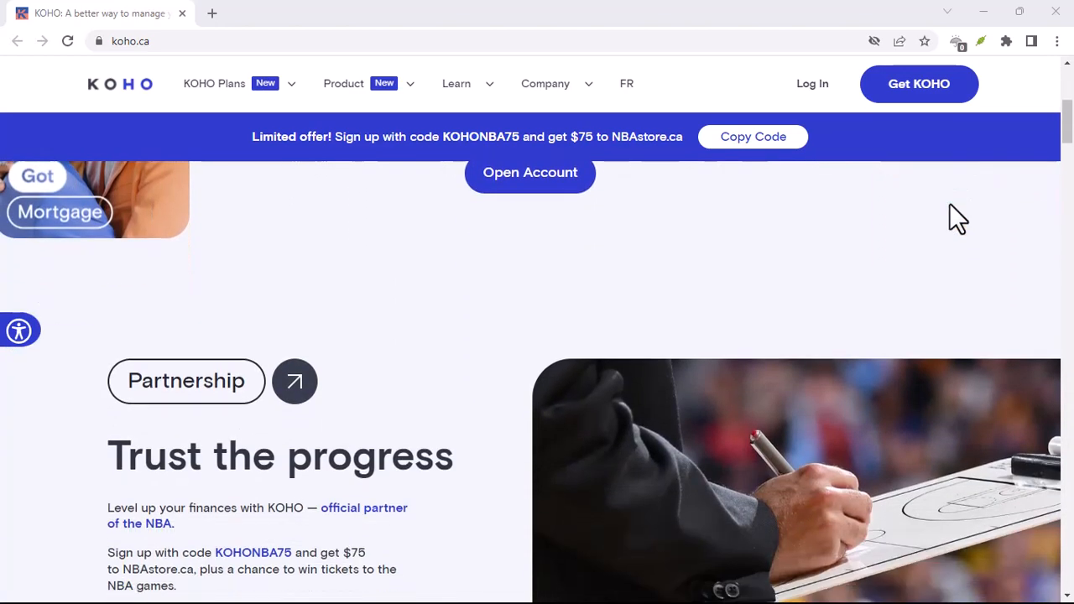
{"action": "scroll", "scroll_direction": "down", "scroll_amount": 3}
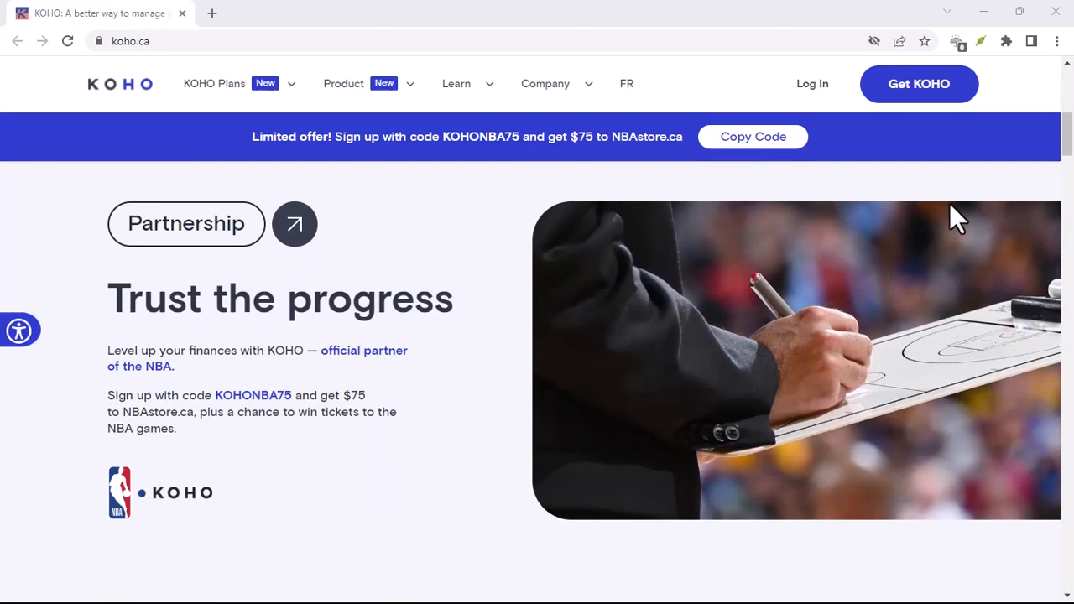
{"action": "scroll", "scroll_direction": "down", "scroll_amount": 3}
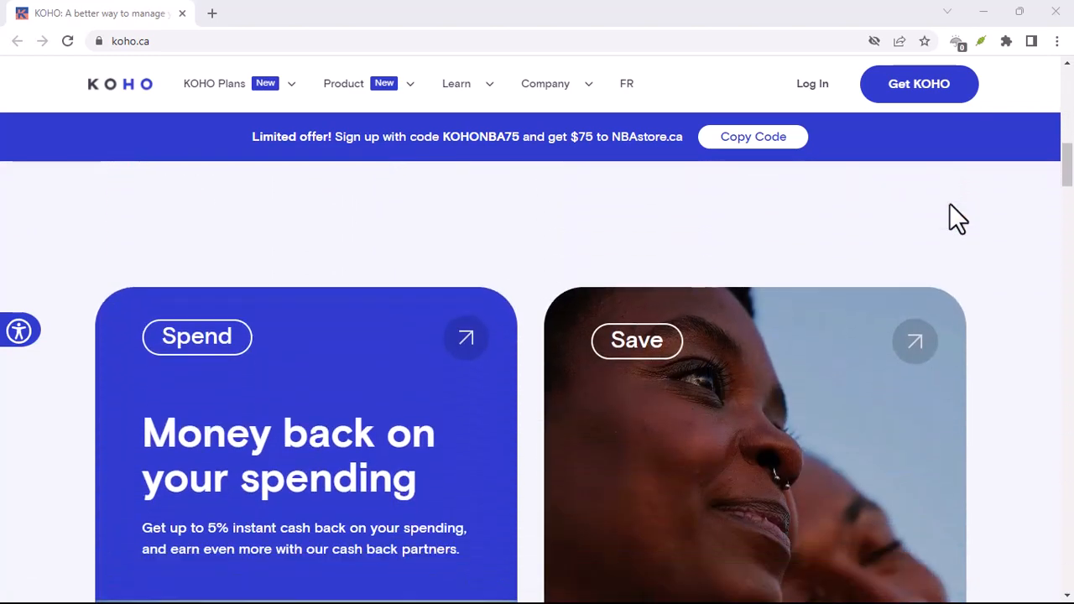
{"action": "scroll", "scroll_direction": "down", "scroll_amount": 3}
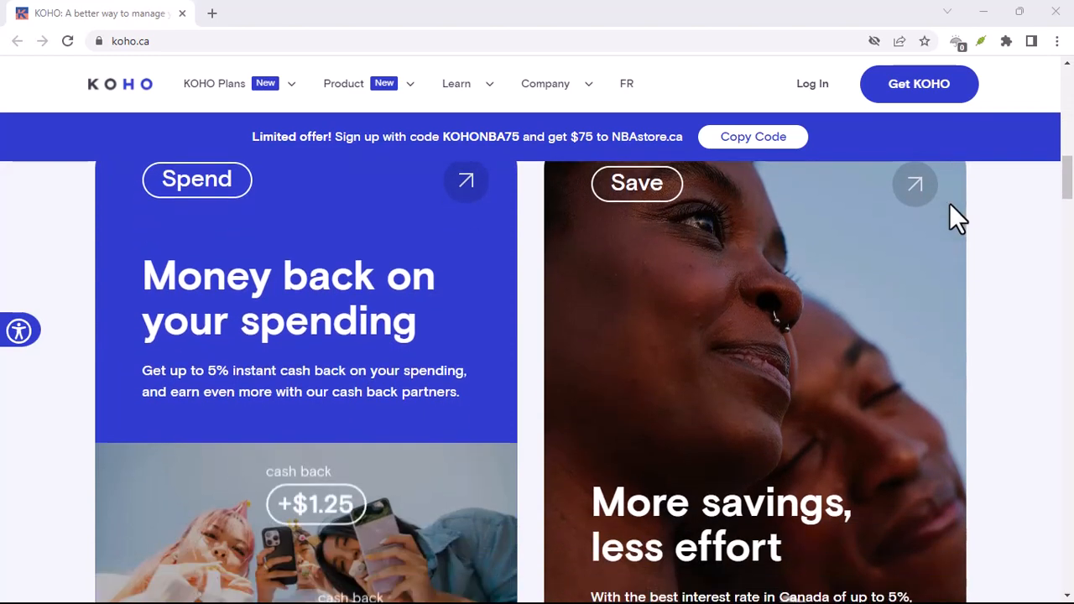
{"action": "scroll", "scroll_direction": "down", "scroll_amount": 3}
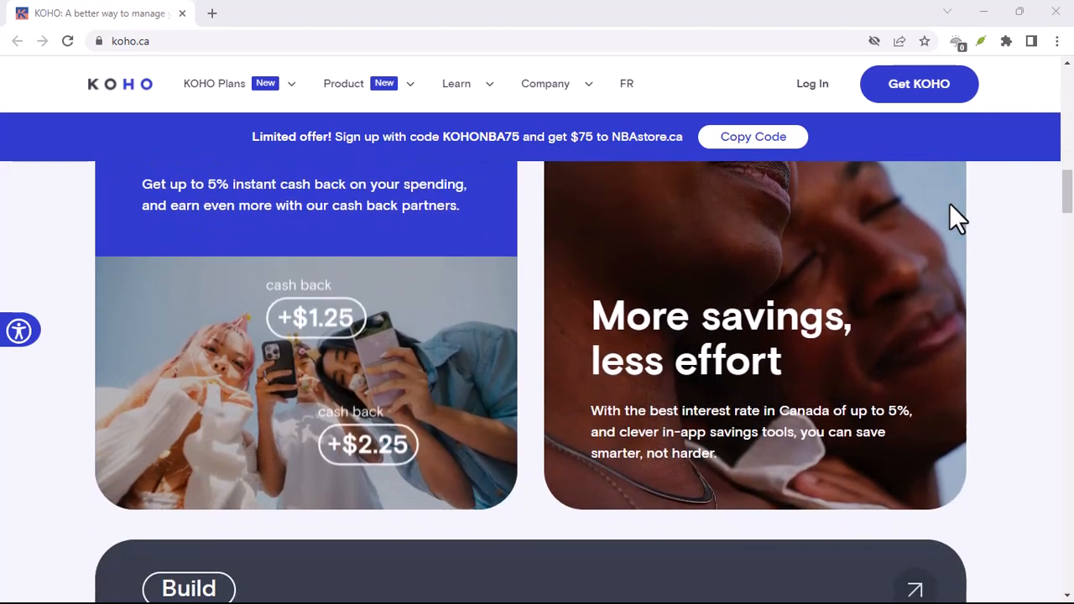
{"action": "scroll", "scroll_direction": "down", "scroll_amount": 3}
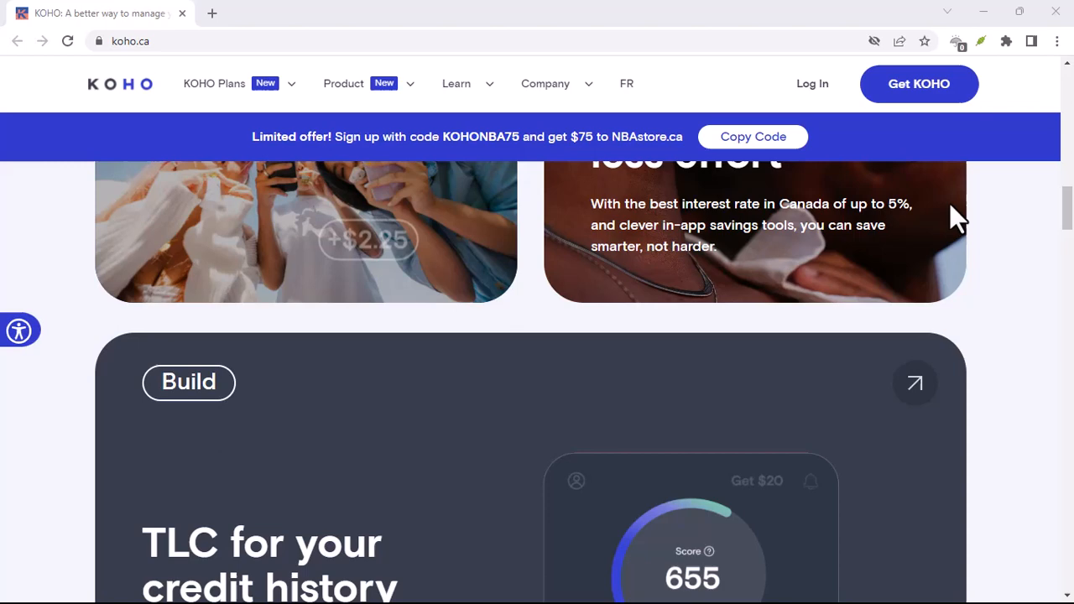
{"action": "scroll", "scroll_direction": "down", "scroll_amount": 3}
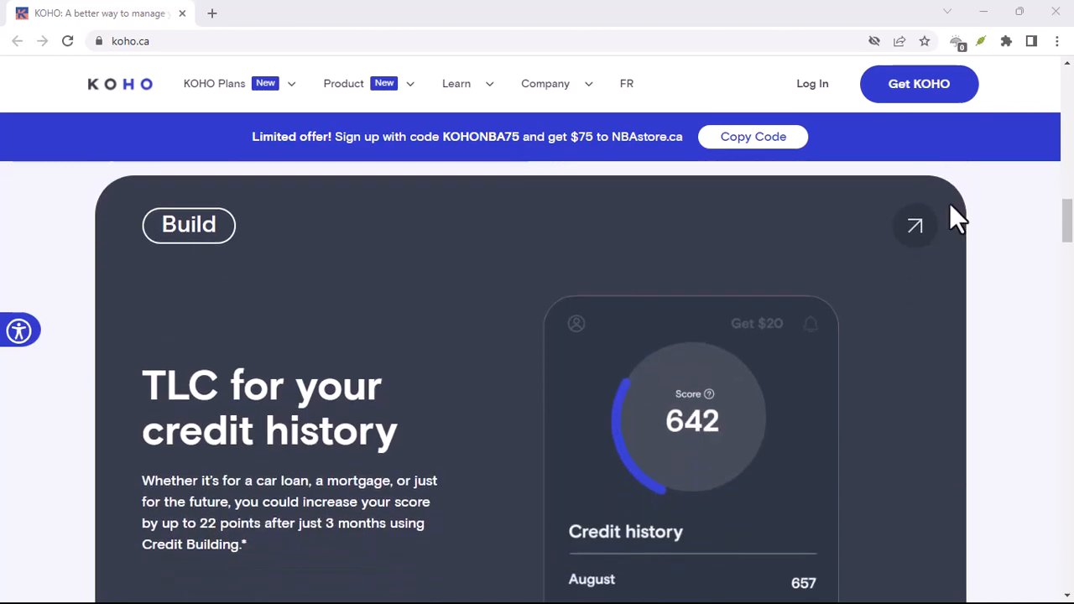
{"action": "scroll", "scroll_direction": "down", "scroll_amount": 3}
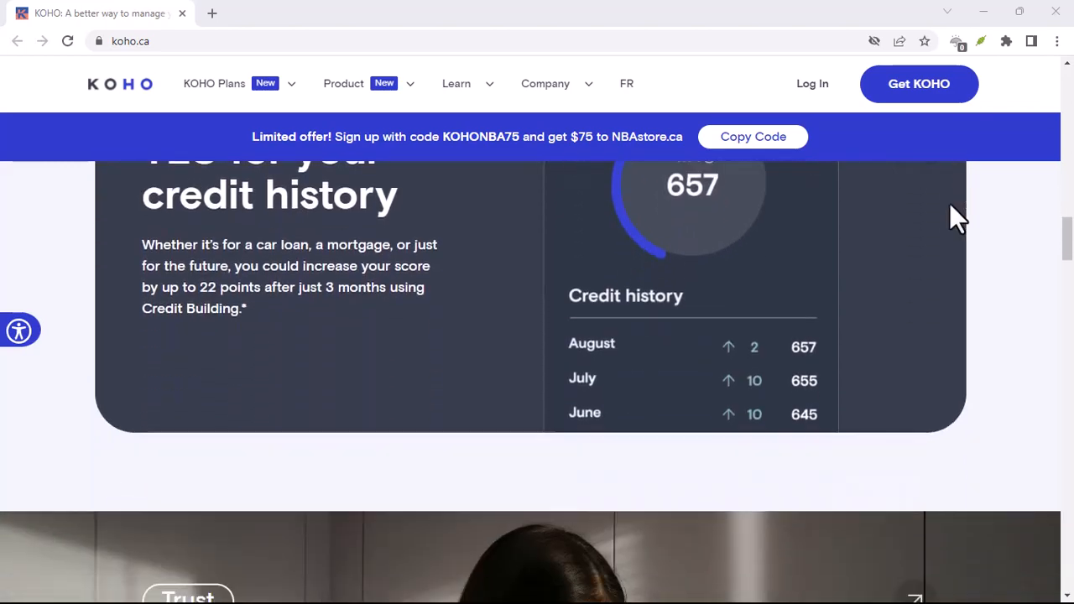
{"action": "scroll", "scroll_direction": "down", "scroll_amount": 3}
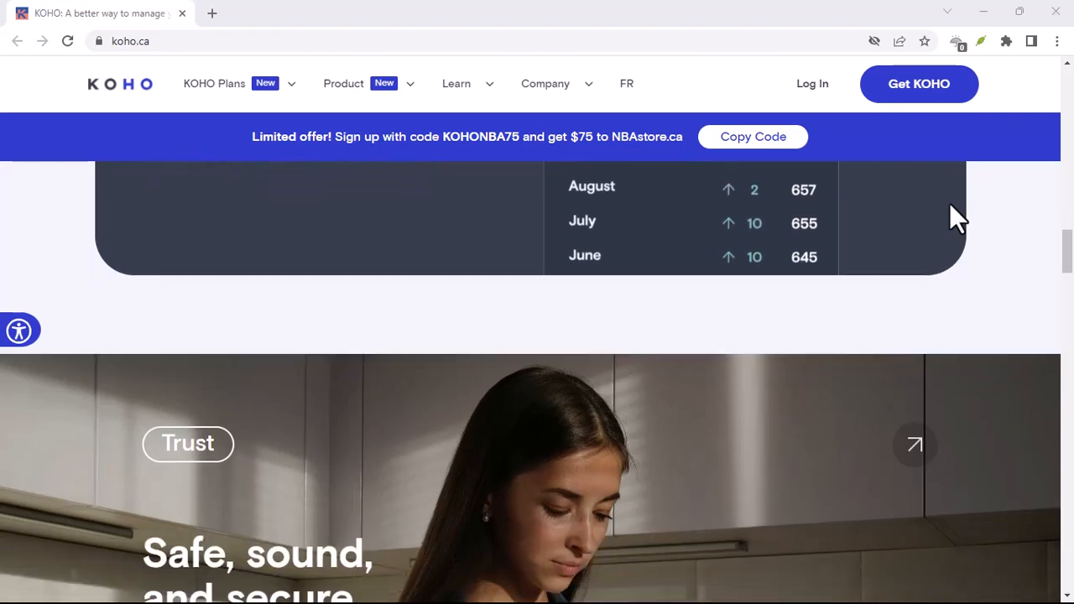
{"action": "scroll", "scroll_direction": "down", "scroll_amount": 3}
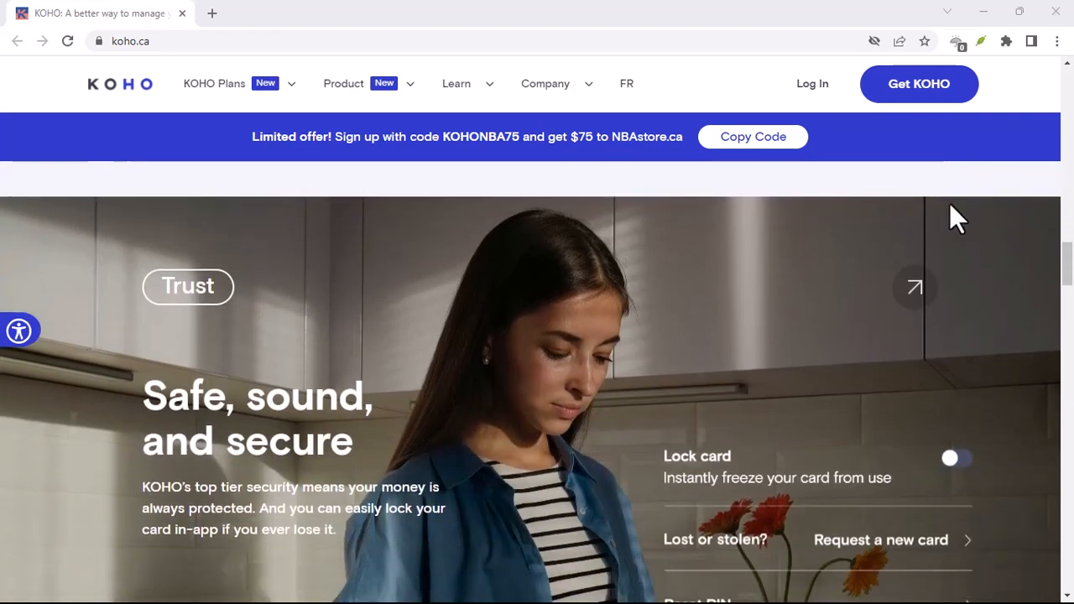
{"action": "scroll", "scroll_direction": "down", "scroll_amount": 3}
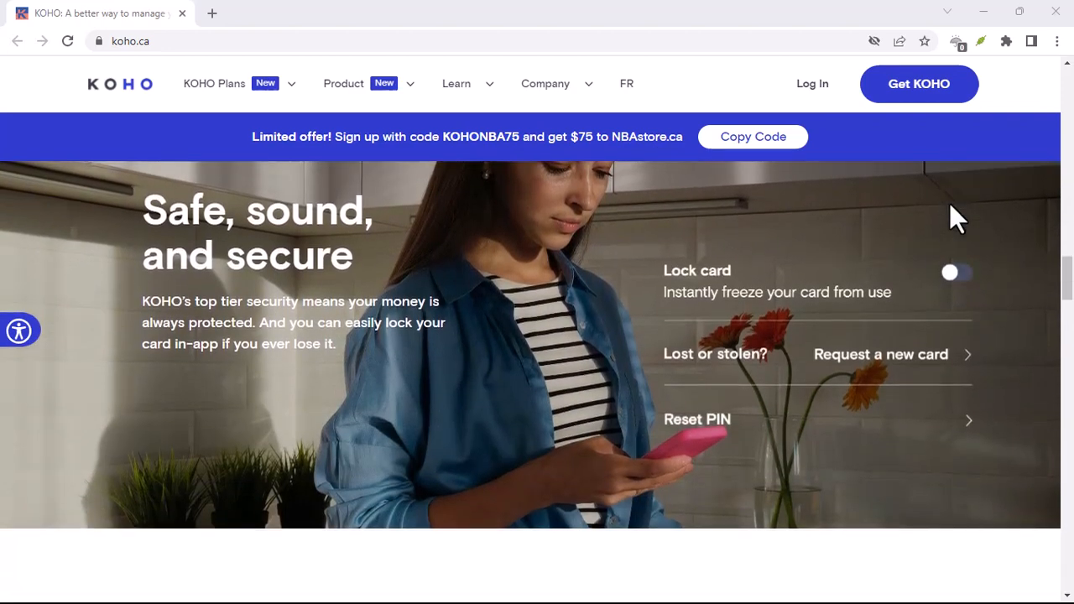
{"action": "scroll", "scroll_direction": "down", "scroll_amount": 3}
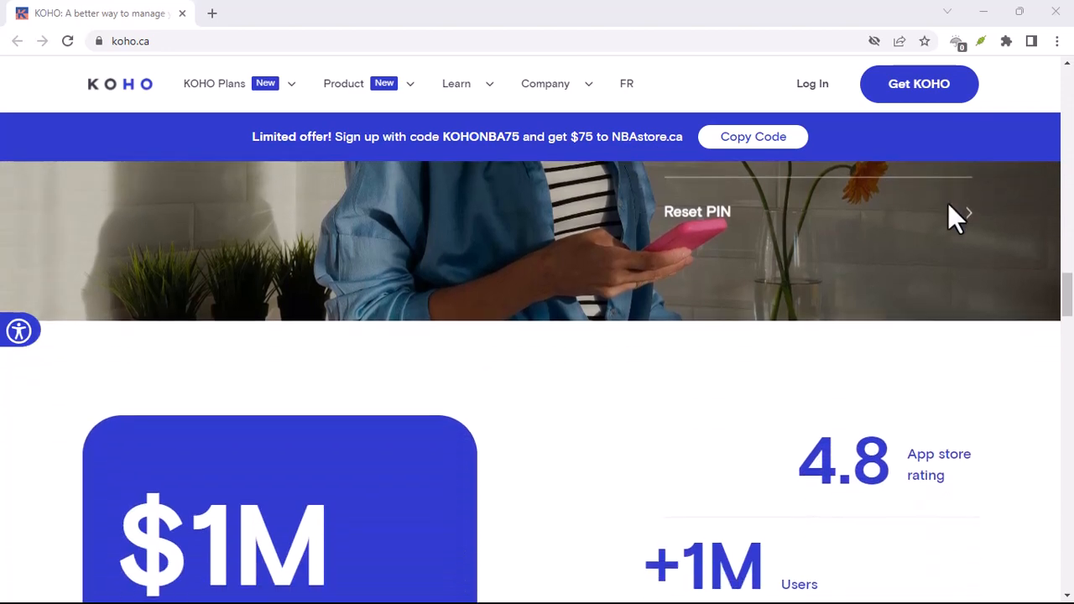
{"action": "scroll", "scroll_direction": "down", "scroll_amount": 3}
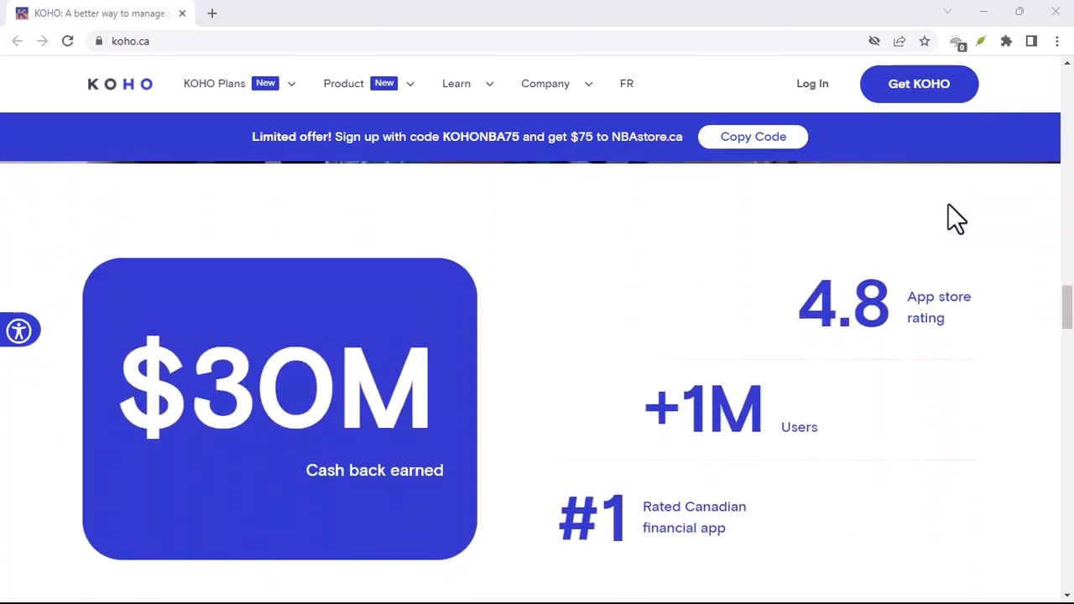
{"action": "scroll", "scroll_direction": "down", "scroll_amount": 3}
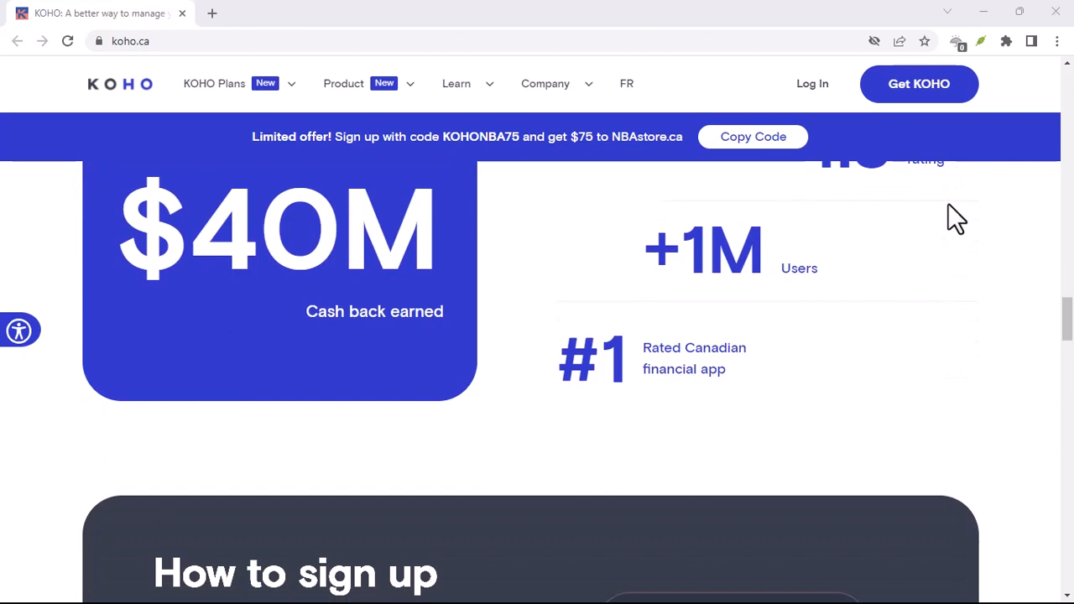
{"action": "scroll", "scroll_direction": "down", "scroll_amount": 3}
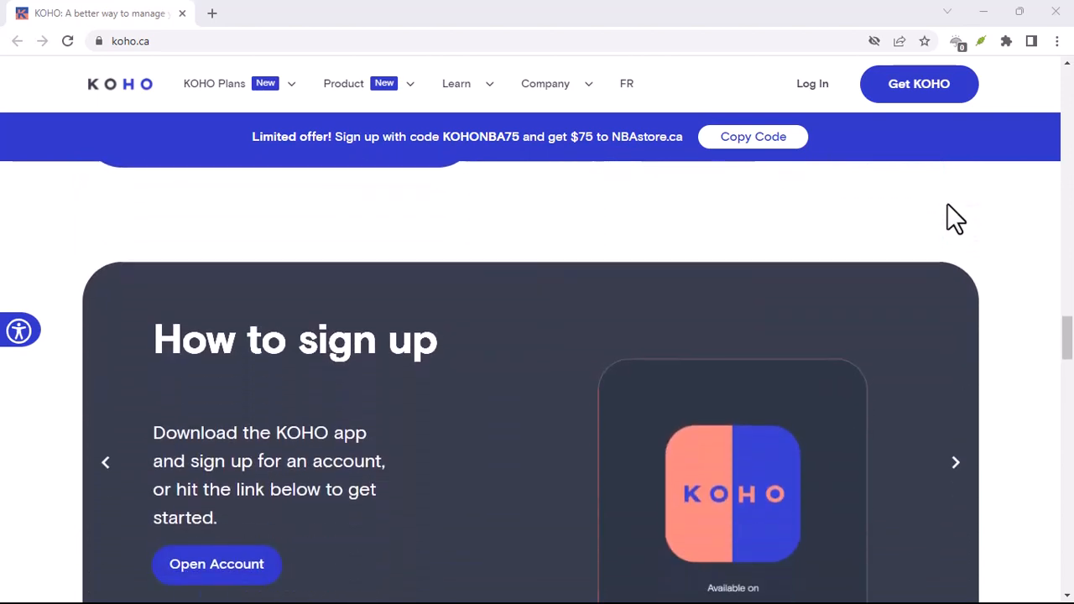
{"action": "scroll", "scroll_direction": "down", "scroll_amount": 3}
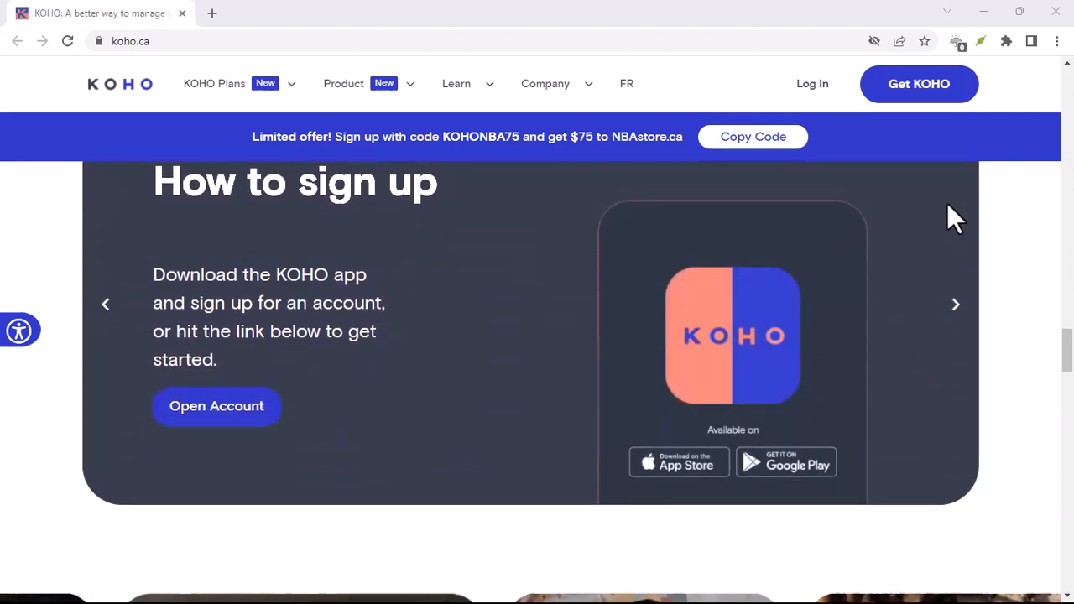
{"action": "scroll", "scroll_direction": "down", "scroll_amount": 3}
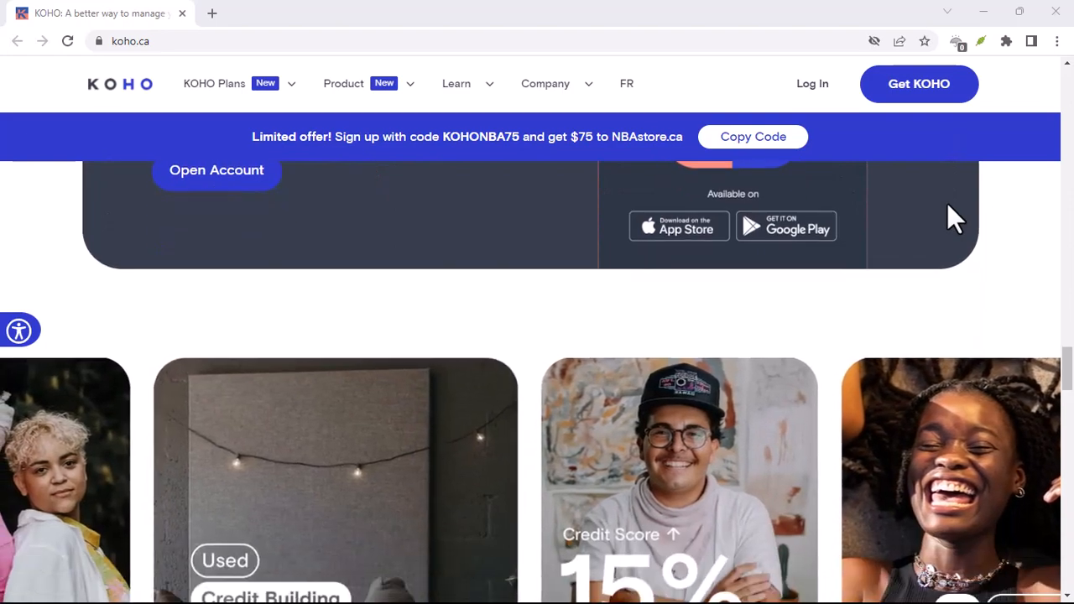
{"action": "scroll", "scroll_direction": "down", "scroll_amount": 3}
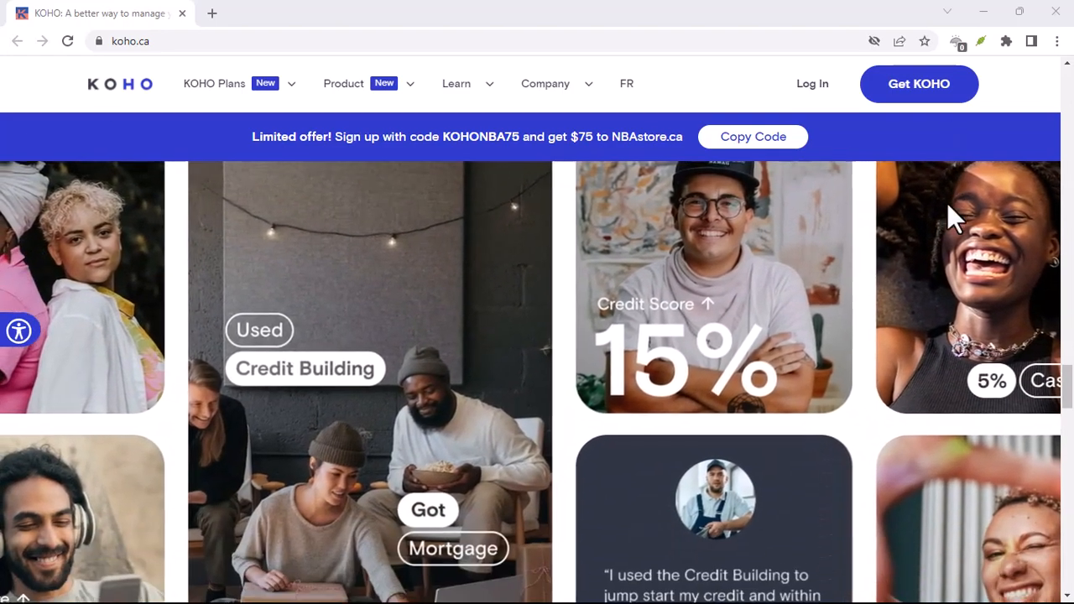
{"action": "scroll", "scroll_direction": "down", "scroll_amount": 3}
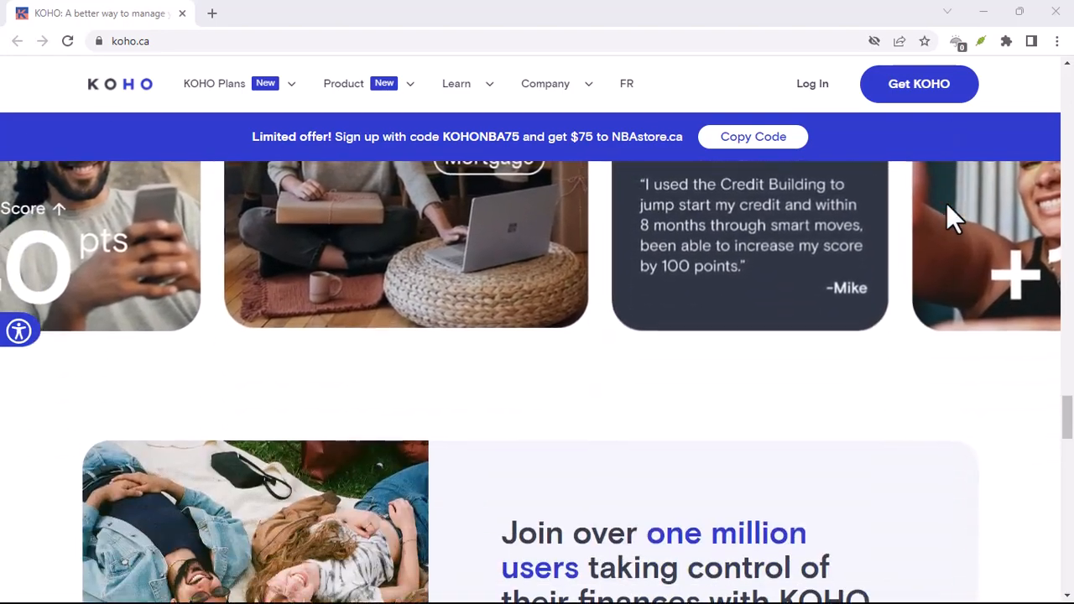
{"action": "scroll", "scroll_direction": "down", "scroll_amount": 3}
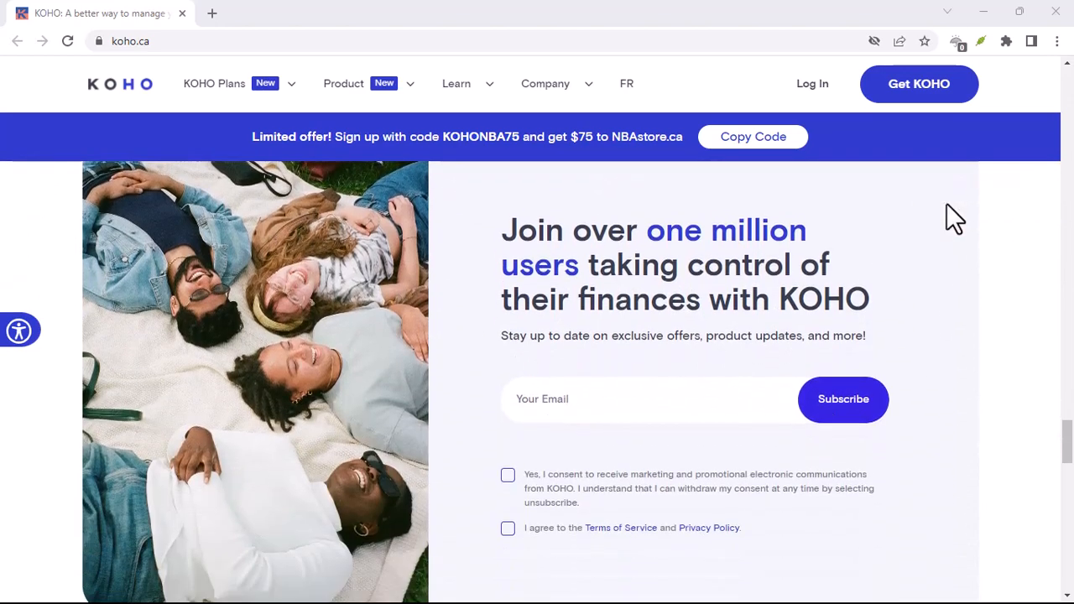
{"action": "scroll", "scroll_direction": "down", "scroll_amount": 3}
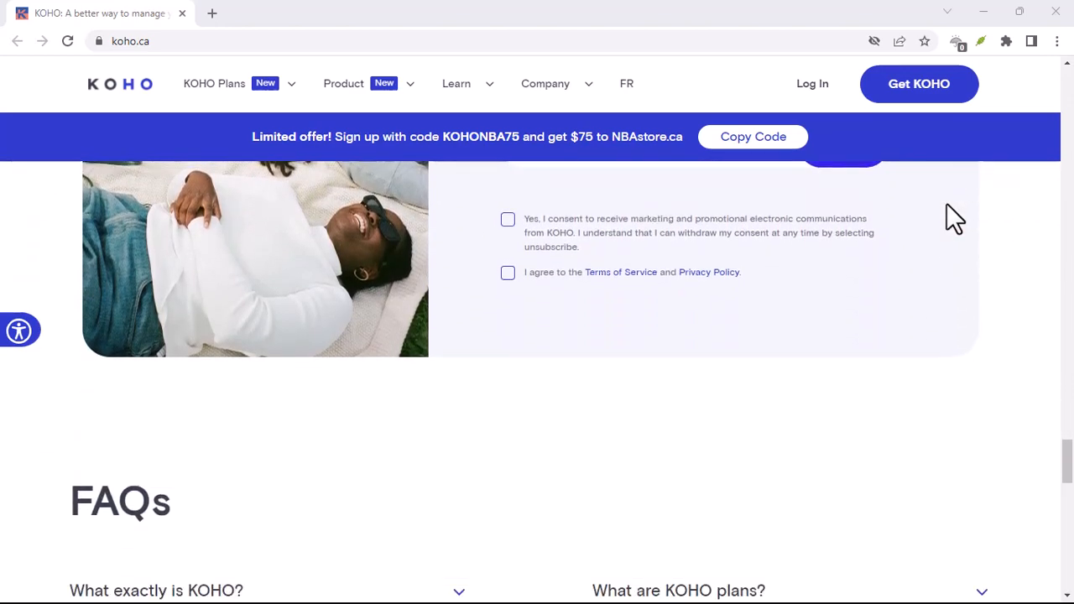
{"action": "scroll", "scroll_direction": "down", "scroll_amount": 3}
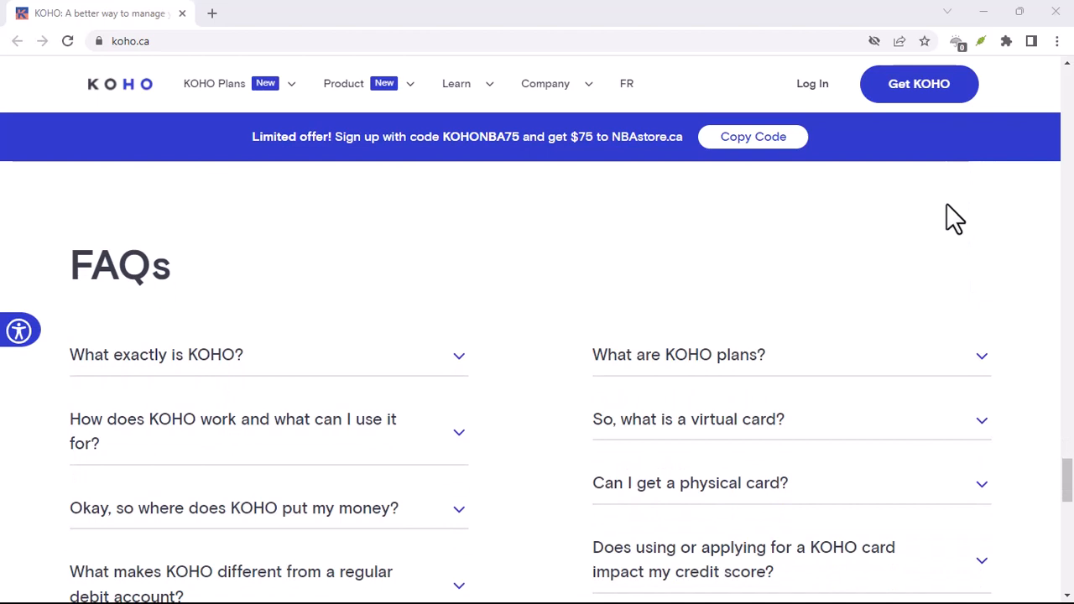
{"action": "scroll", "scroll_direction": "down", "scroll_amount": 3}
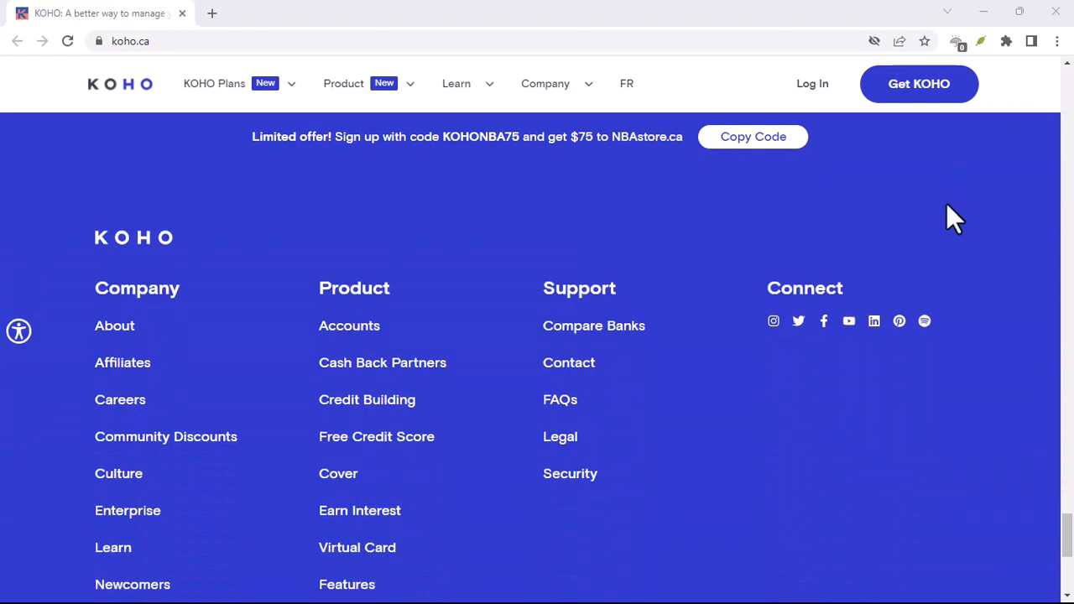
{"action": "scroll", "scroll_direction": "down", "scroll_amount": 3}
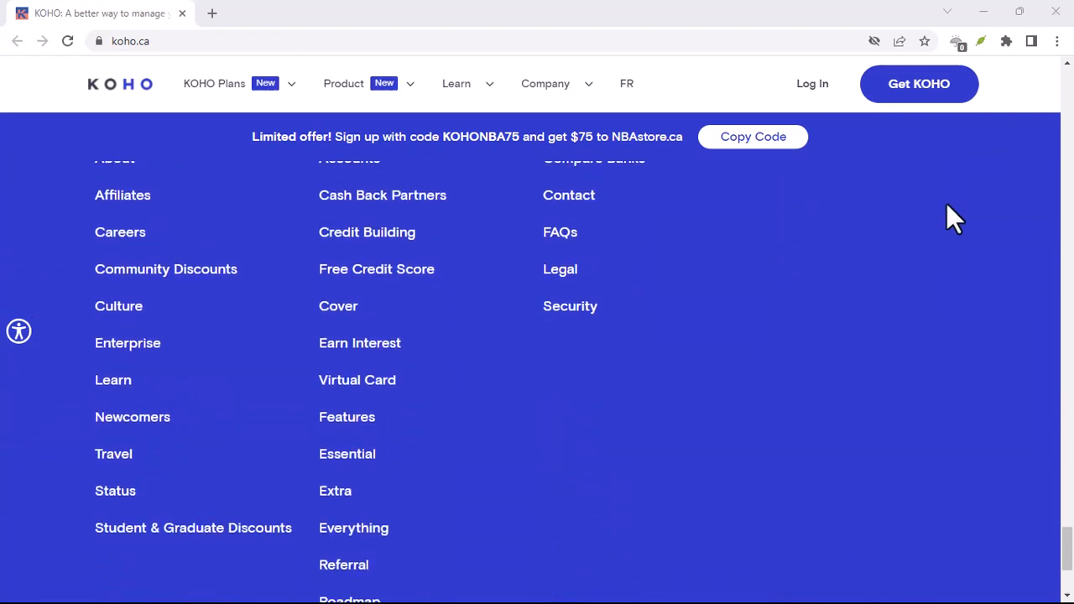
{"action": "scroll", "scroll_direction": "down", "scroll_amount": 3}
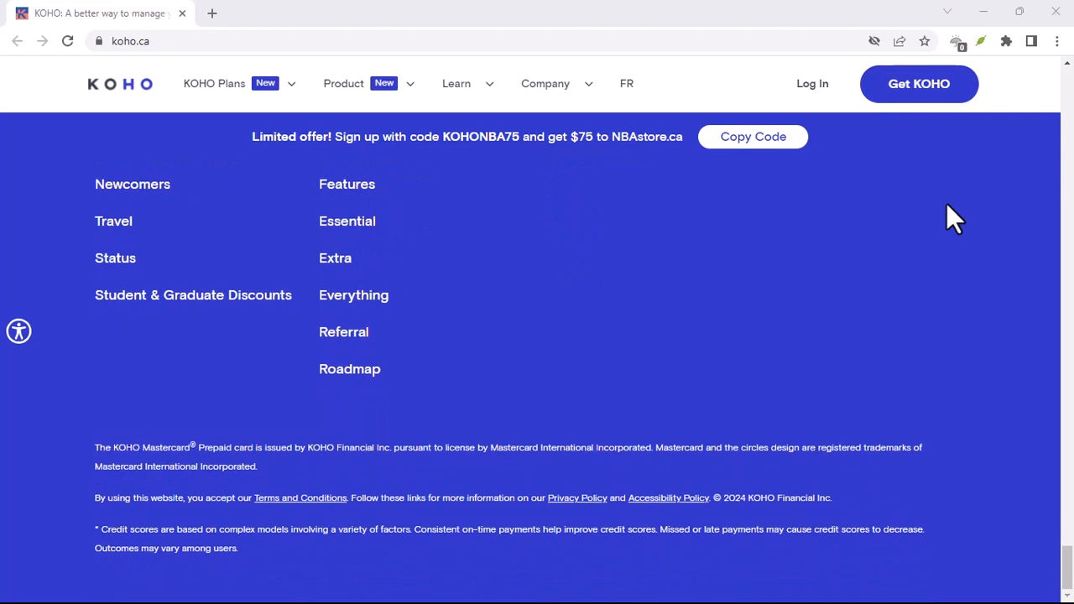
{"action": "mouse_move", "coordinate": [776, 202]}
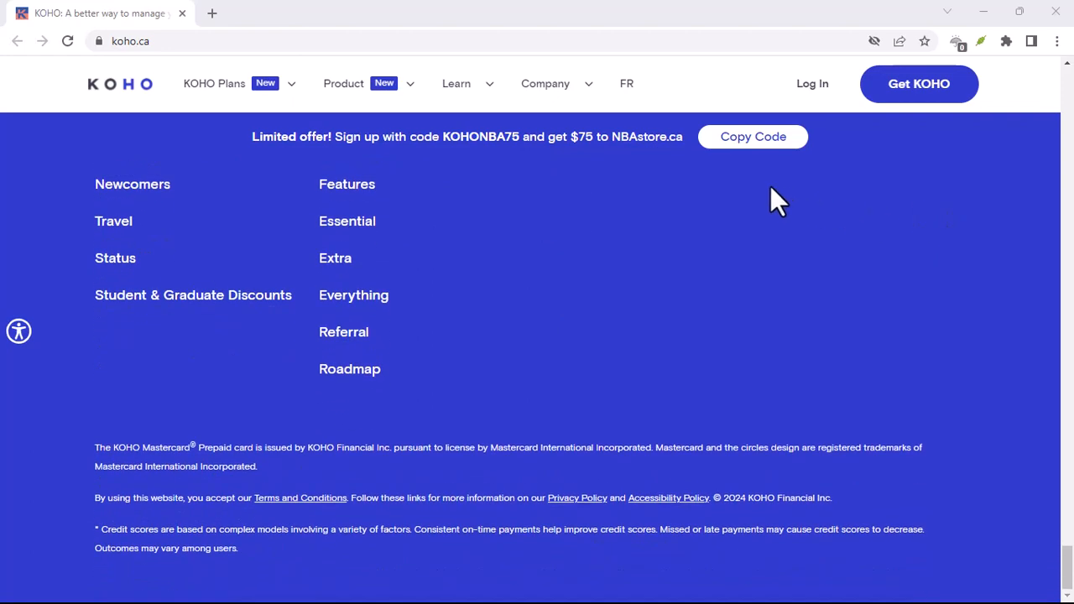
{"action": "scroll", "scroll_direction": "up", "scroll_amount": 3}
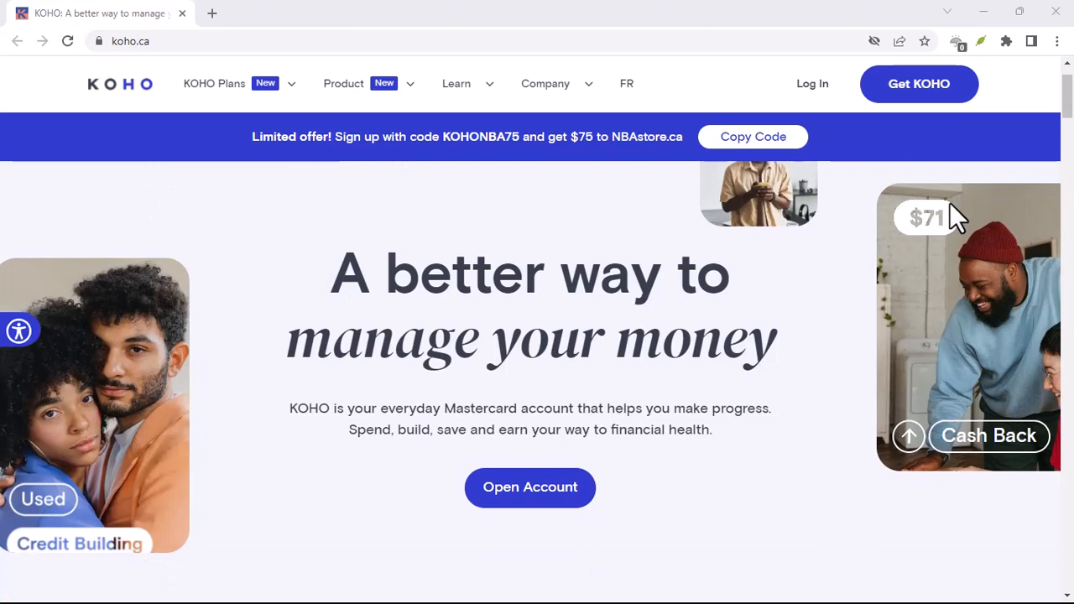
{"action": "scroll", "scroll_direction": "down", "scroll_amount": 3}
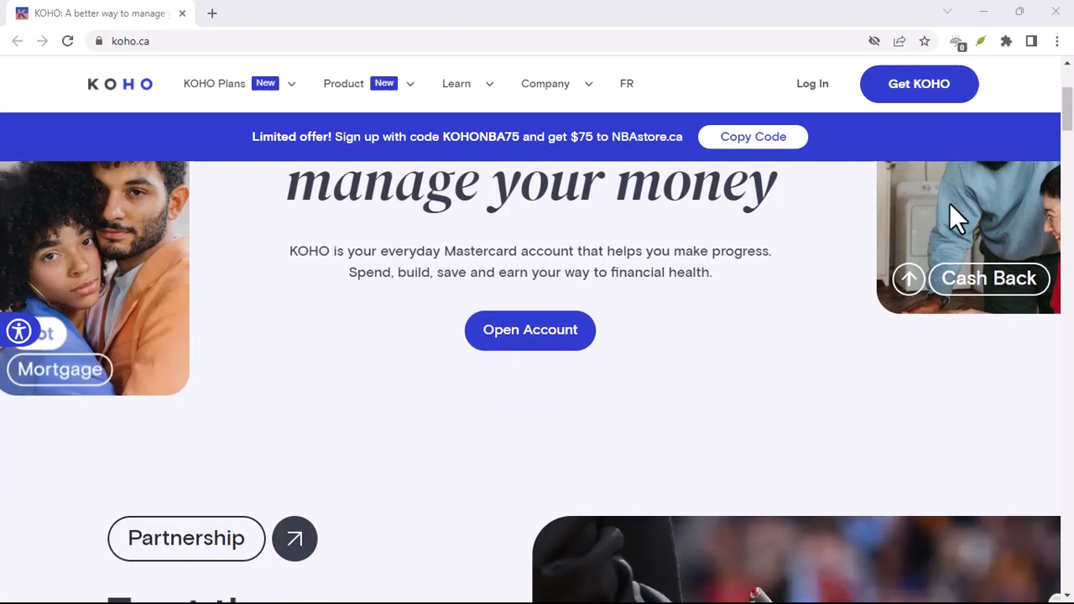
{"action": "scroll", "scroll_direction": "down", "scroll_amount": 3}
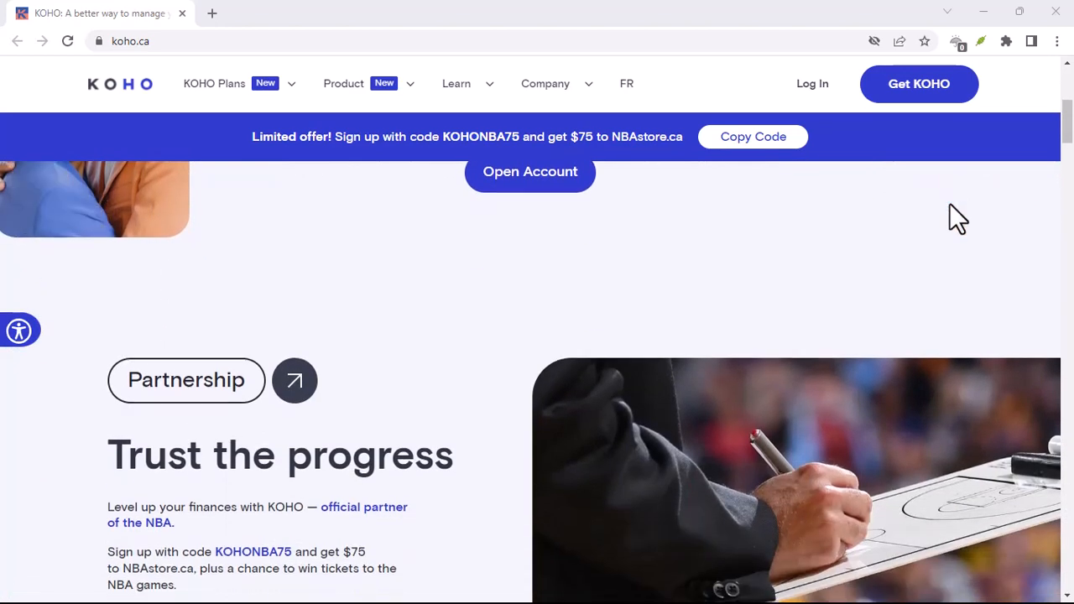
{"action": "scroll", "scroll_direction": "down", "scroll_amount": 3}
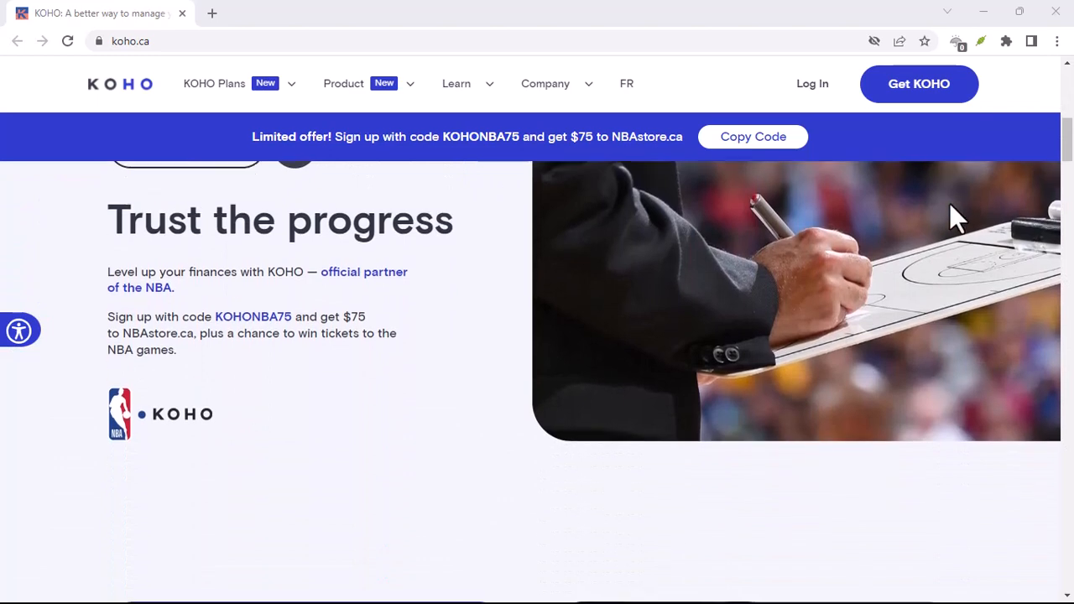
{"action": "scroll", "scroll_direction": "down", "scroll_amount": 3}
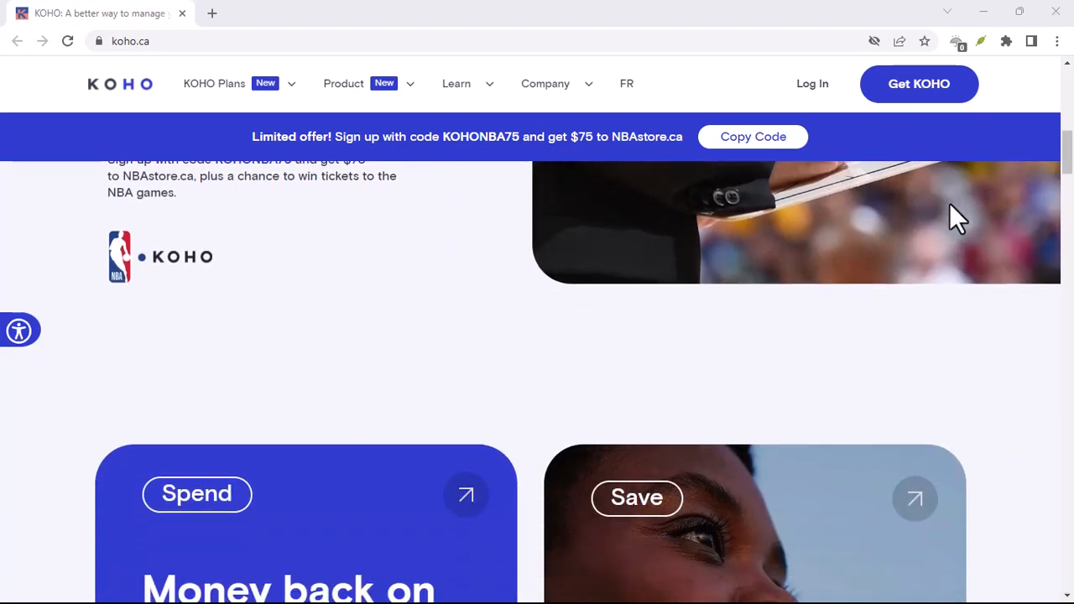
{"action": "scroll", "scroll_direction": "down", "scroll_amount": 3}
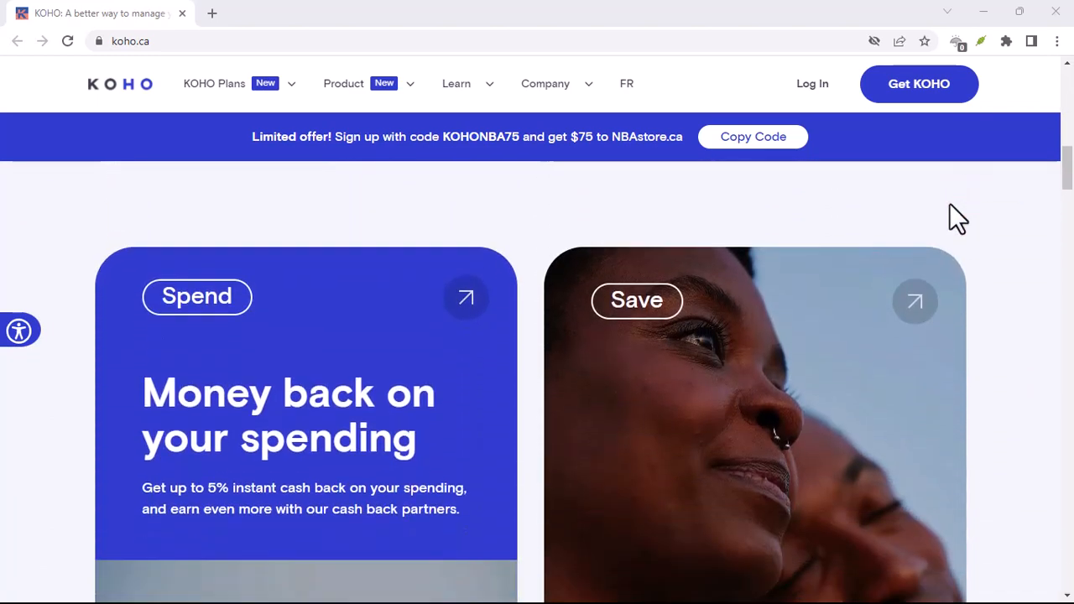
{"action": "scroll", "scroll_direction": "down", "scroll_amount": 3}
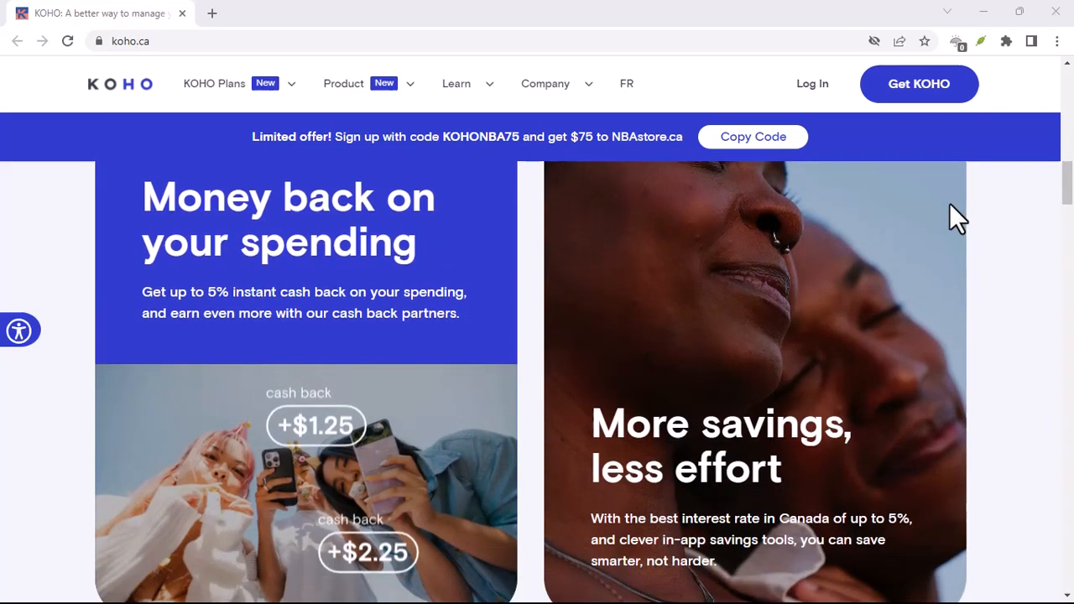
{"action": "scroll", "scroll_direction": "down", "scroll_amount": 3}
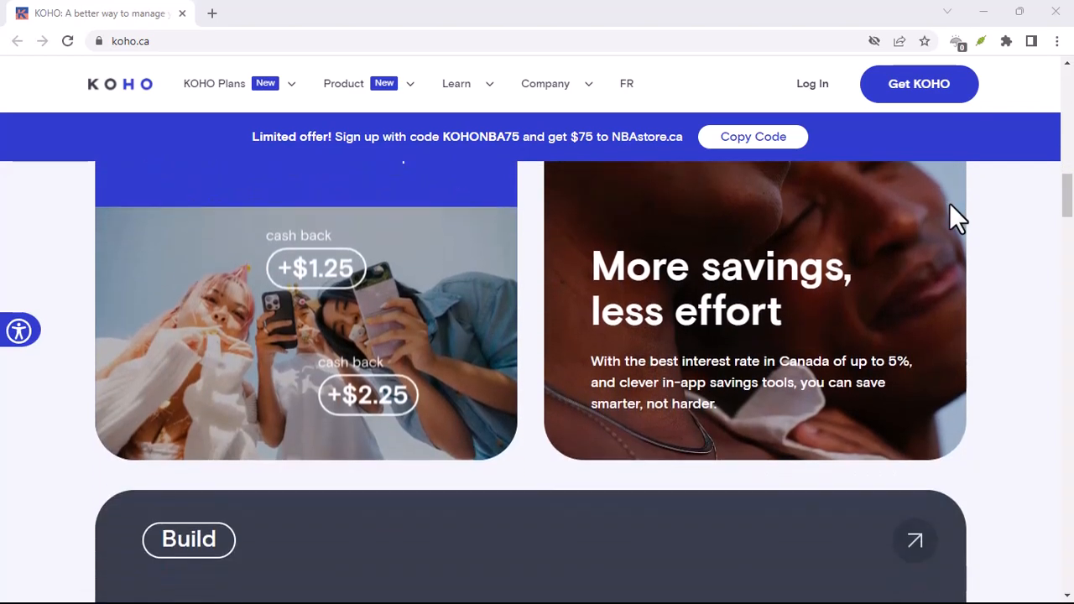
{"action": "scroll", "scroll_direction": "down", "scroll_amount": 3}
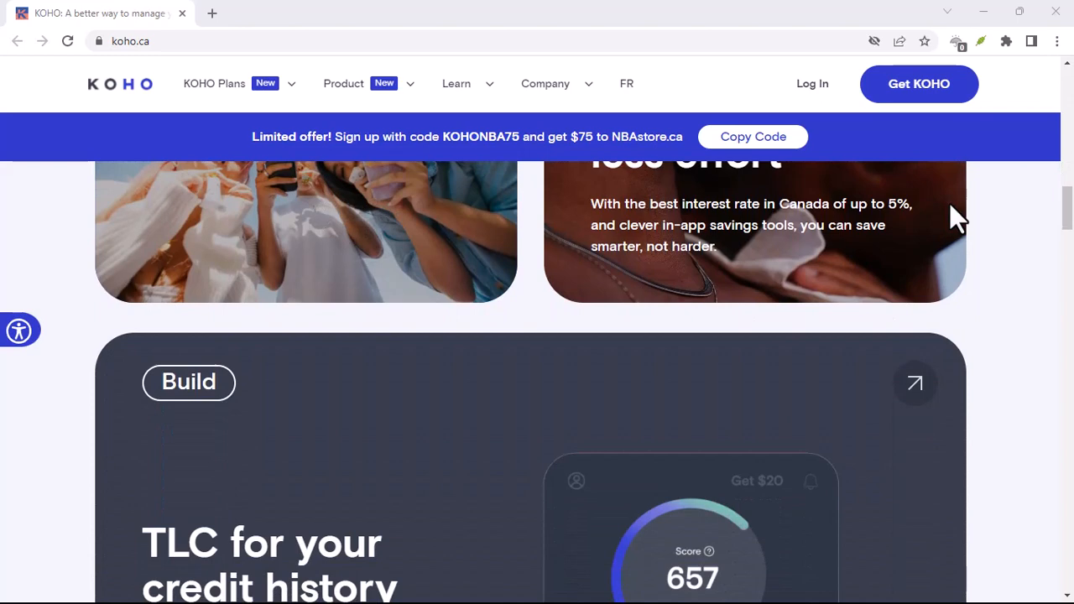
{"action": "scroll", "scroll_direction": "down", "scroll_amount": 3}
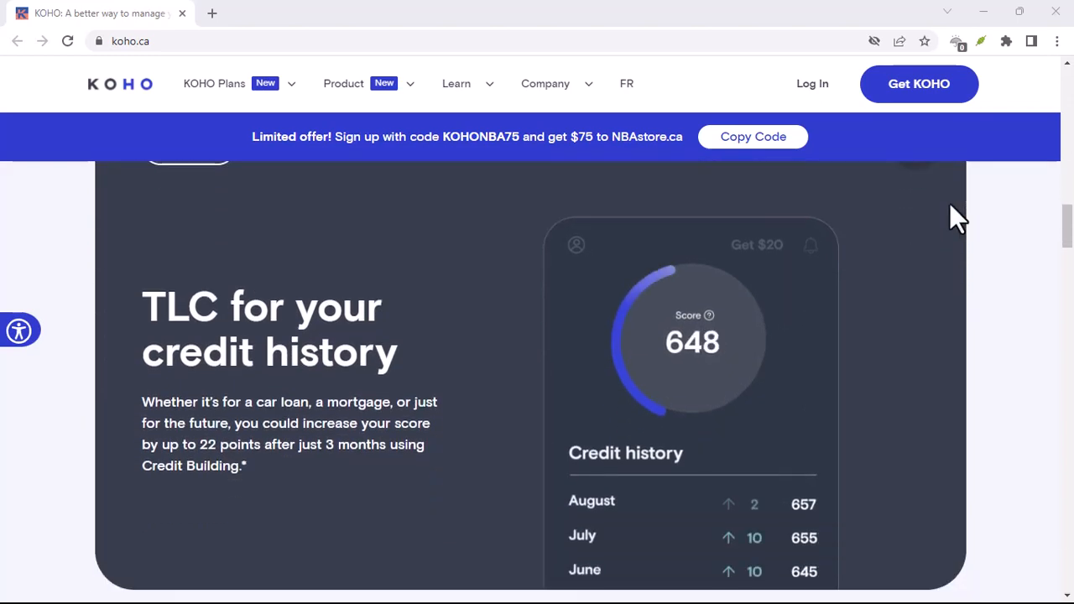
{"action": "scroll", "scroll_direction": "down", "scroll_amount": 3}
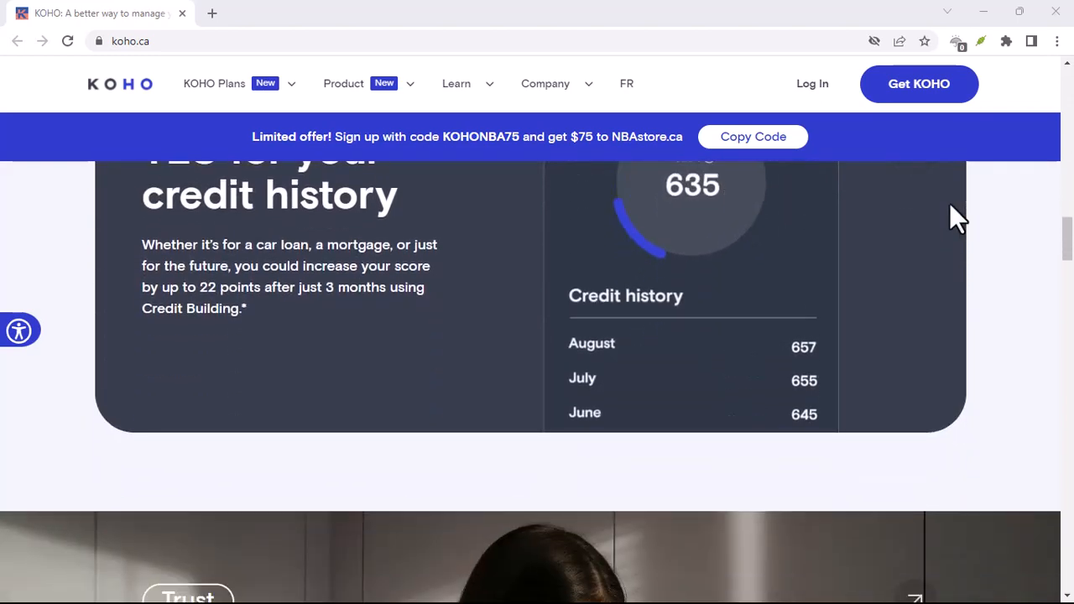
{"action": "scroll", "scroll_direction": "down", "scroll_amount": 3}
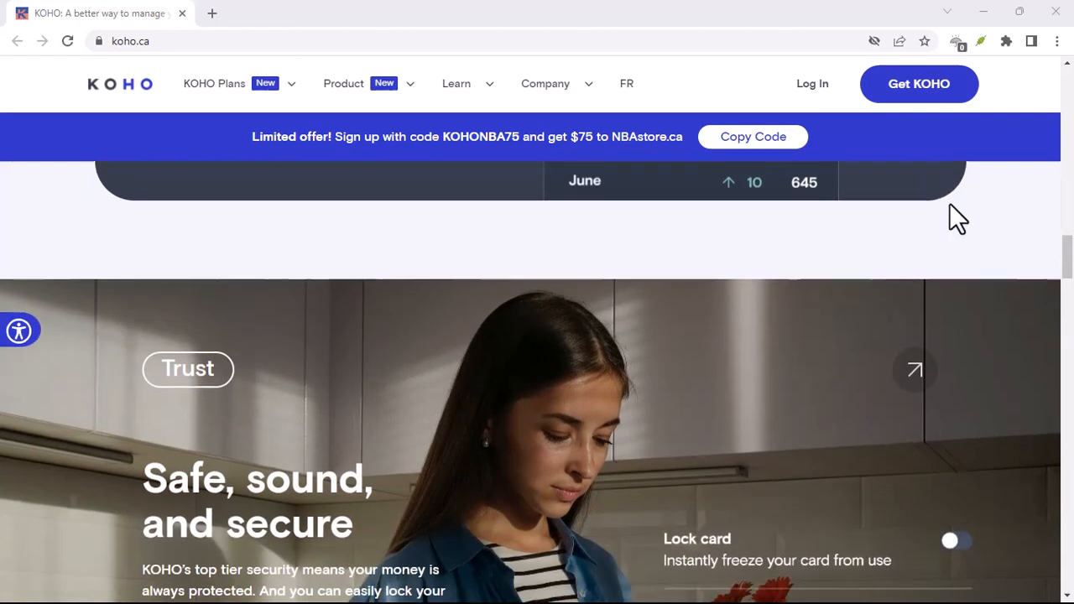
{"action": "scroll", "scroll_direction": "down", "scroll_amount": 3}
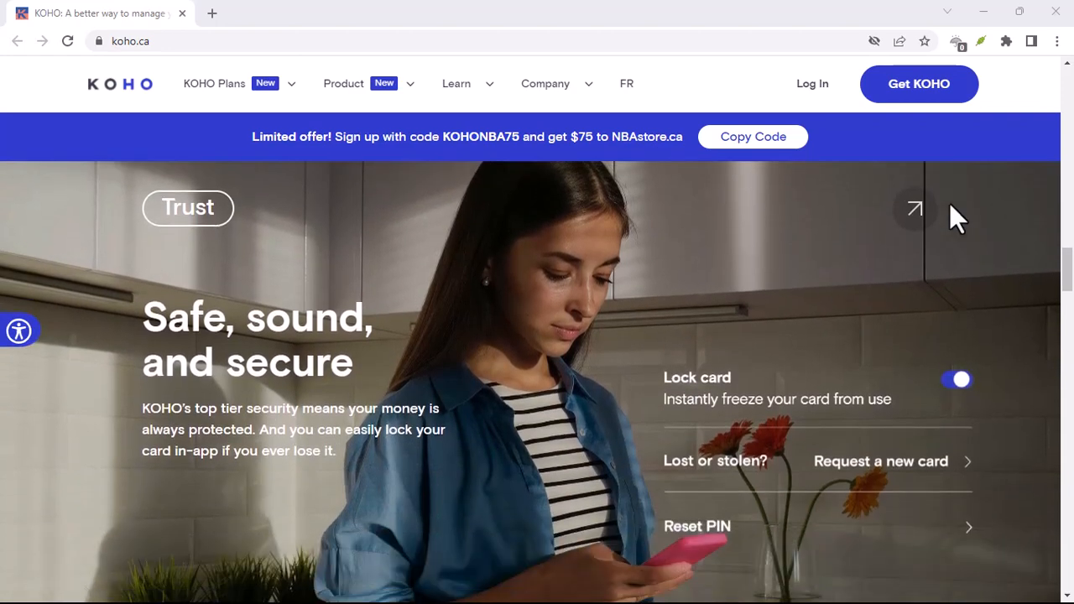
{"action": "scroll", "scroll_direction": "down", "scroll_amount": 3}
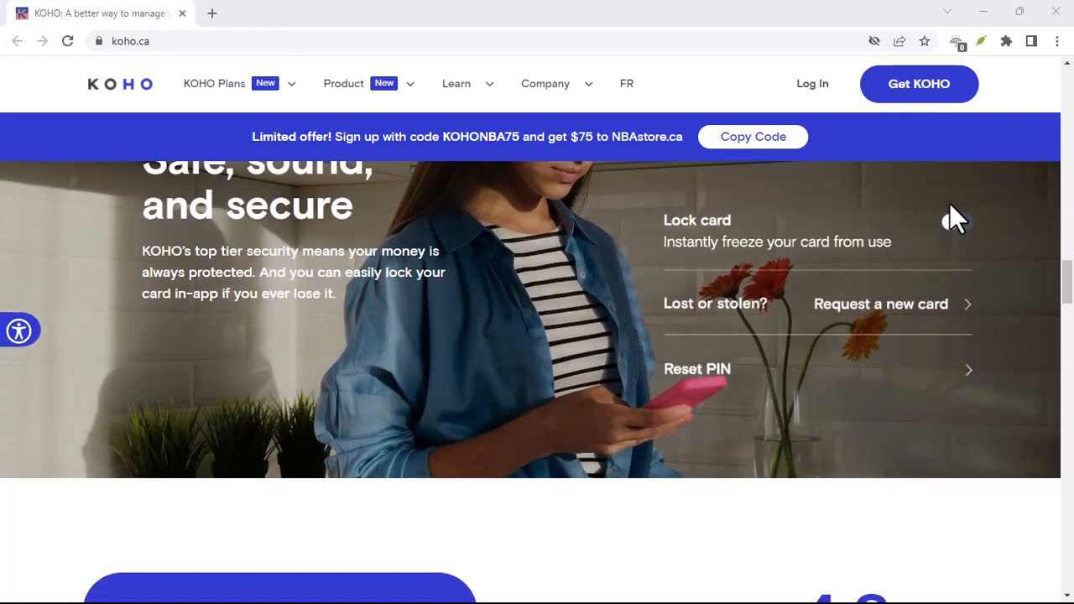
{"action": "scroll", "scroll_direction": "down", "scroll_amount": 3}
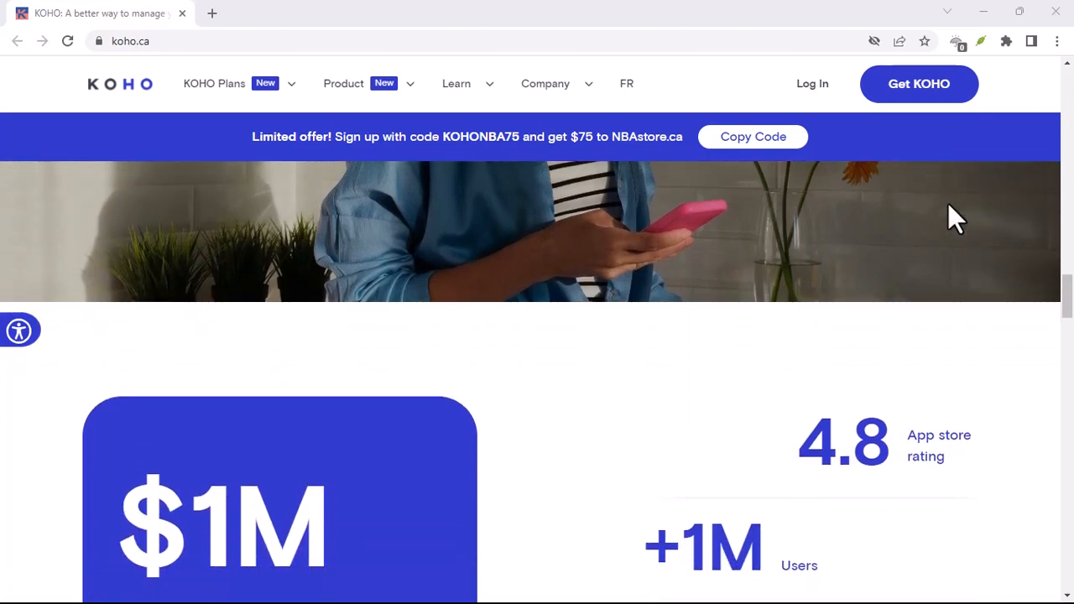
{"action": "scroll", "scroll_direction": "down", "scroll_amount": 3}
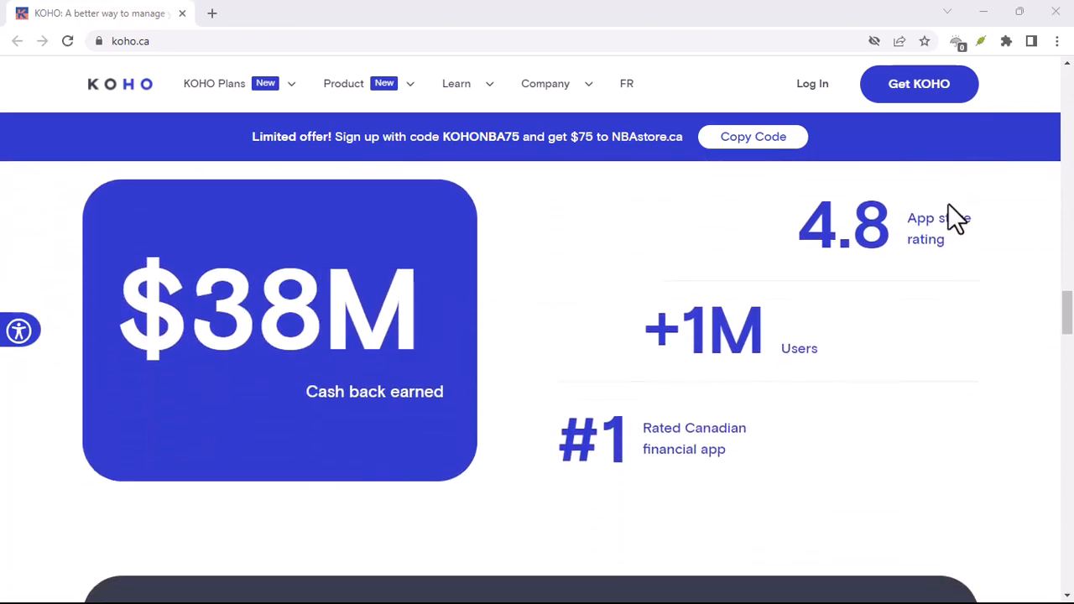
{"action": "scroll", "scroll_direction": "down", "scroll_amount": 3}
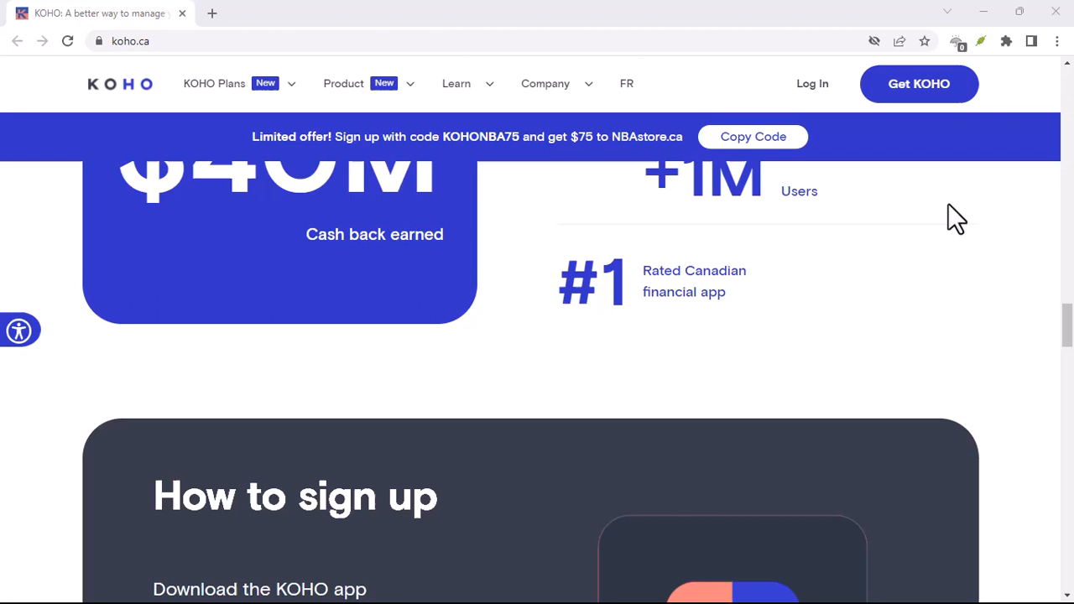
{"action": "scroll", "scroll_direction": "down", "scroll_amount": 3}
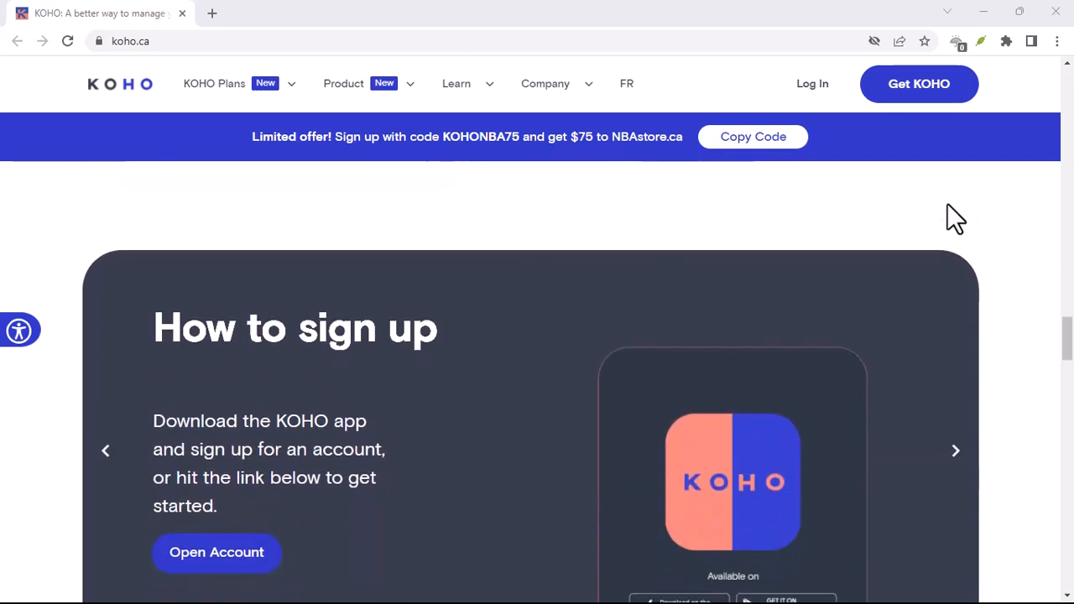
{"action": "scroll", "scroll_direction": "down", "scroll_amount": 3}
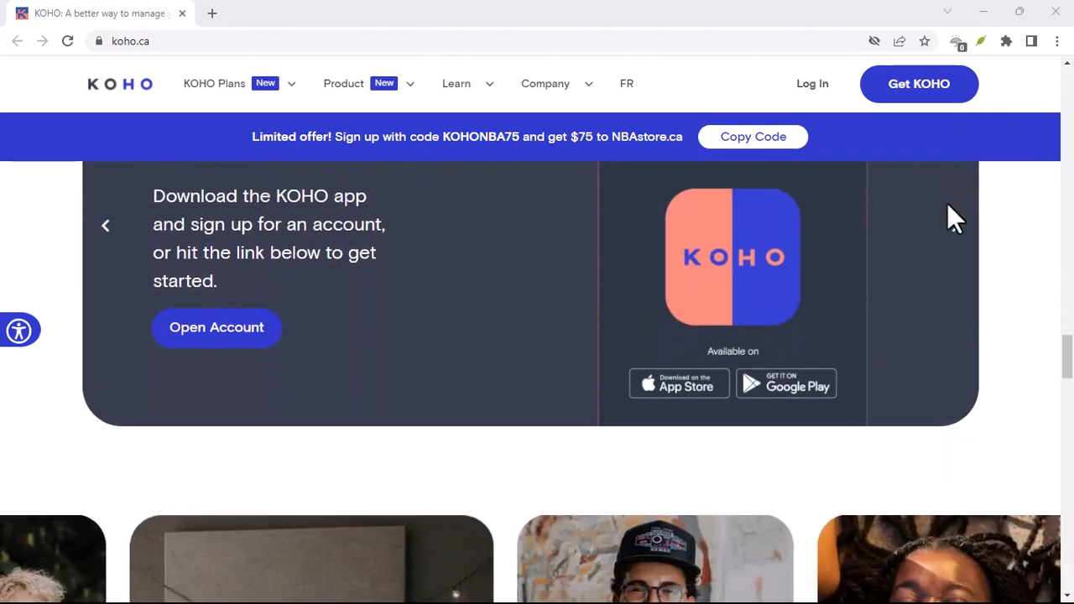
{"action": "scroll", "scroll_direction": "down", "scroll_amount": 3}
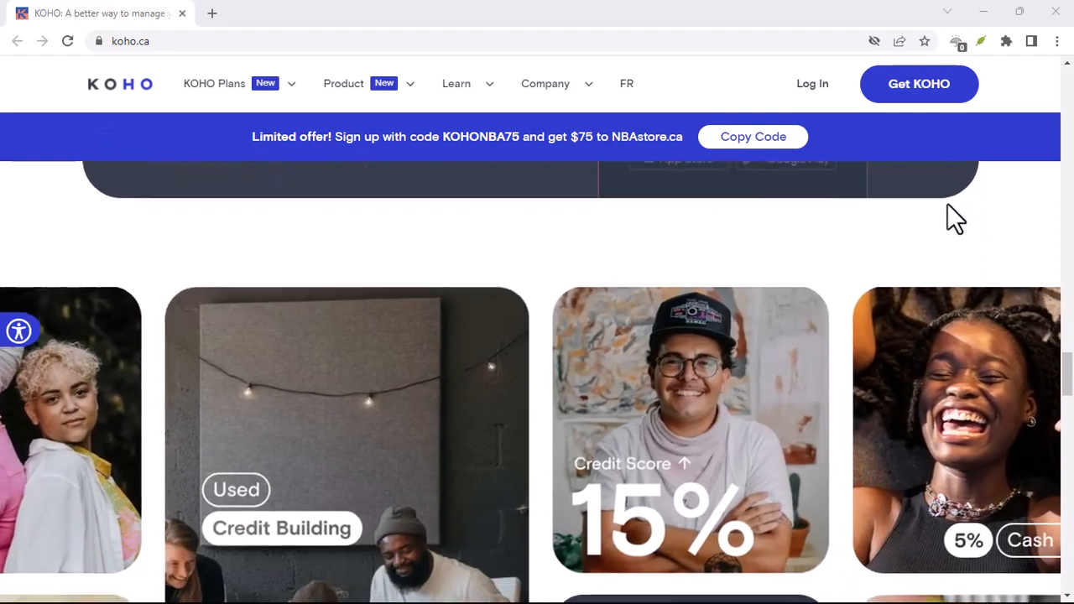
{"action": "scroll", "scroll_direction": "down", "scroll_amount": 3}
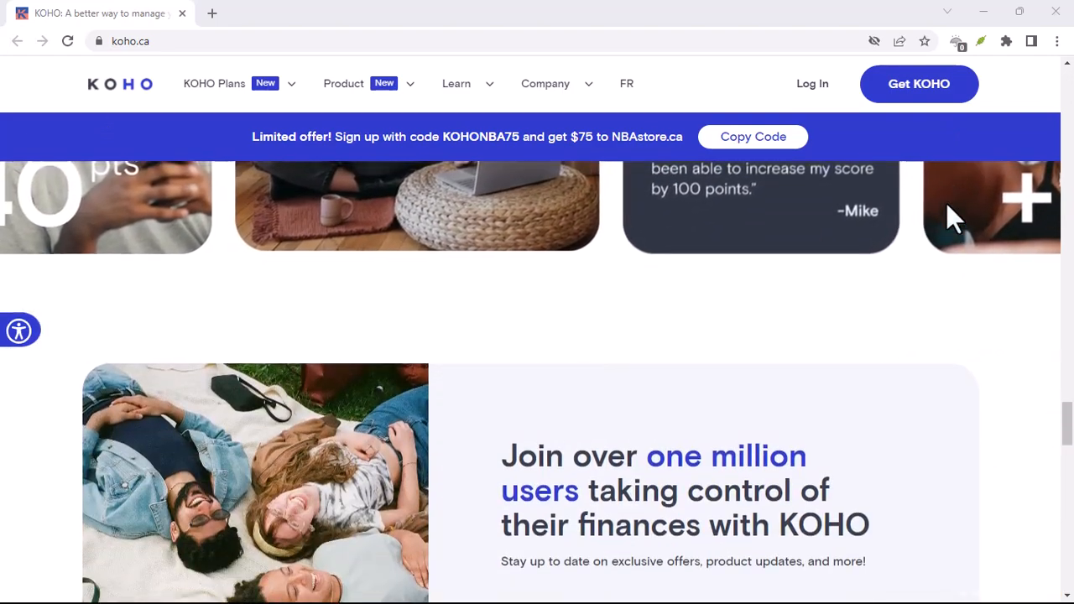
{"action": "scroll", "scroll_direction": "down", "scroll_amount": 3}
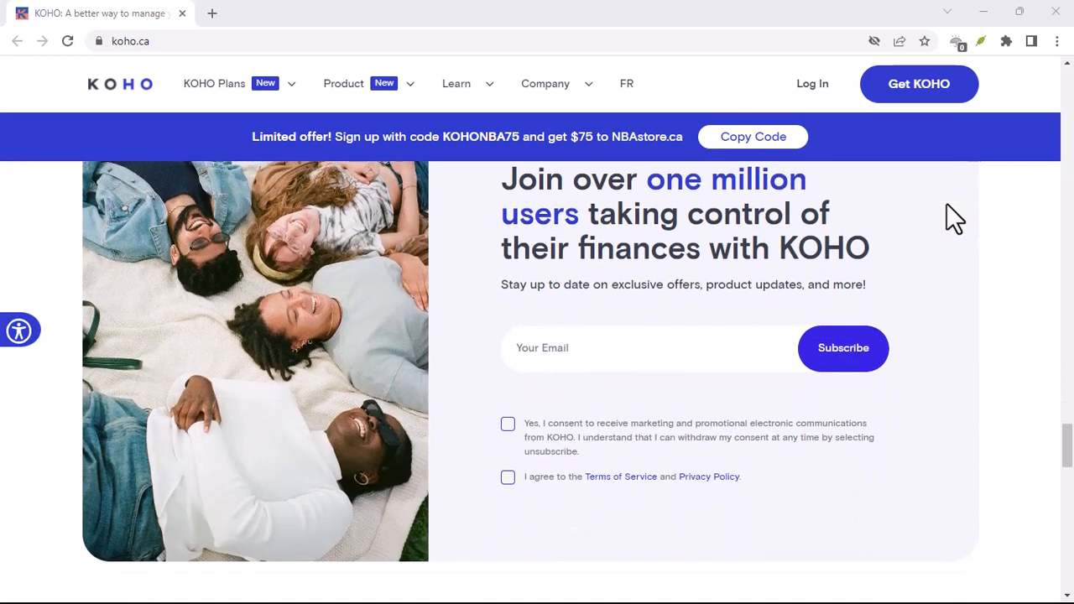
{"action": "scroll", "scroll_direction": "down", "scroll_amount": 3}
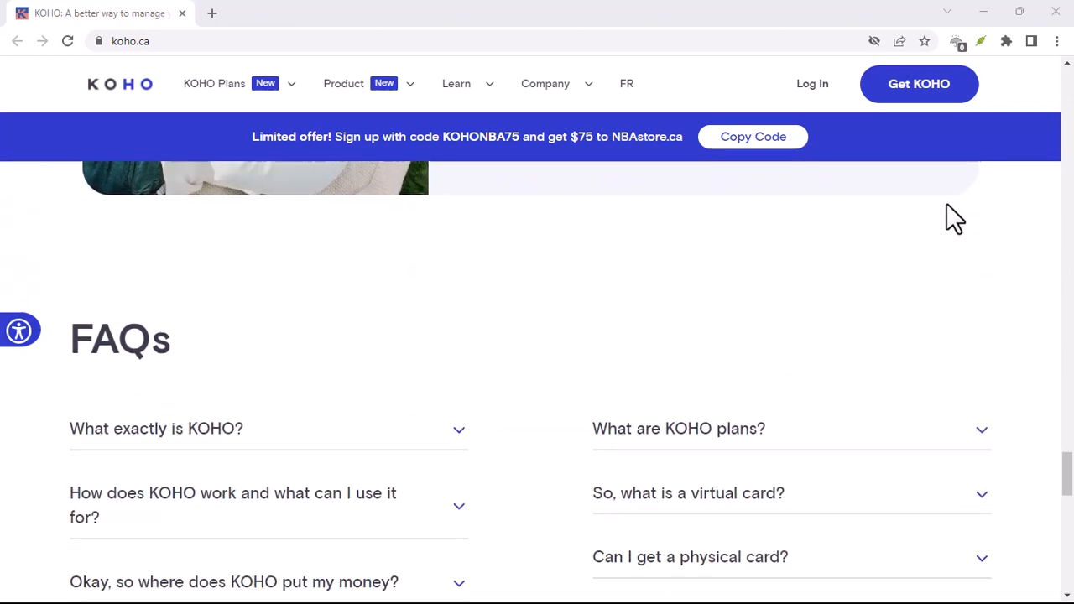
{"action": "scroll", "scroll_direction": "down", "scroll_amount": 3}
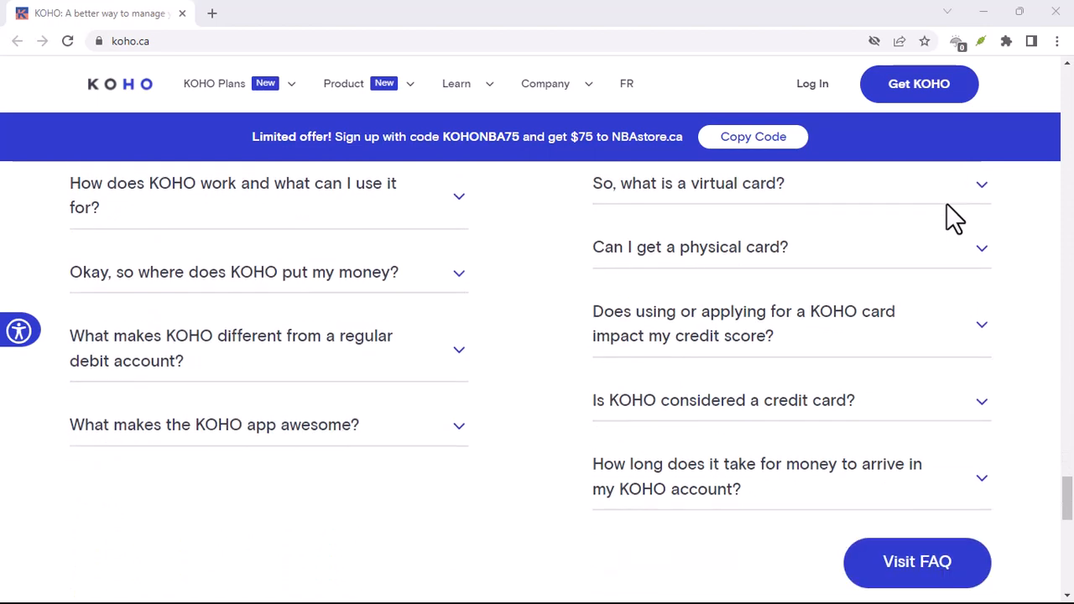
{"action": "scroll", "scroll_direction": "down", "scroll_amount": 3}
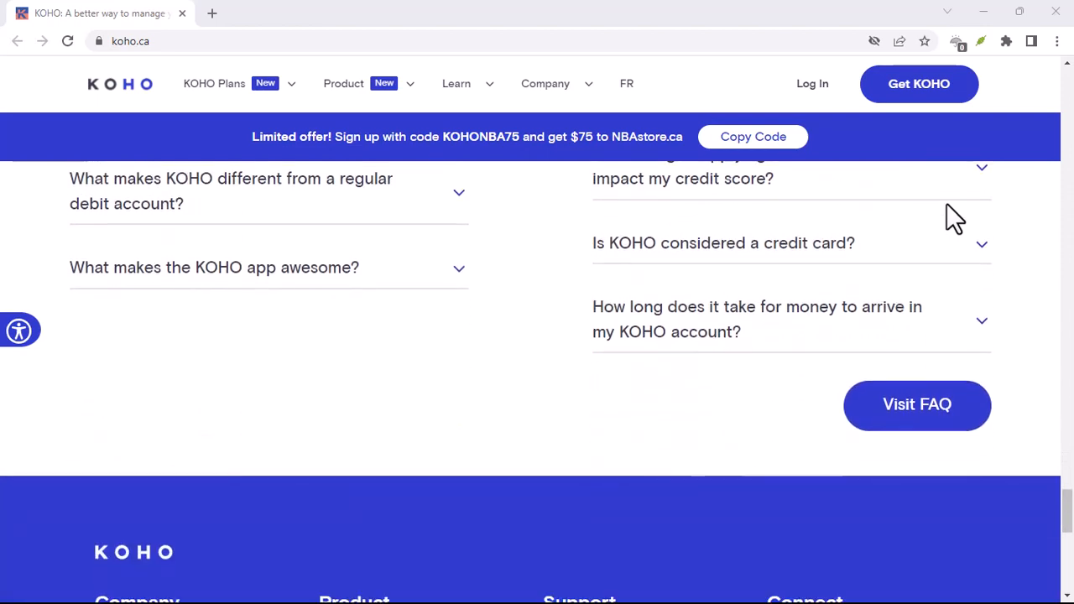
{"action": "scroll", "scroll_direction": "down", "scroll_amount": 3}
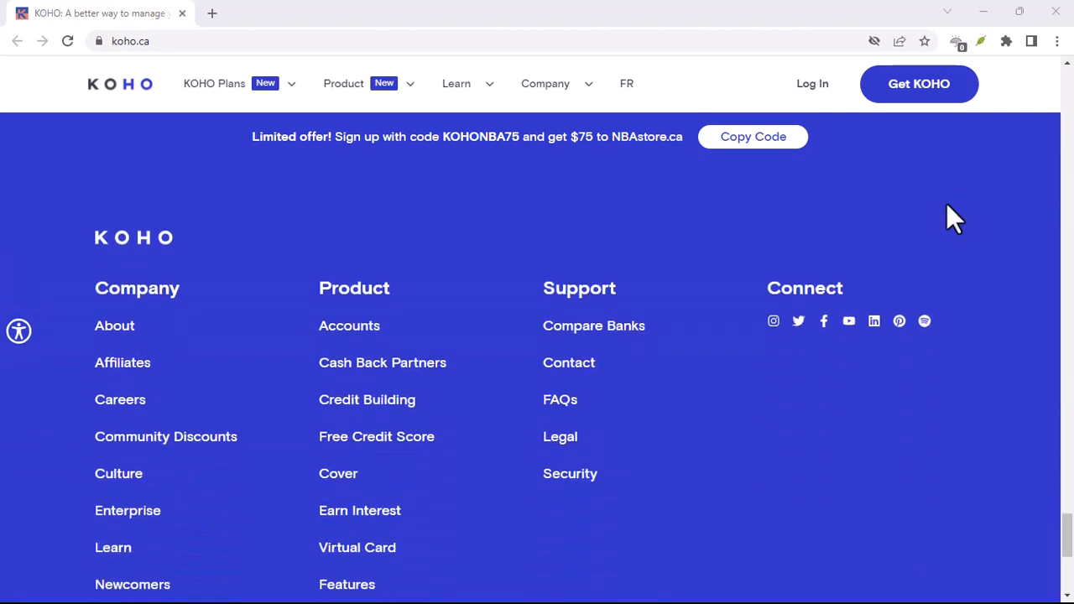
{"action": "scroll", "scroll_direction": "down", "scroll_amount": 3}
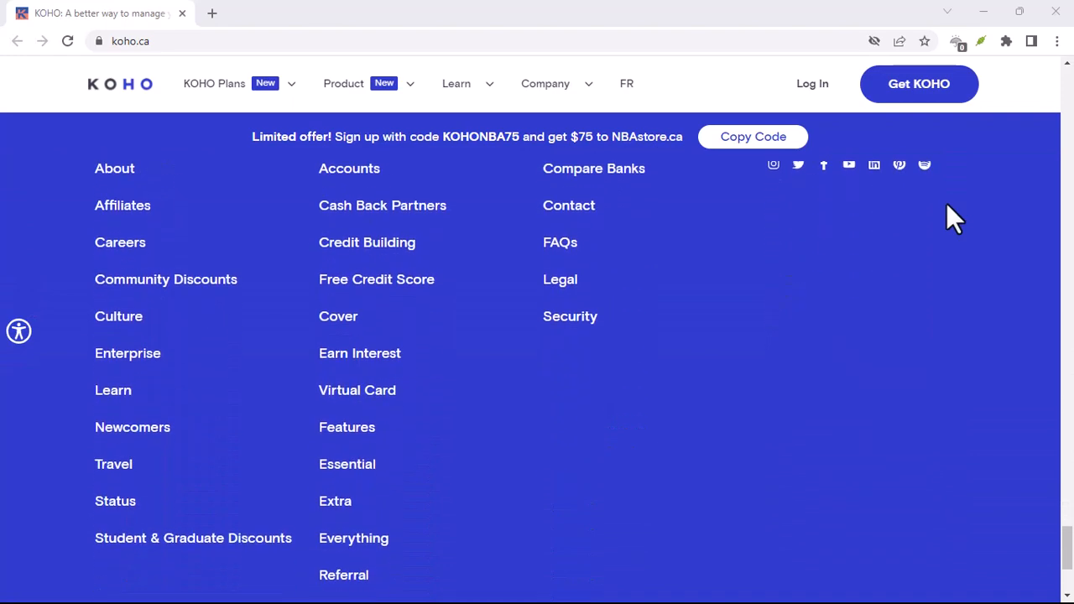
{"action": "scroll", "scroll_direction": "down", "scroll_amount": 3}
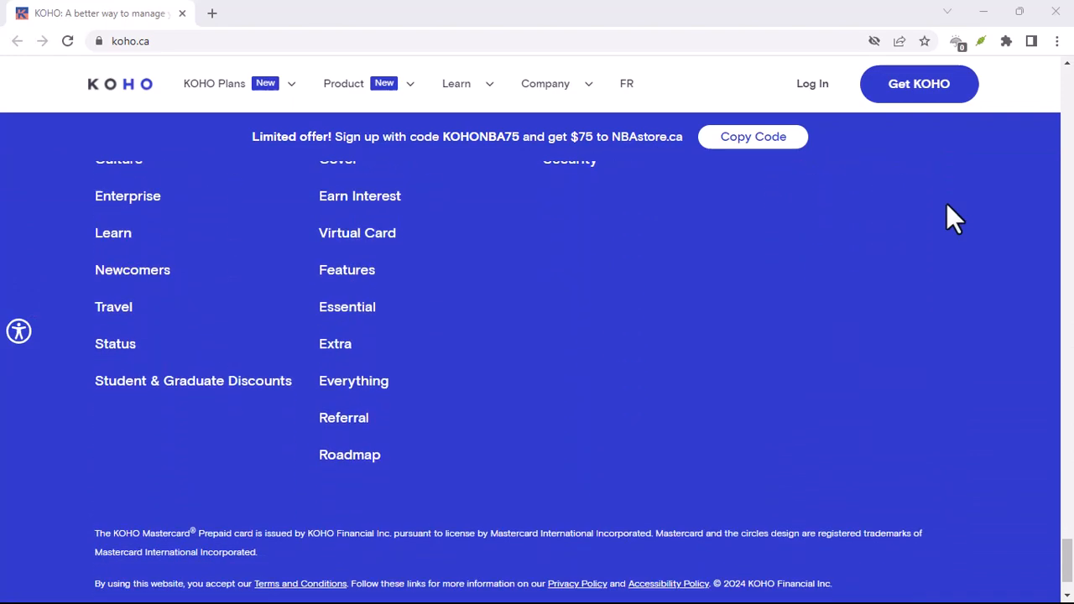
{"action": "scroll", "scroll_direction": "down", "scroll_amount": 3}
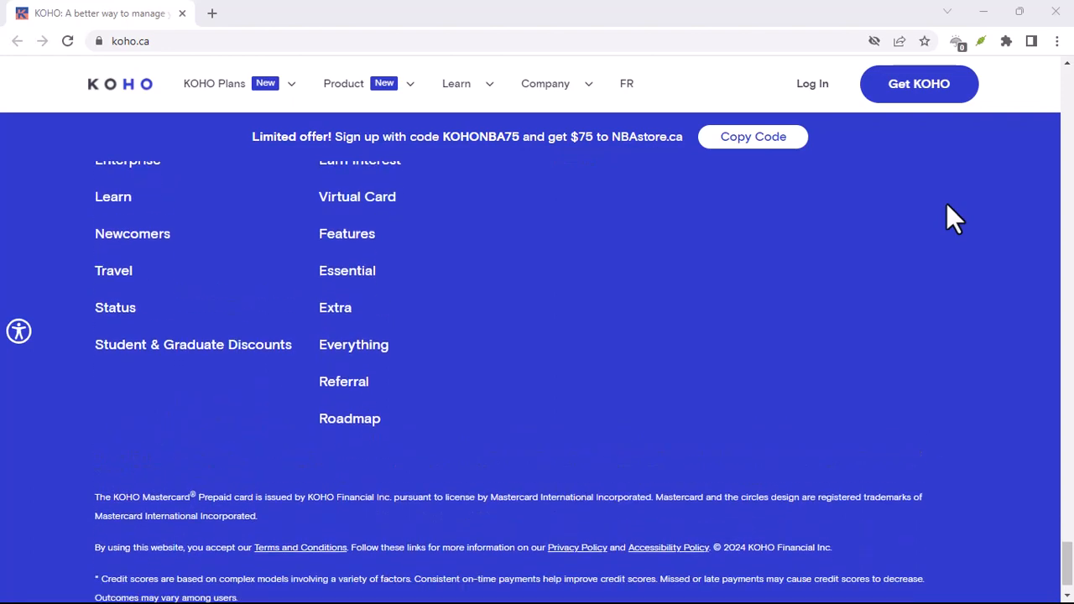
{"action": "scroll", "scroll_direction": "up", "scroll_amount": 3}
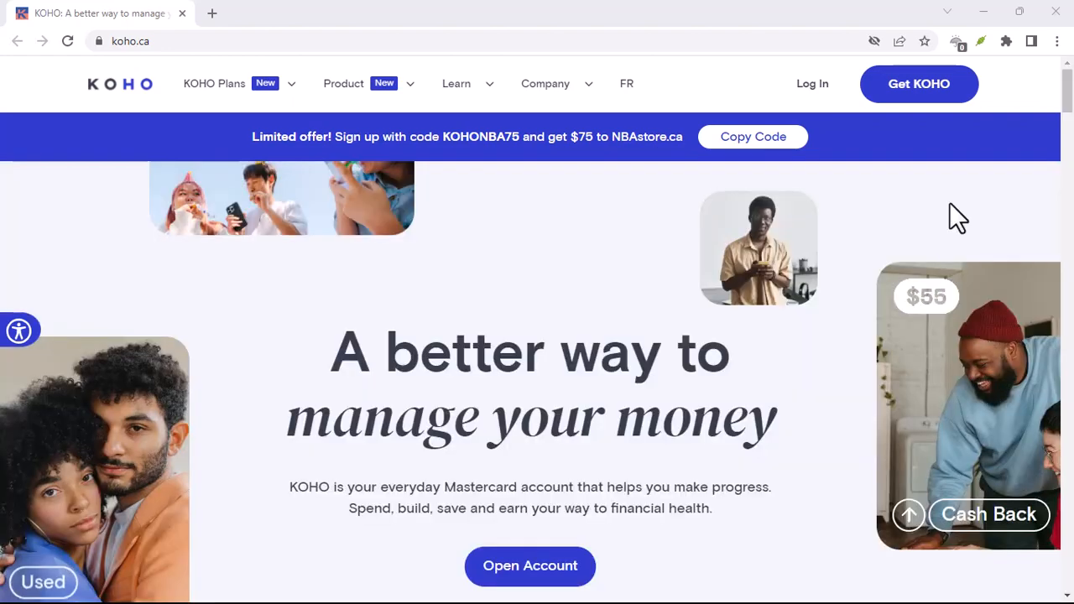
{"action": "scroll", "scroll_direction": "down", "scroll_amount": 3}
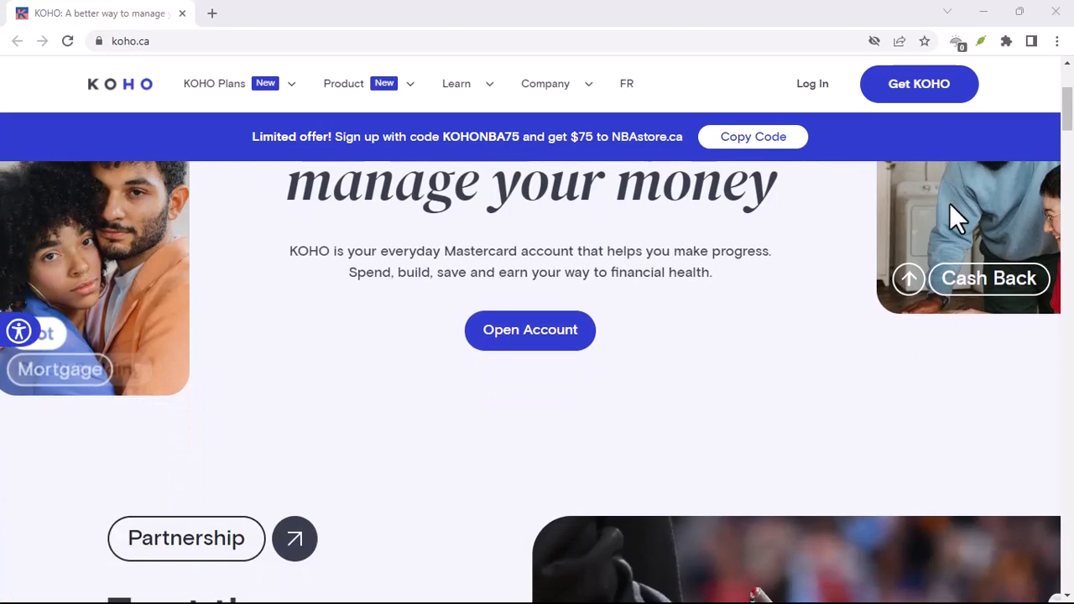
{"action": "scroll", "scroll_direction": "down", "scroll_amount": 3}
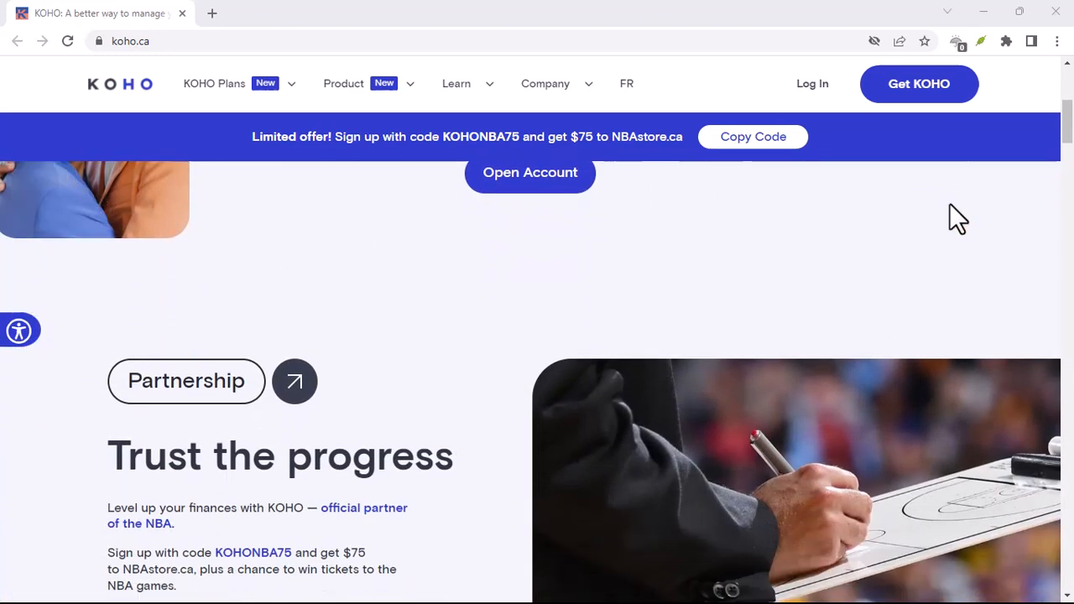
{"action": "scroll", "scroll_direction": "down", "scroll_amount": 3}
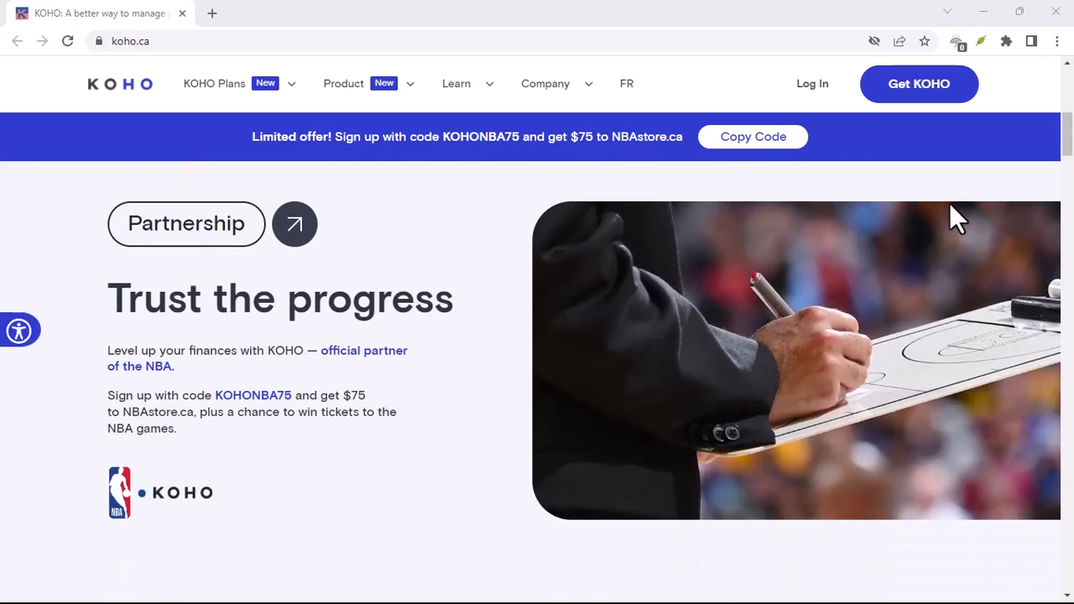
{"action": "scroll", "scroll_direction": "down", "scroll_amount": 3}
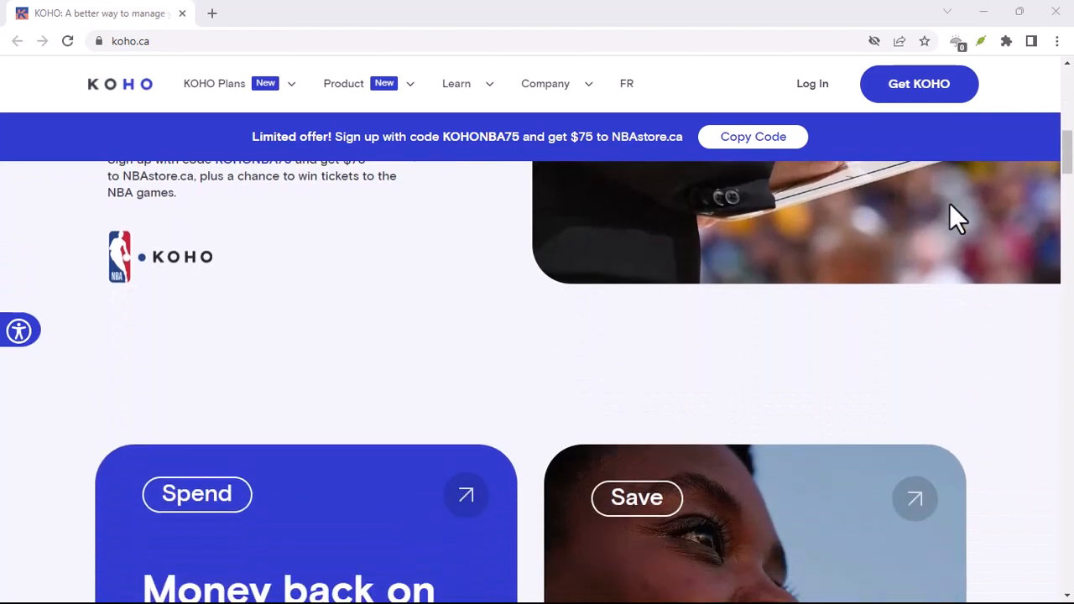
{"action": "scroll", "scroll_direction": "down", "scroll_amount": 3}
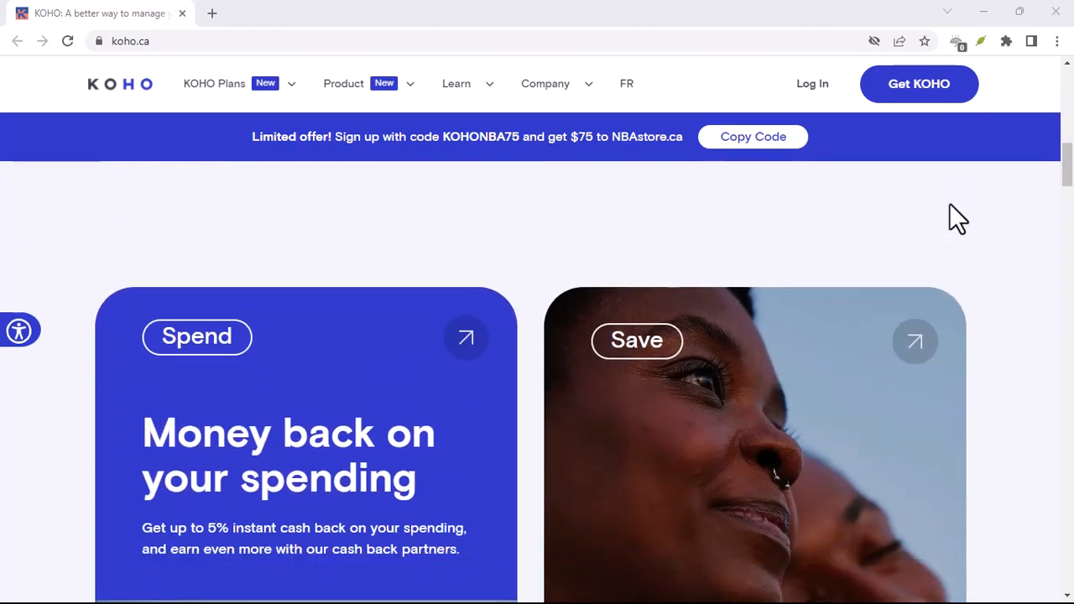
{"action": "scroll", "scroll_direction": "down", "scroll_amount": 3}
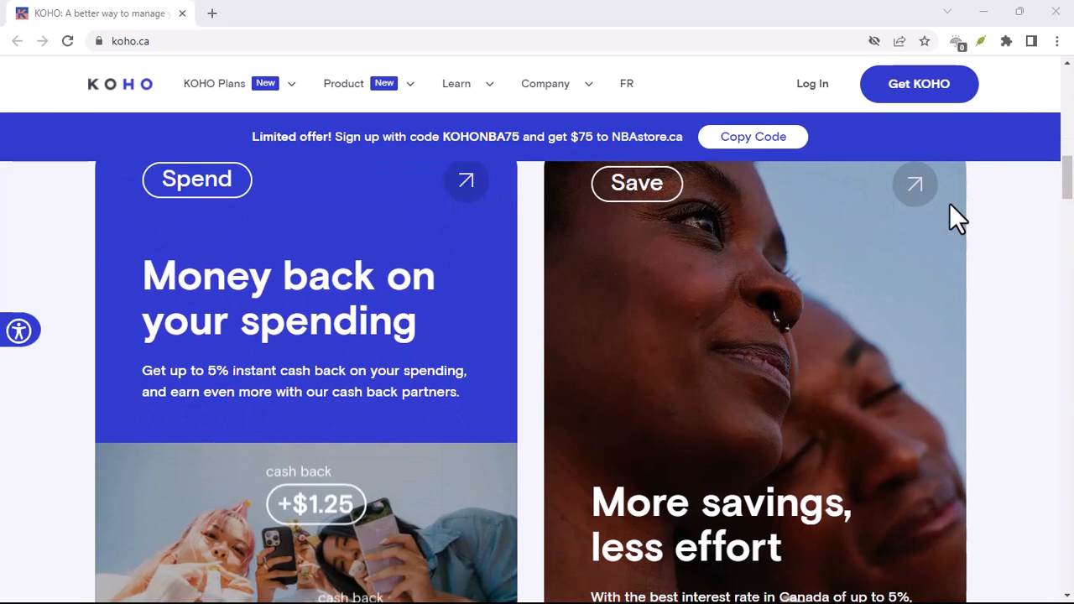
{"action": "scroll", "scroll_direction": "down", "scroll_amount": 3}
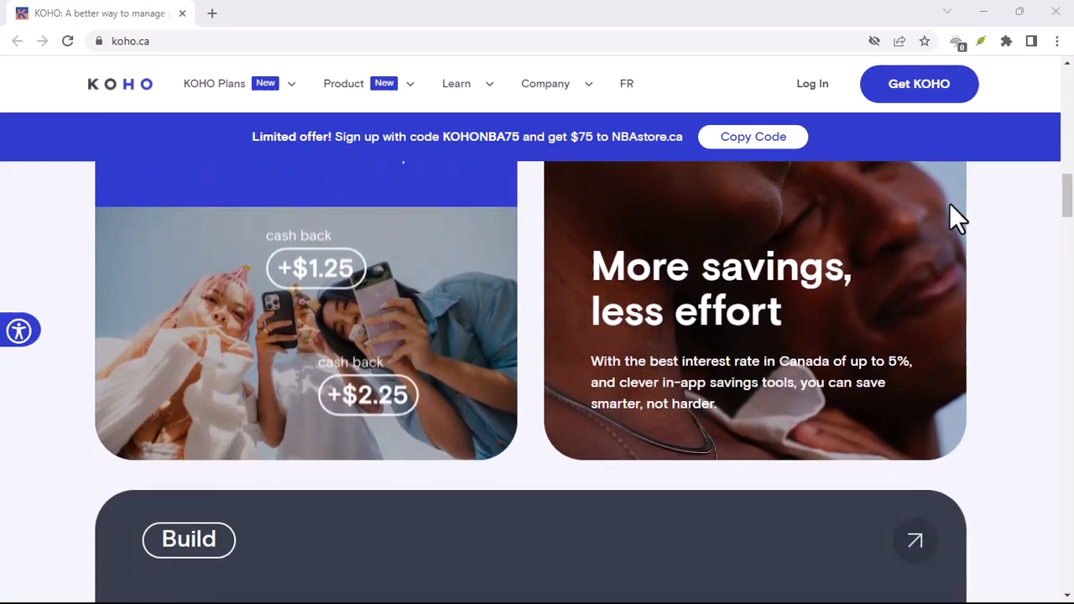
{"action": "scroll", "scroll_direction": "down", "scroll_amount": 3}
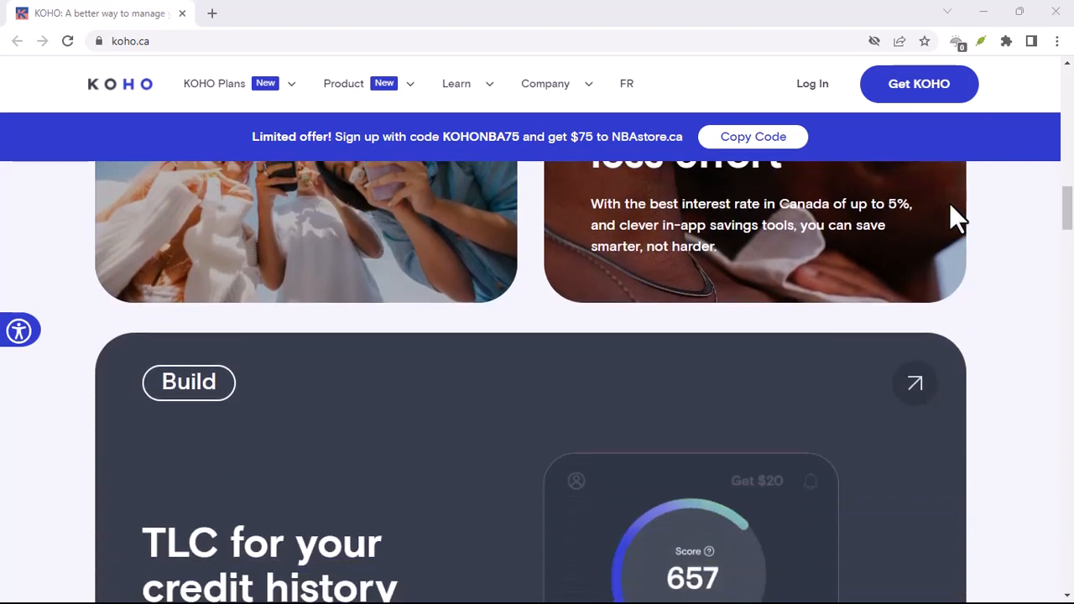
{"action": "scroll", "scroll_direction": "down", "scroll_amount": 3}
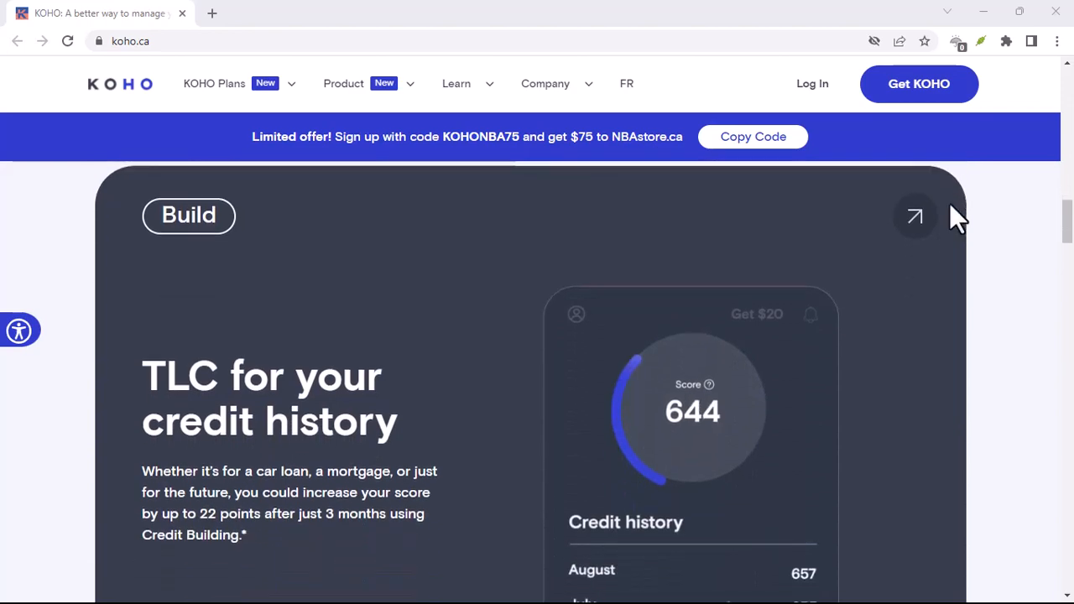
{"action": "scroll", "scroll_direction": "down", "scroll_amount": 3}
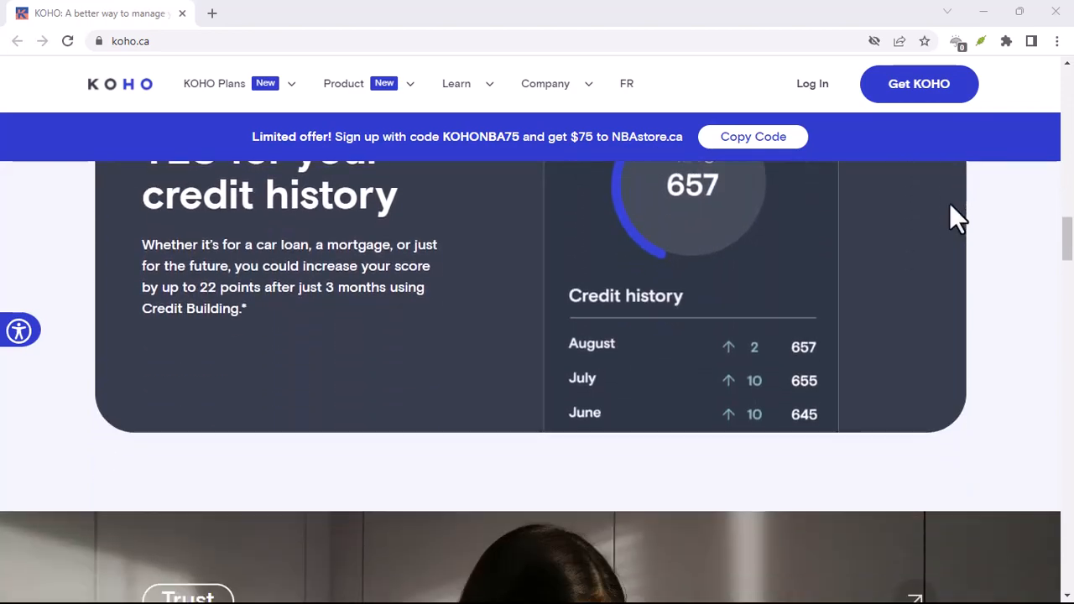
{"action": "scroll", "scroll_direction": "down", "scroll_amount": 3}
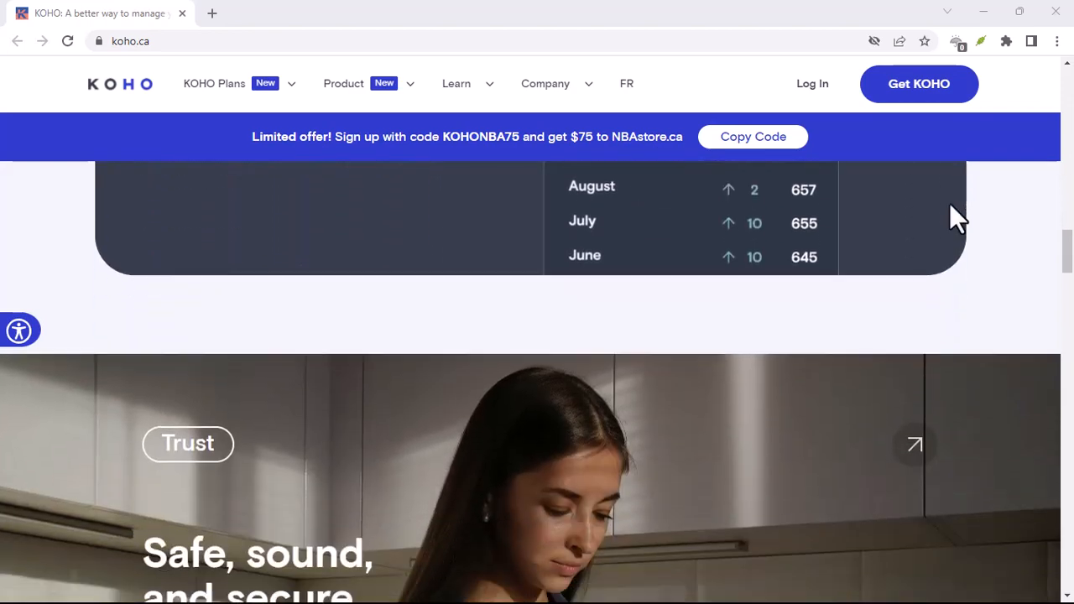
{"action": "scroll", "scroll_direction": "down", "scroll_amount": 3}
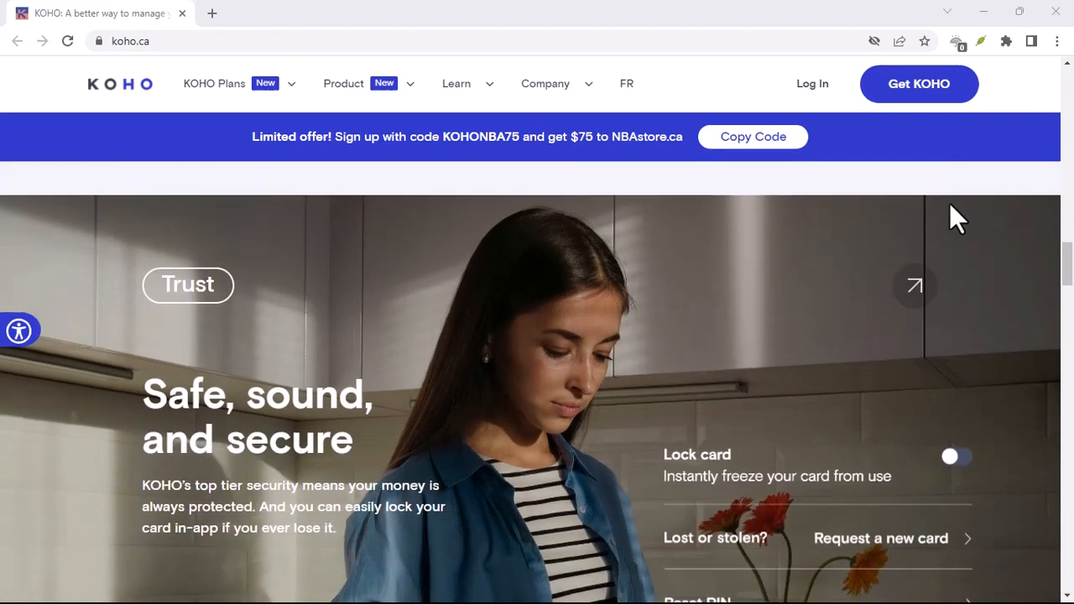
{"action": "scroll", "scroll_direction": "down", "scroll_amount": 3}
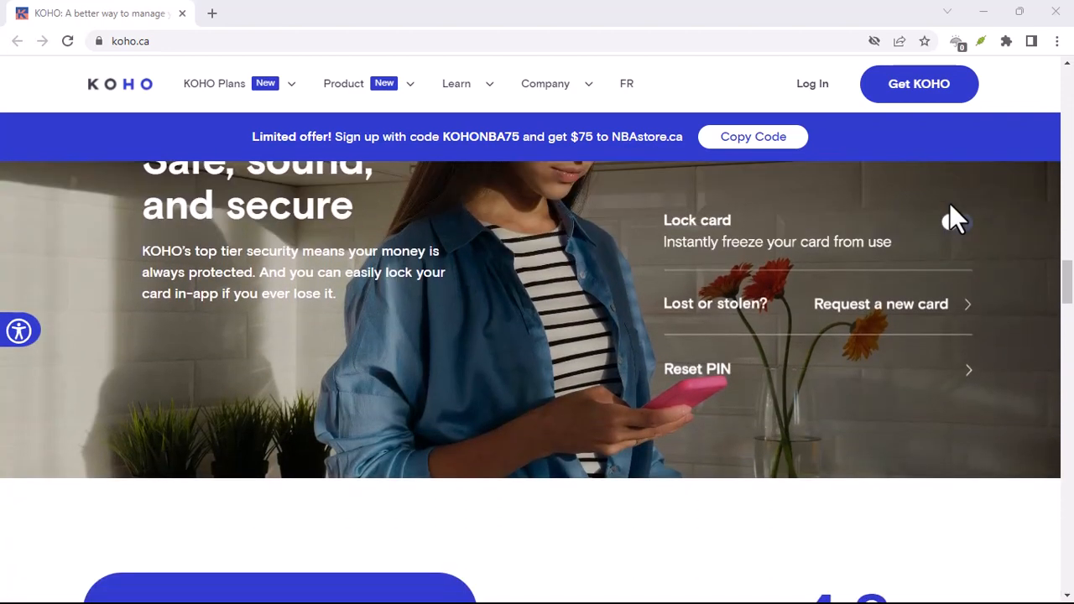
{"action": "scroll", "scroll_direction": "down", "scroll_amount": 3}
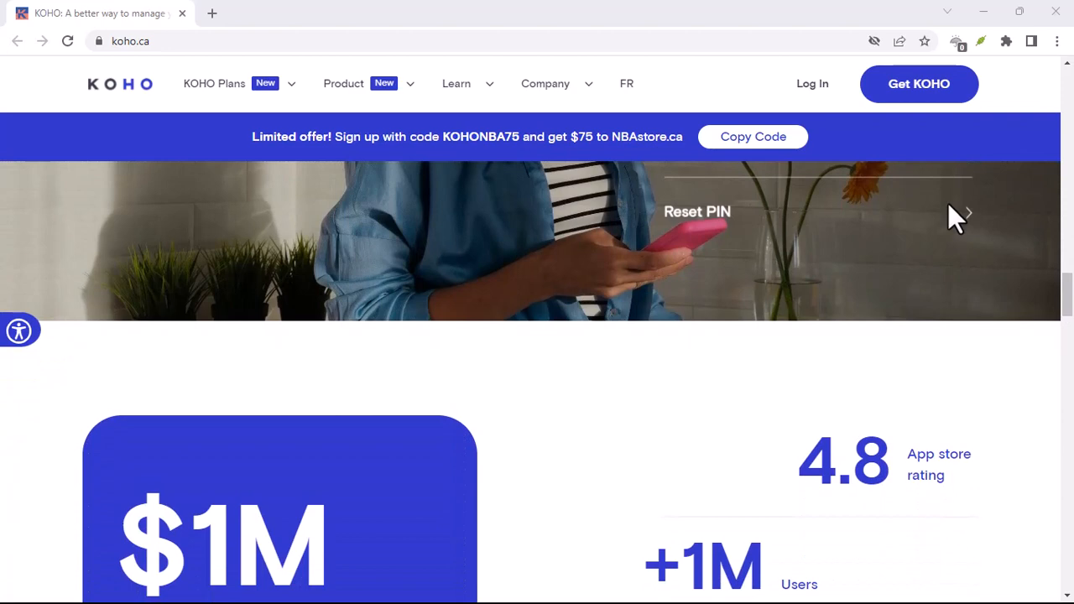
{"action": "scroll", "scroll_direction": "down", "scroll_amount": 3}
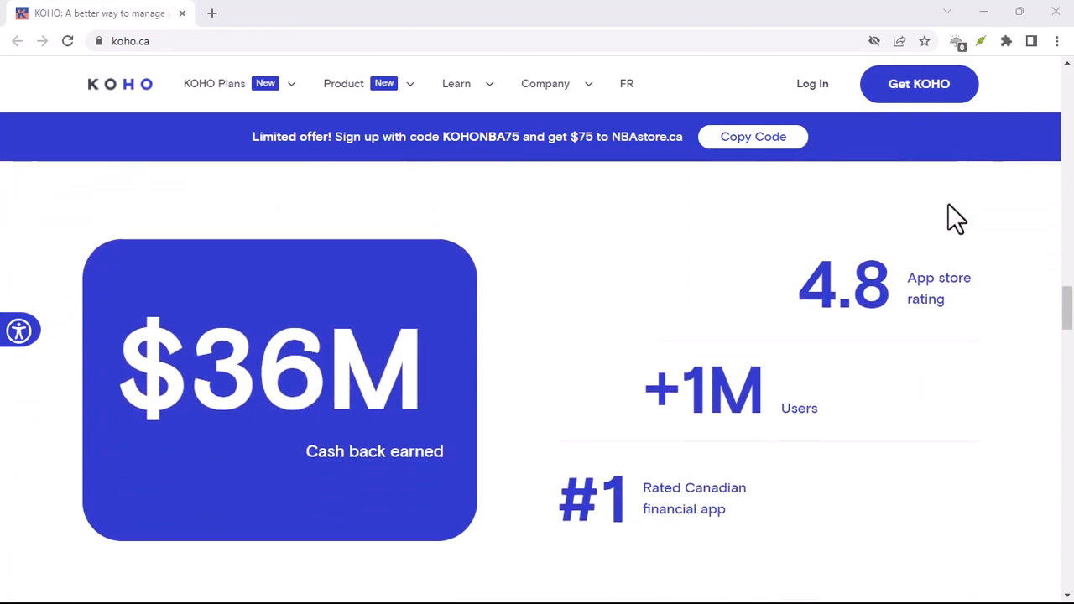
{"action": "scroll", "scroll_direction": "down", "scroll_amount": 3}
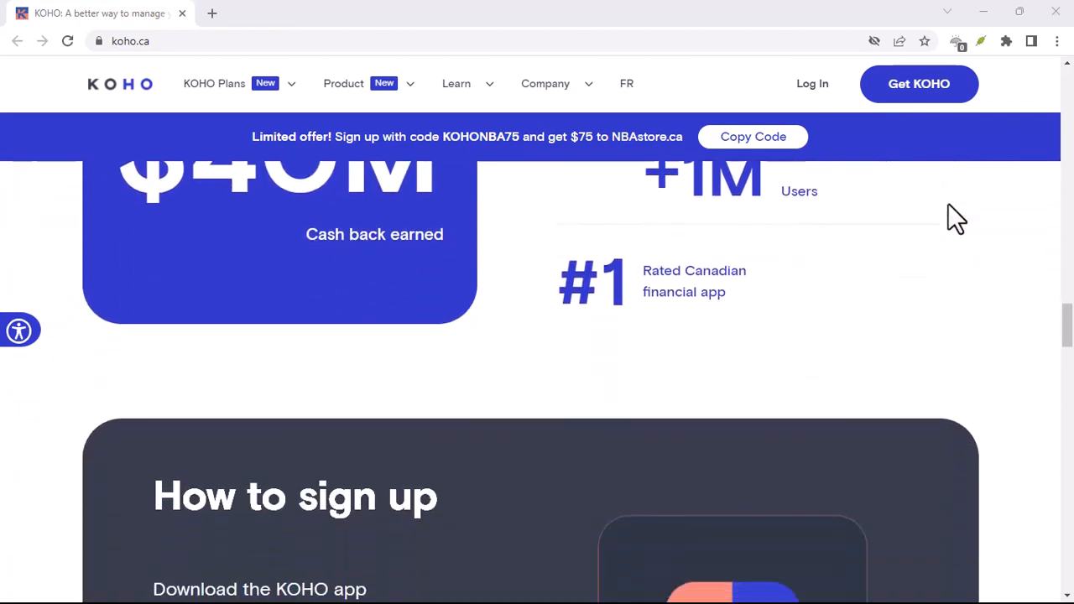
{"action": "scroll", "scroll_direction": "down", "scroll_amount": 3}
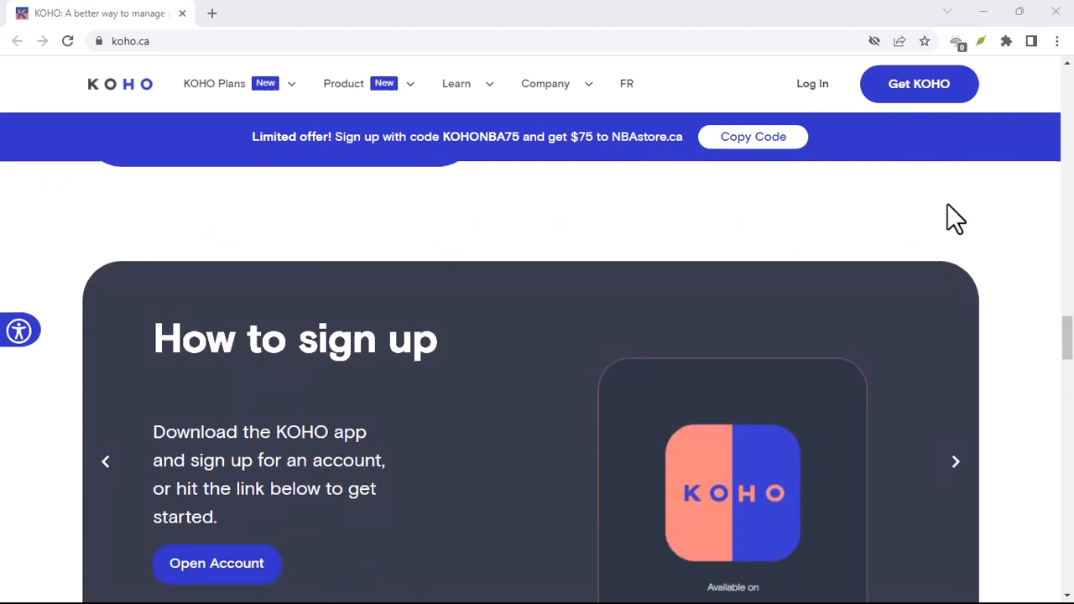
{"action": "scroll", "scroll_direction": "down", "scroll_amount": 3}
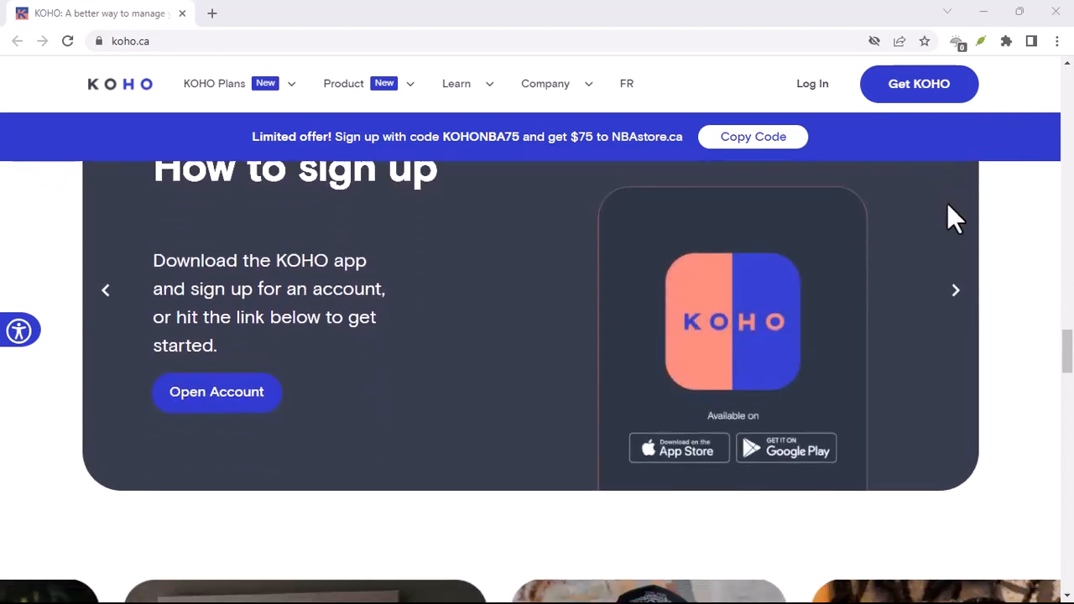
{"action": "scroll", "scroll_direction": "down", "scroll_amount": 3}
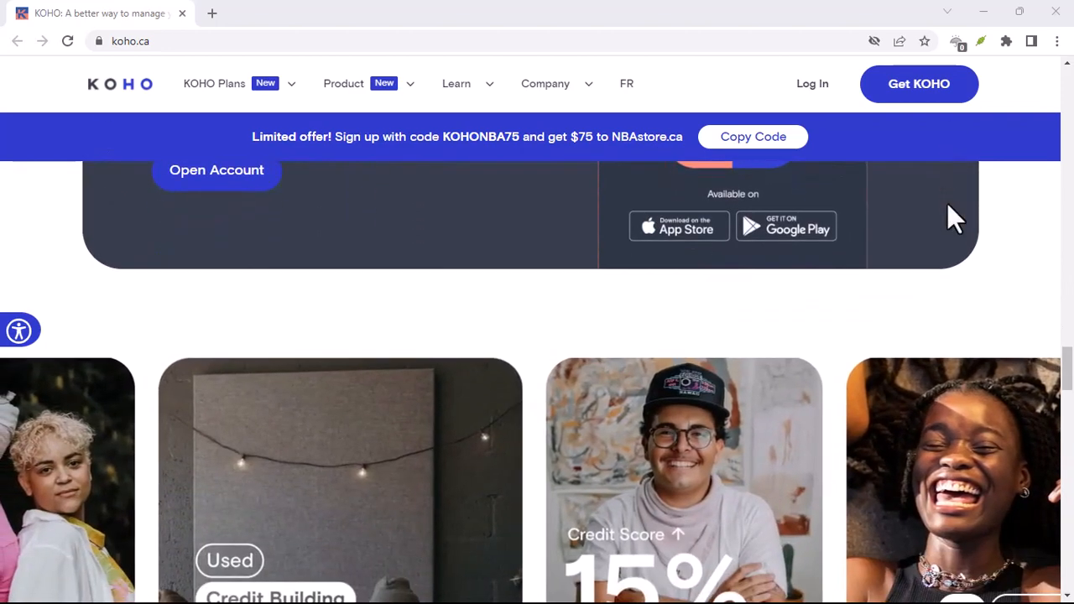
{"action": "scroll", "scroll_direction": "down", "scroll_amount": 3}
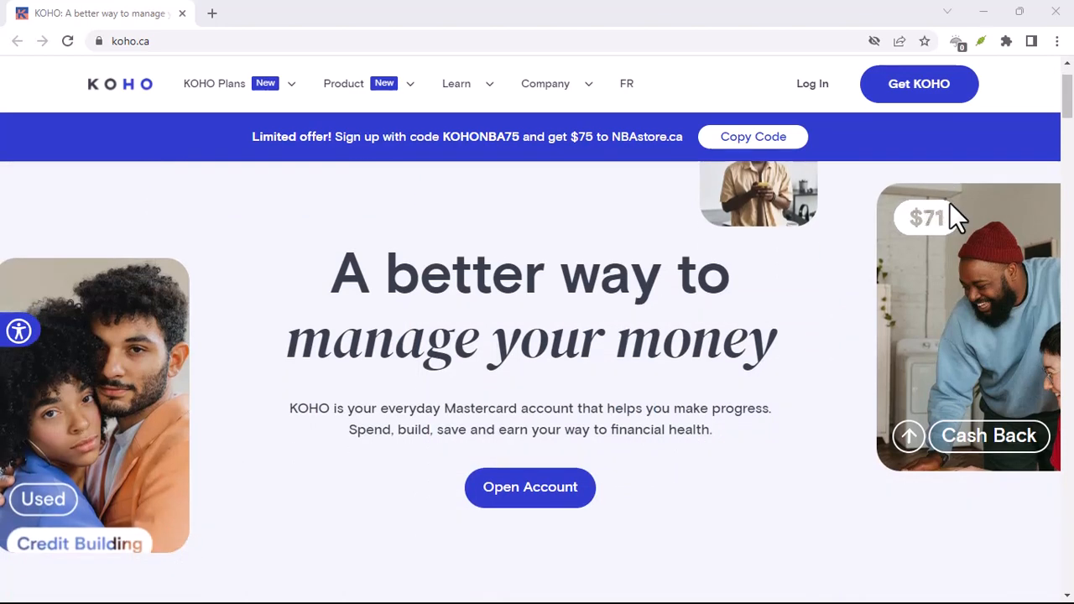
{"action": "scroll", "scroll_direction": "down", "scroll_amount": 3}
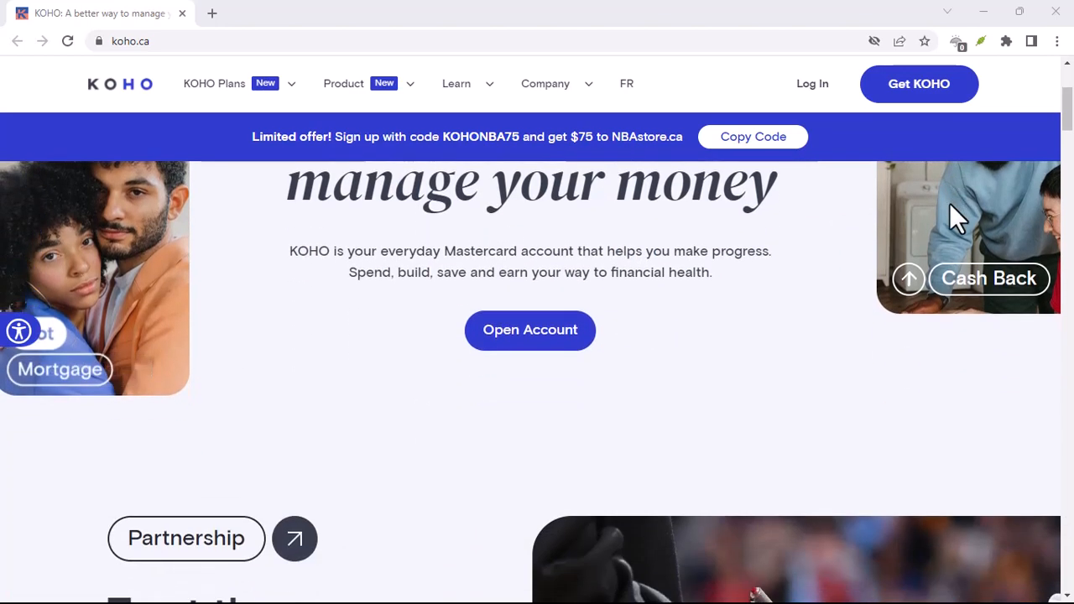
{"action": "scroll", "scroll_direction": "down", "scroll_amount": 3}
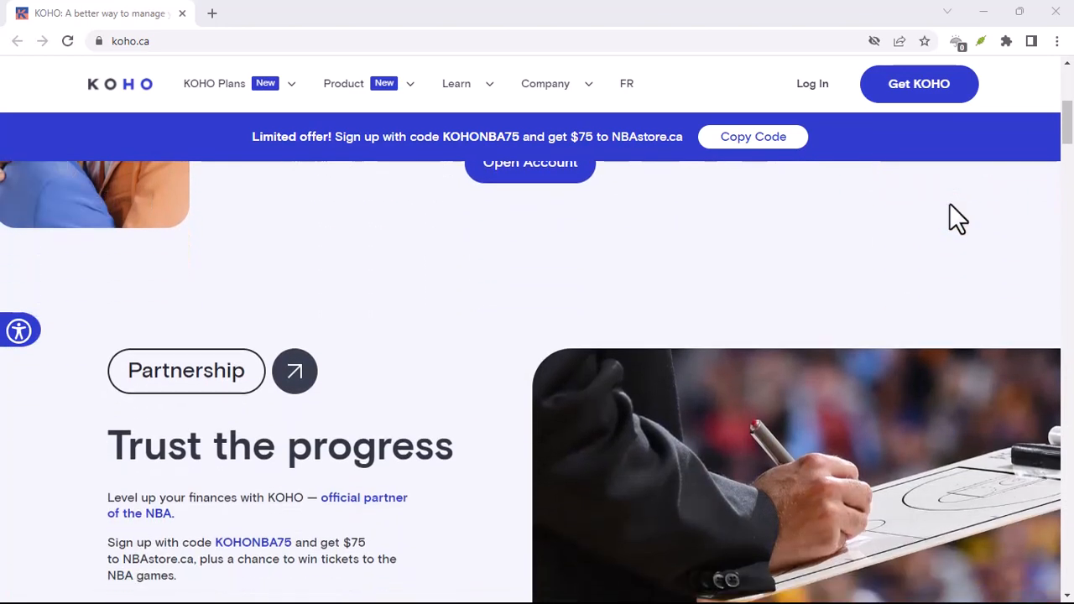
{"action": "scroll", "scroll_direction": "down", "scroll_amount": 3}
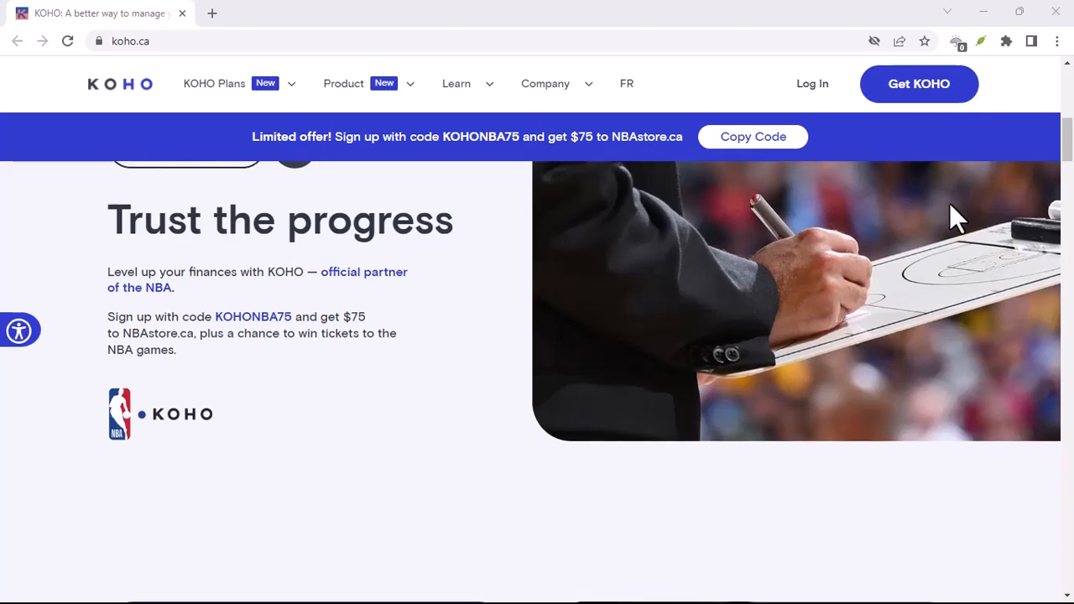
{"action": "scroll", "scroll_direction": "down", "scroll_amount": 3}
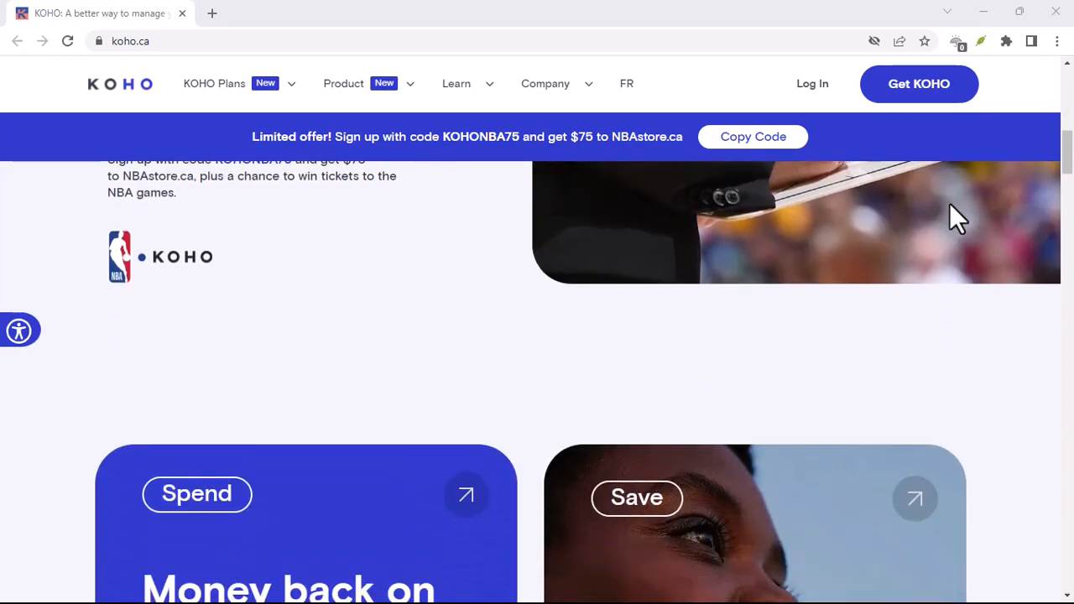
{"action": "scroll", "scroll_direction": "down", "scroll_amount": 3}
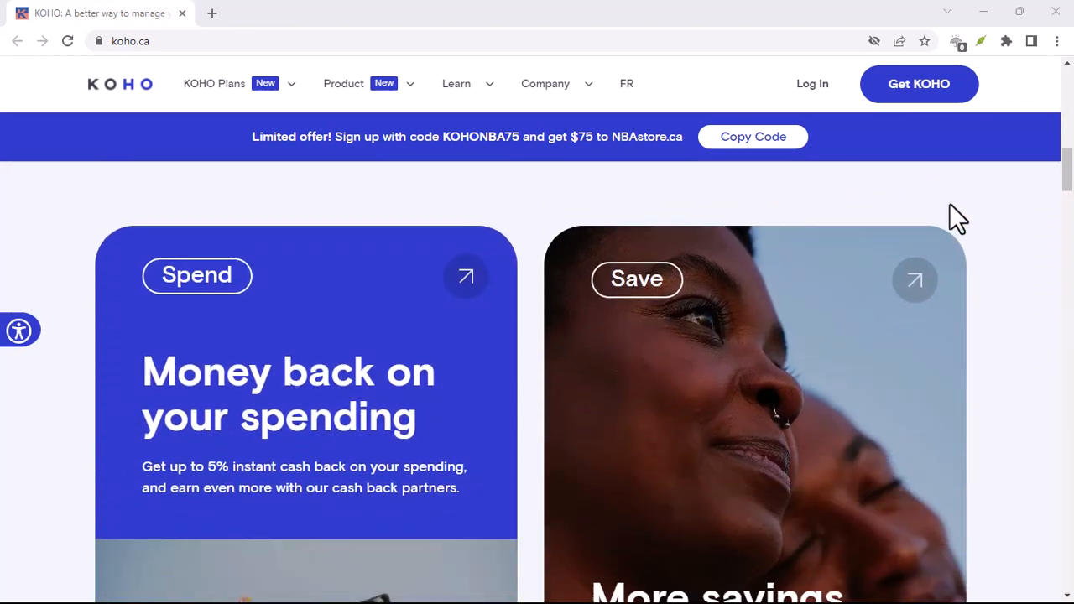
{"action": "scroll", "scroll_direction": "down", "scroll_amount": 3}
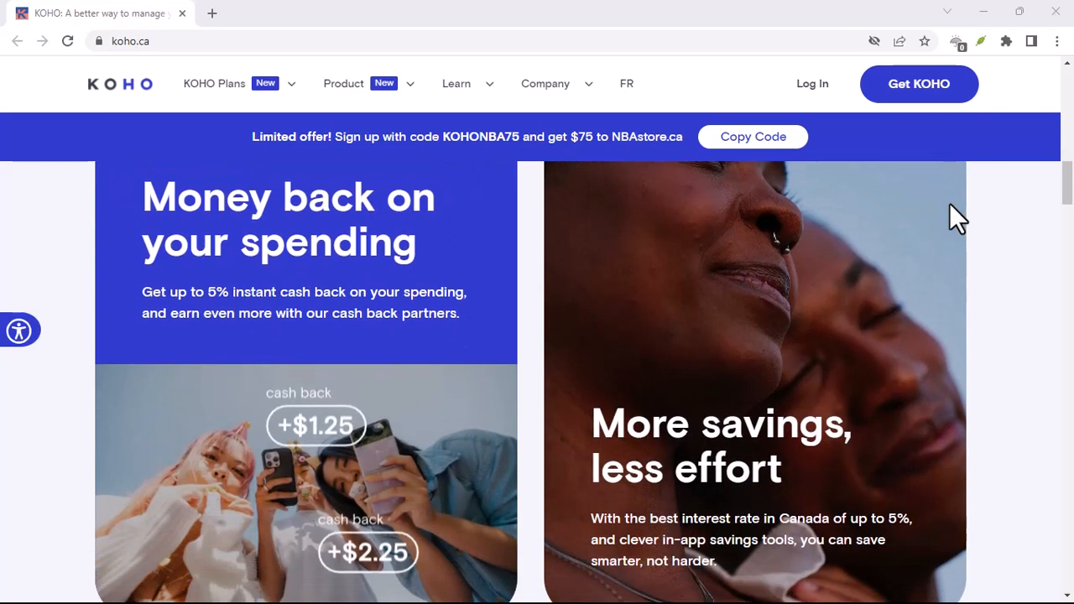
{"action": "scroll", "scroll_direction": "down", "scroll_amount": 3}
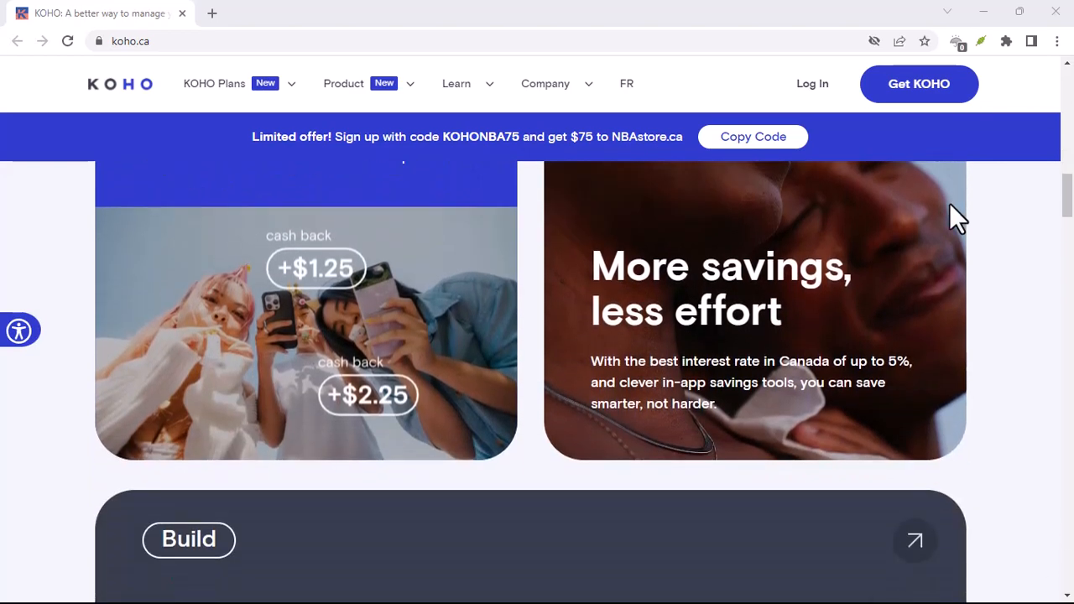
{"action": "scroll", "scroll_direction": "down", "scroll_amount": 3}
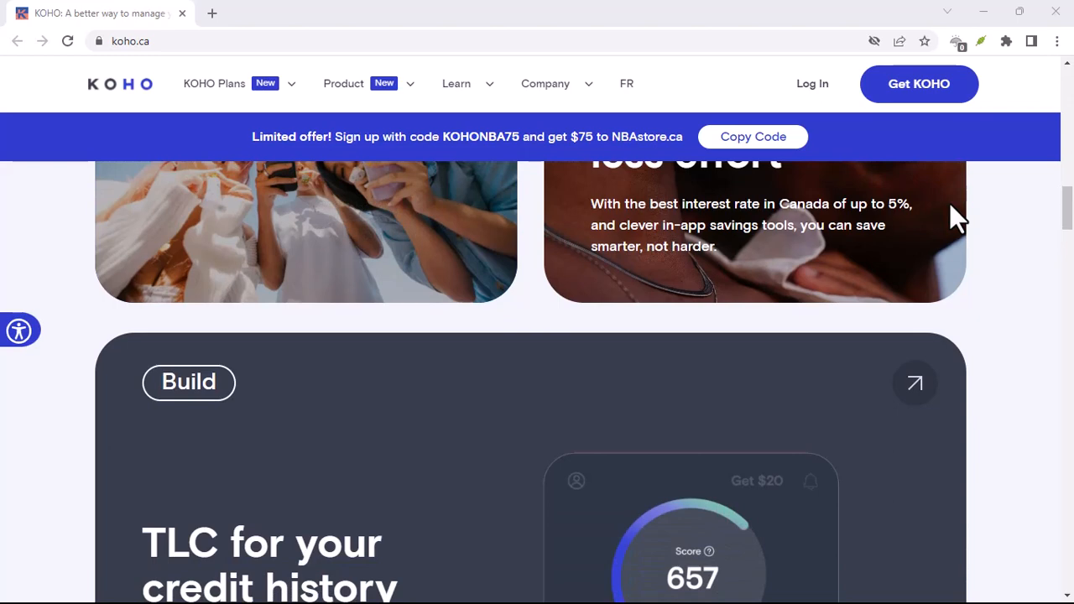
{"action": "scroll", "scroll_direction": "down", "scroll_amount": 3}
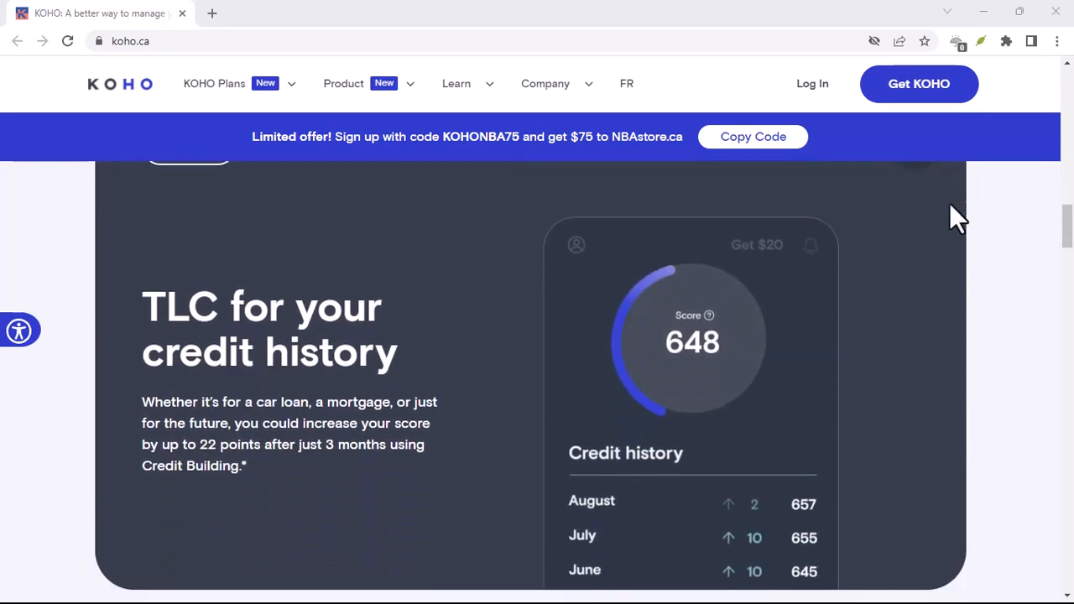
{"action": "scroll", "scroll_direction": "down", "scroll_amount": 3}
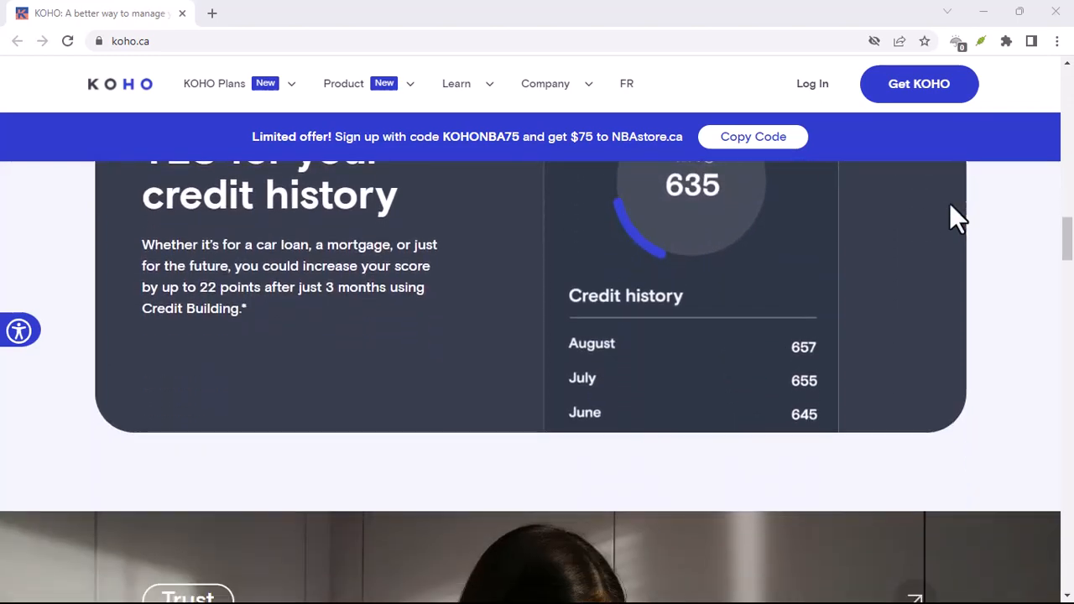
{"action": "scroll", "scroll_direction": "down", "scroll_amount": 3}
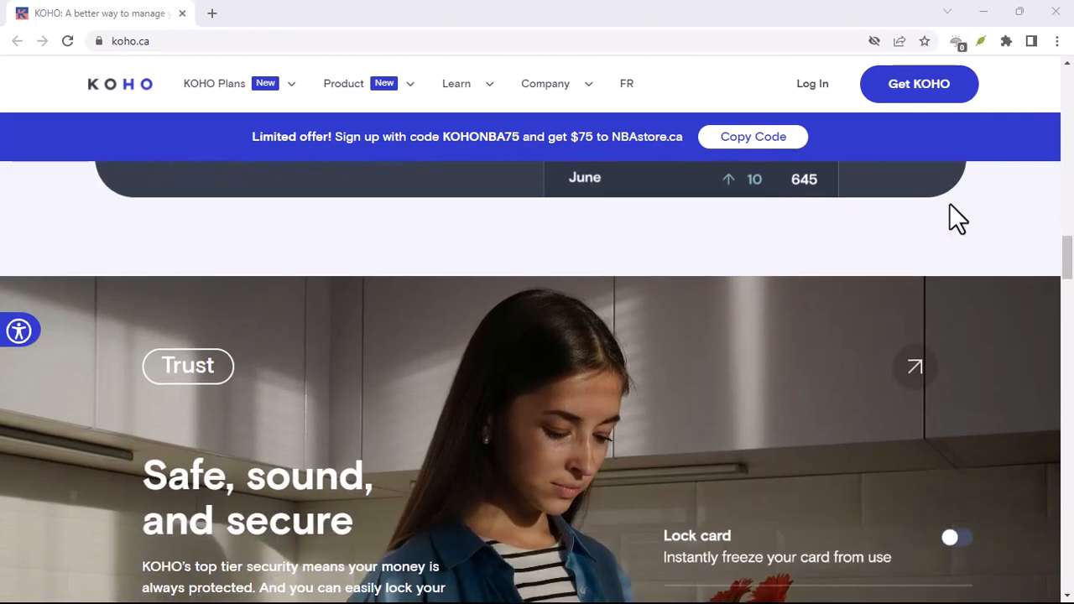
{"action": "scroll", "scroll_direction": "down", "scroll_amount": 3}
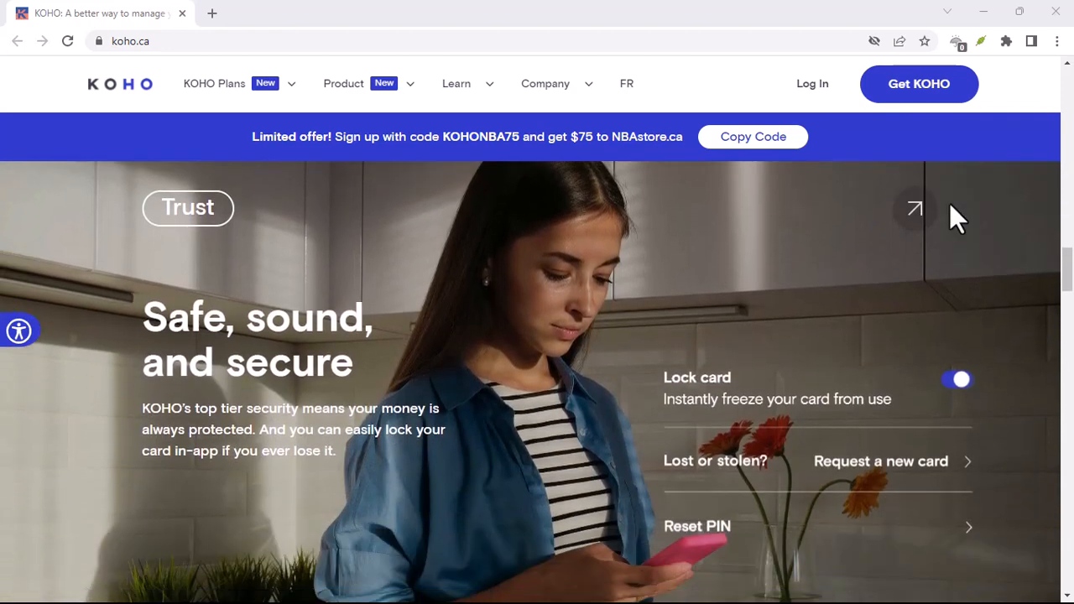